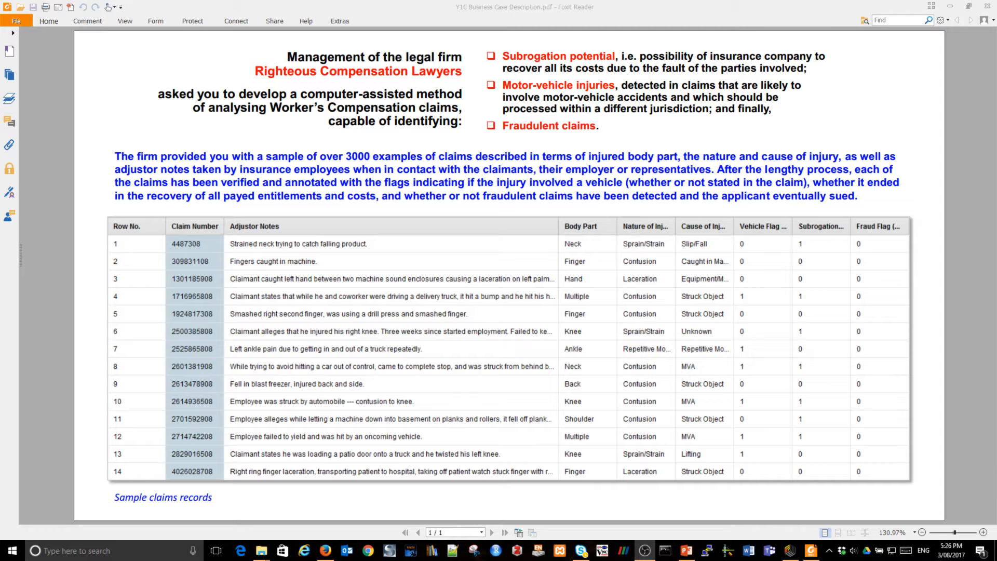
mouse_move(984, 7)
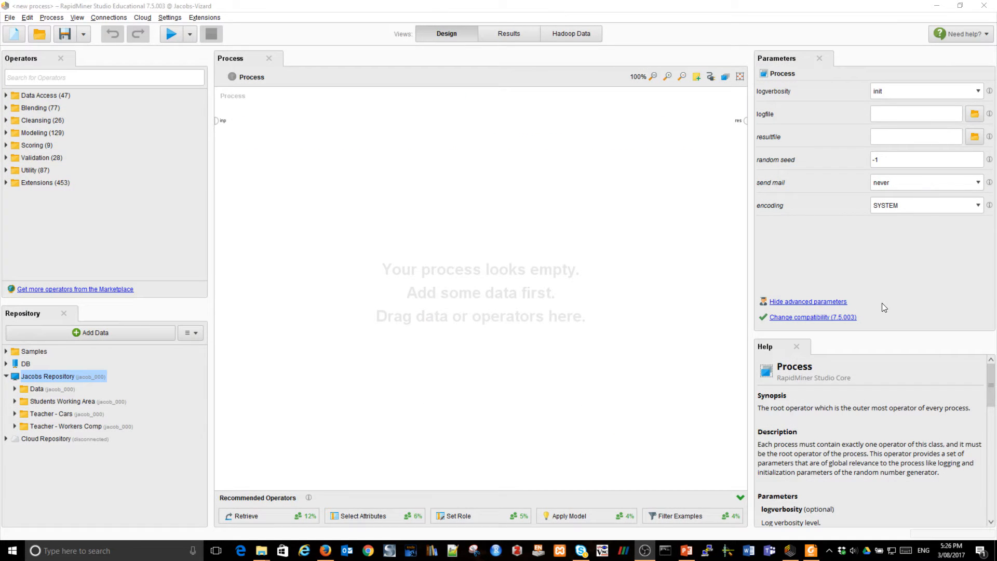
mouse_move(807, 301)
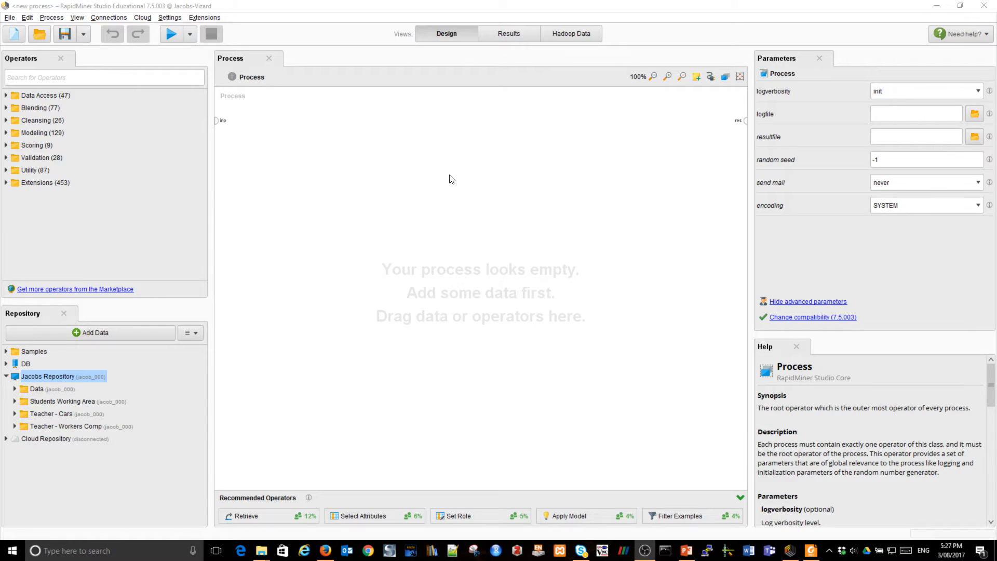
mouse_move(602, 158)
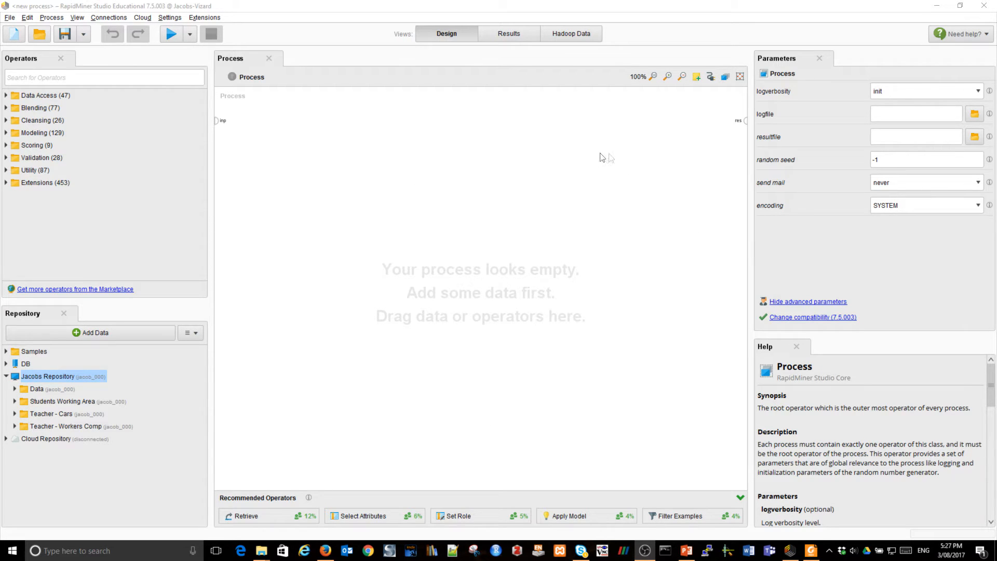
mouse_move(595, 157)
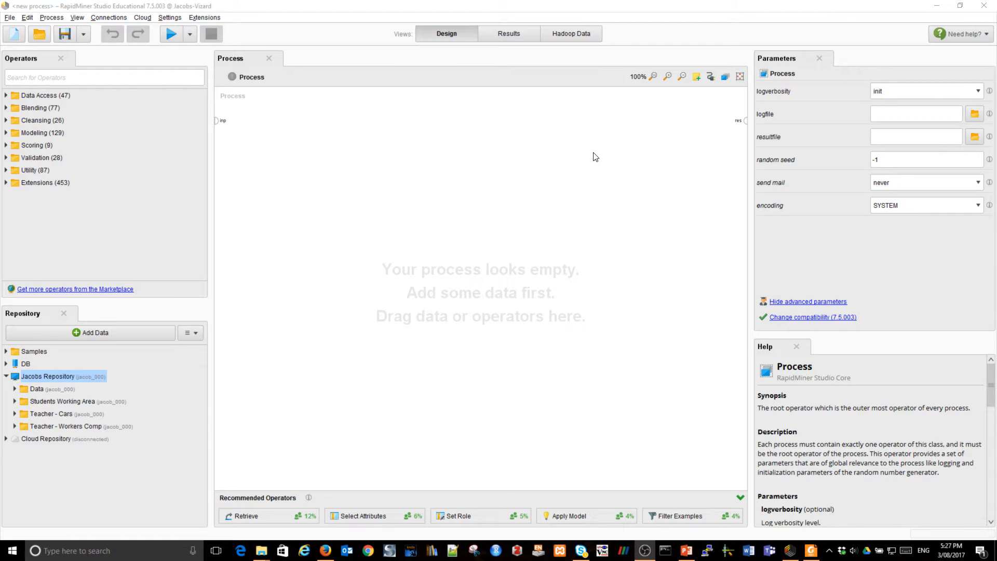
mouse_move(159, 487)
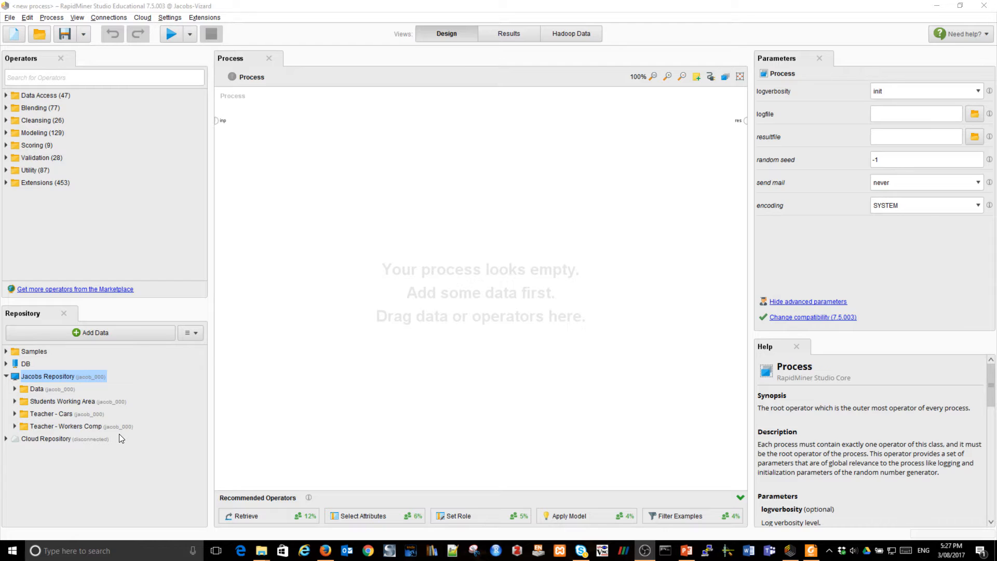
mouse_move(116, 445)
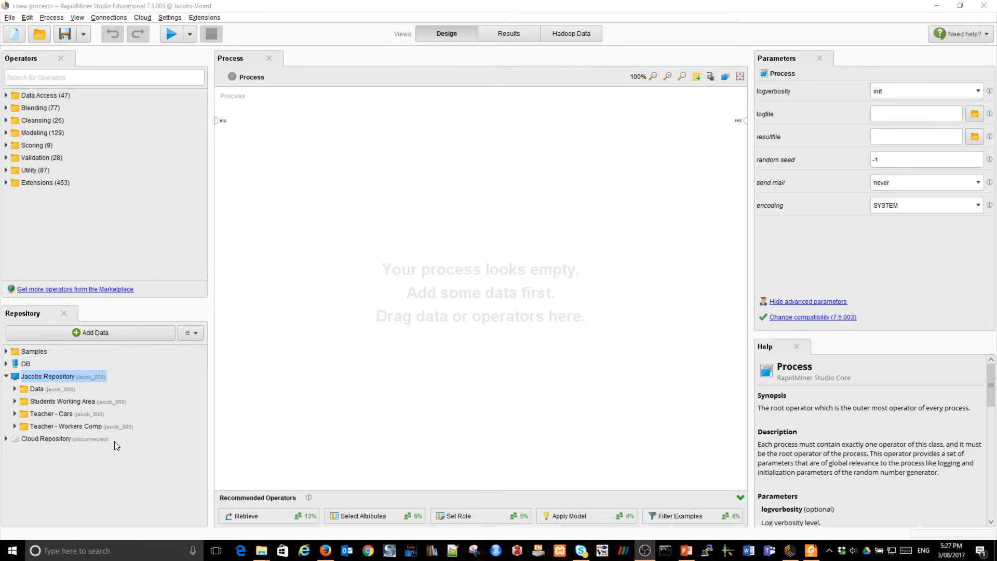
mouse_move(72, 466)
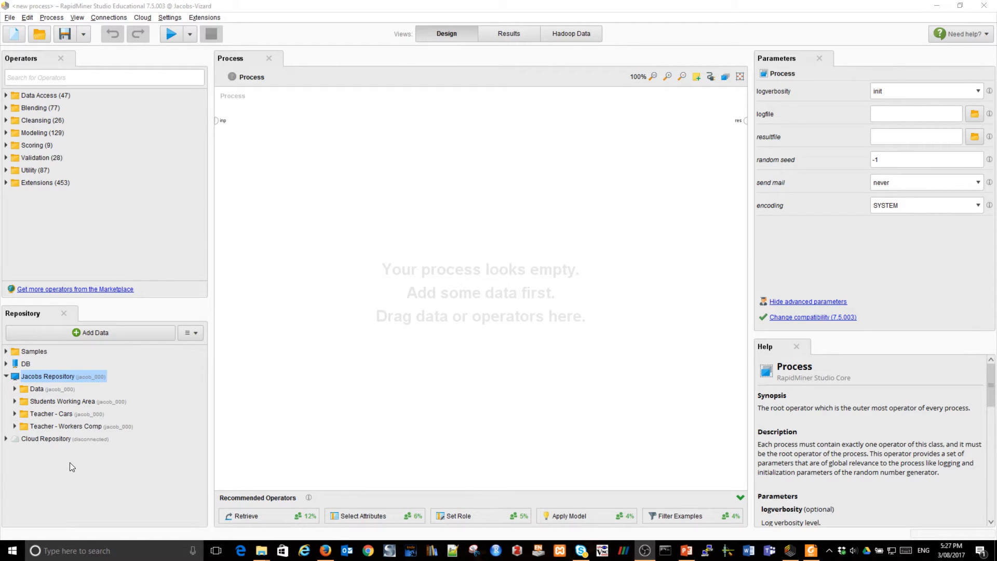
- Reconfigure Jacobs Repository's alias and set its root directory to the MIS171 Examples Data folder
right_click(48, 376)
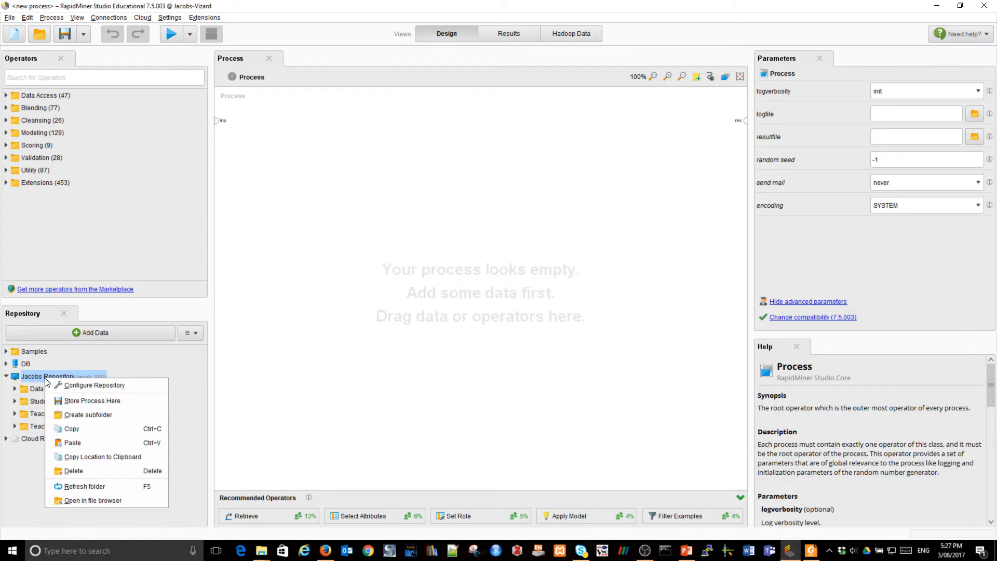
click(94, 385)
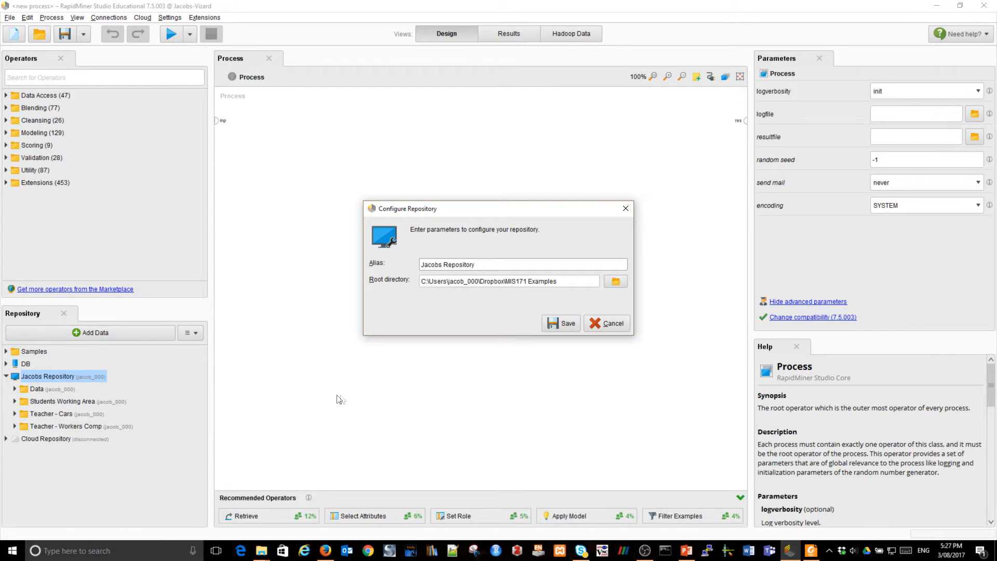
triple_click(446, 263)
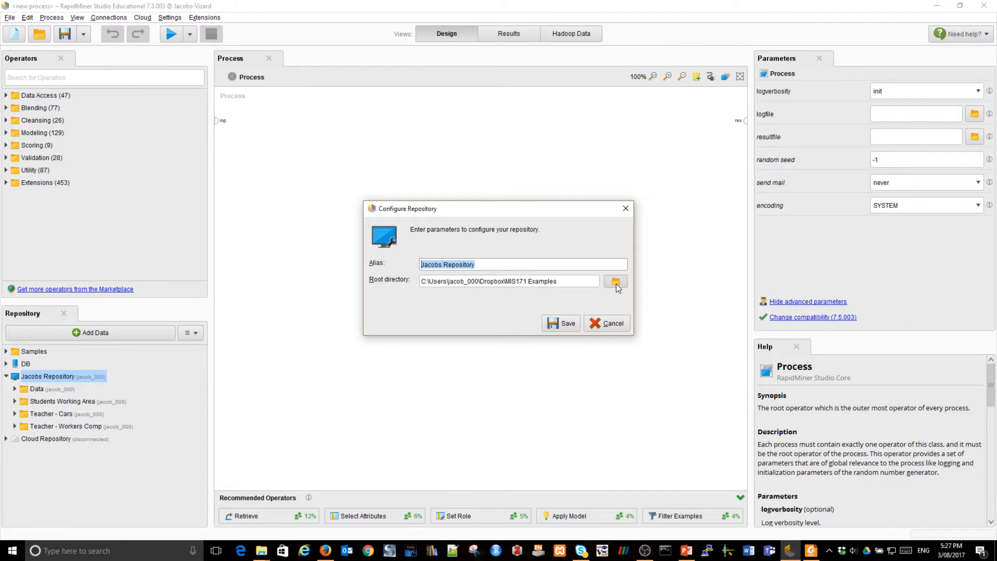
click(614, 281)
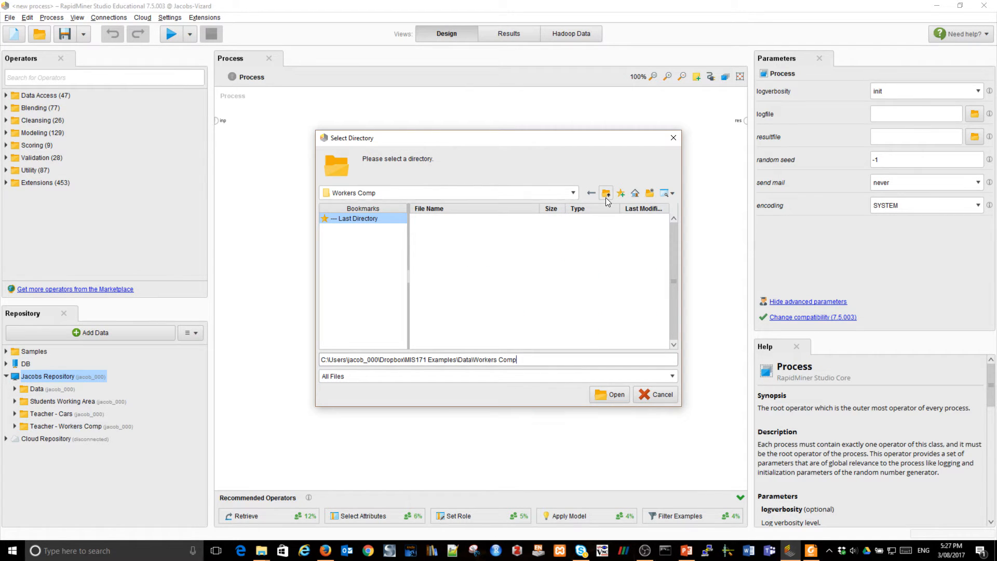
click(605, 192)
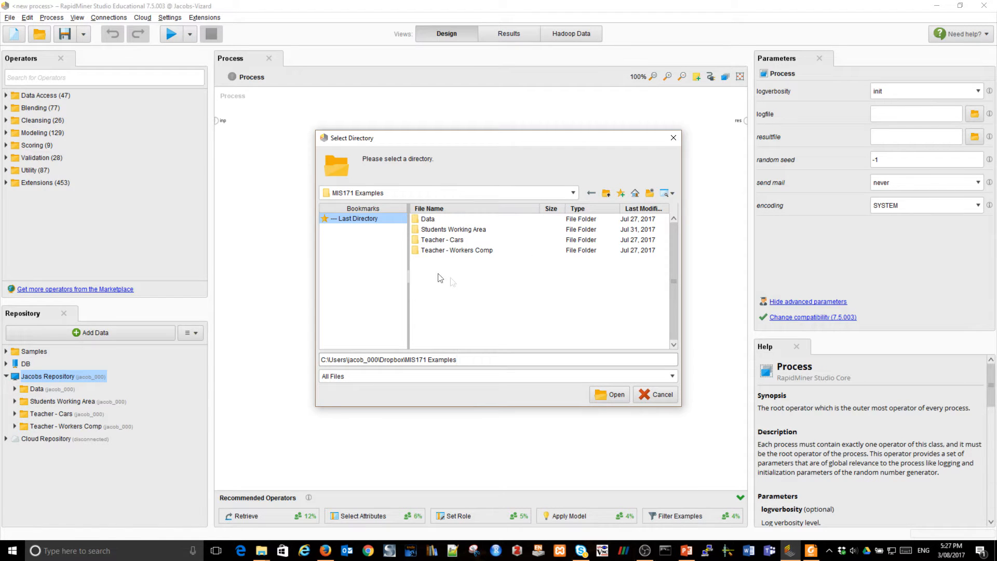
mouse_move(442, 255)
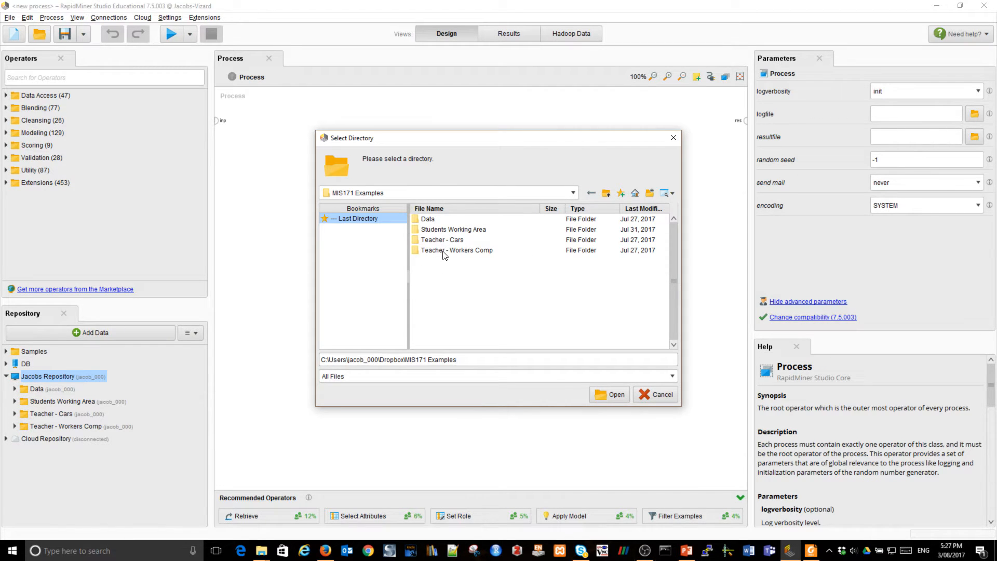
mouse_move(464, 247)
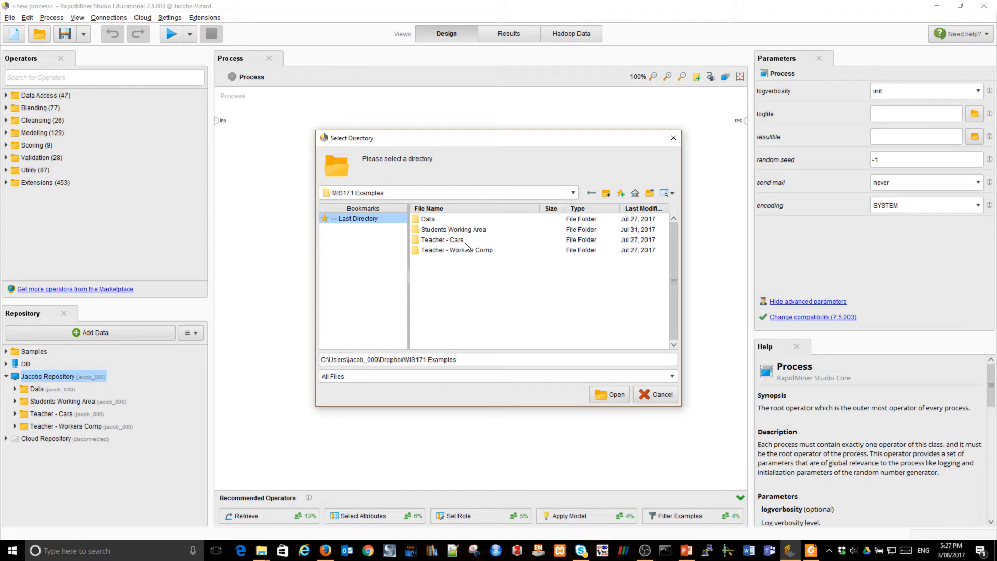
mouse_move(442, 262)
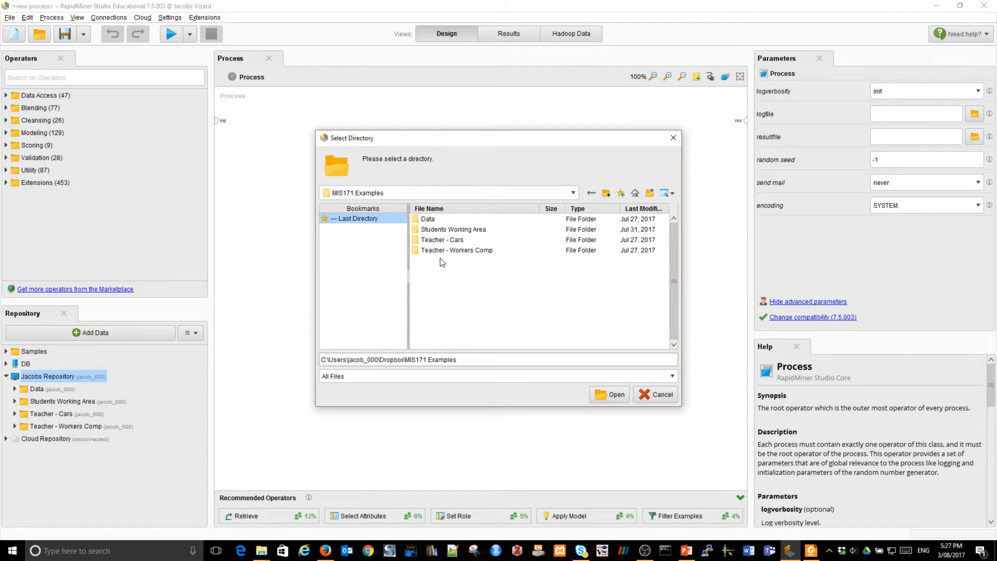
mouse_move(445, 261)
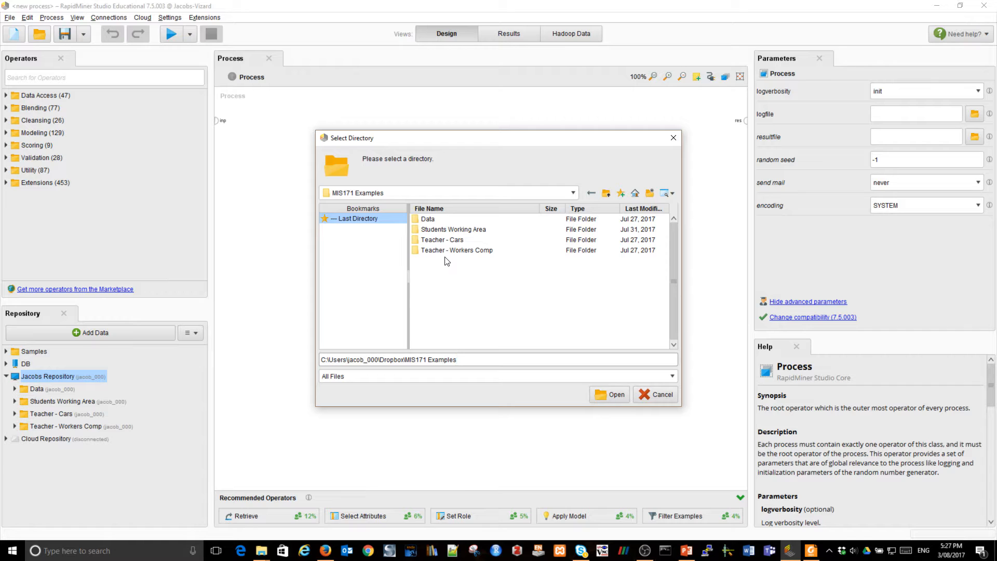
mouse_move(479, 258)
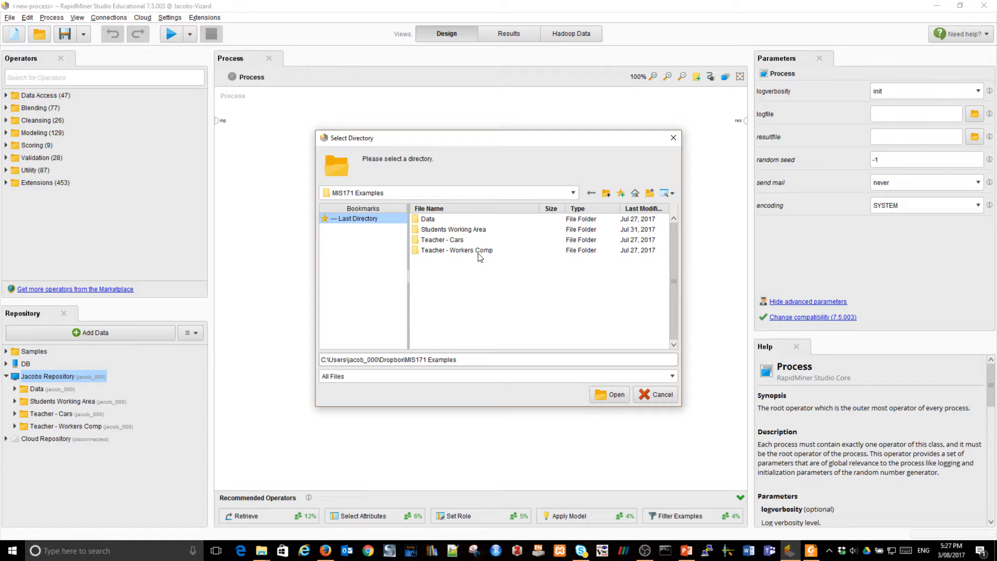
mouse_move(454, 295)
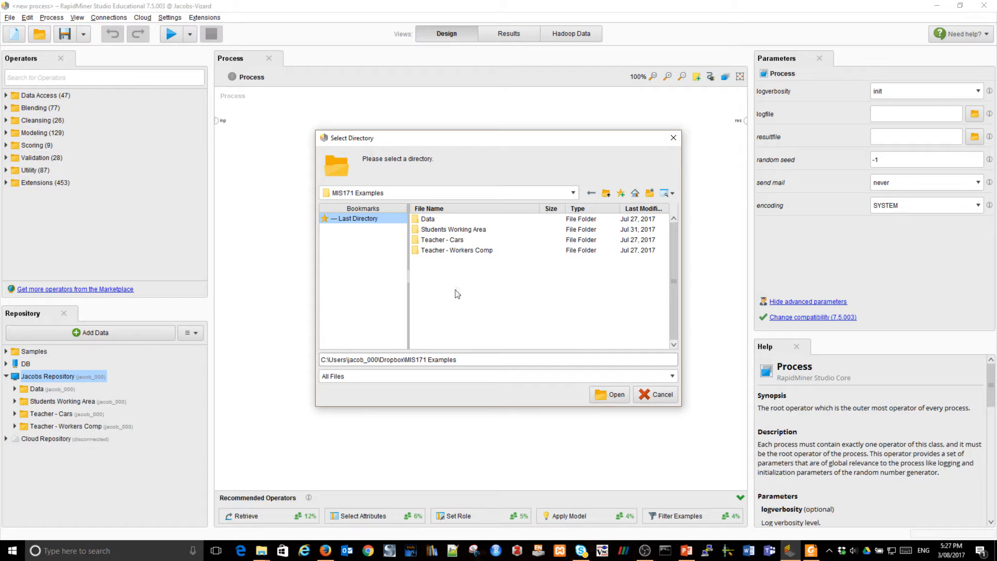
double_click(427, 218)
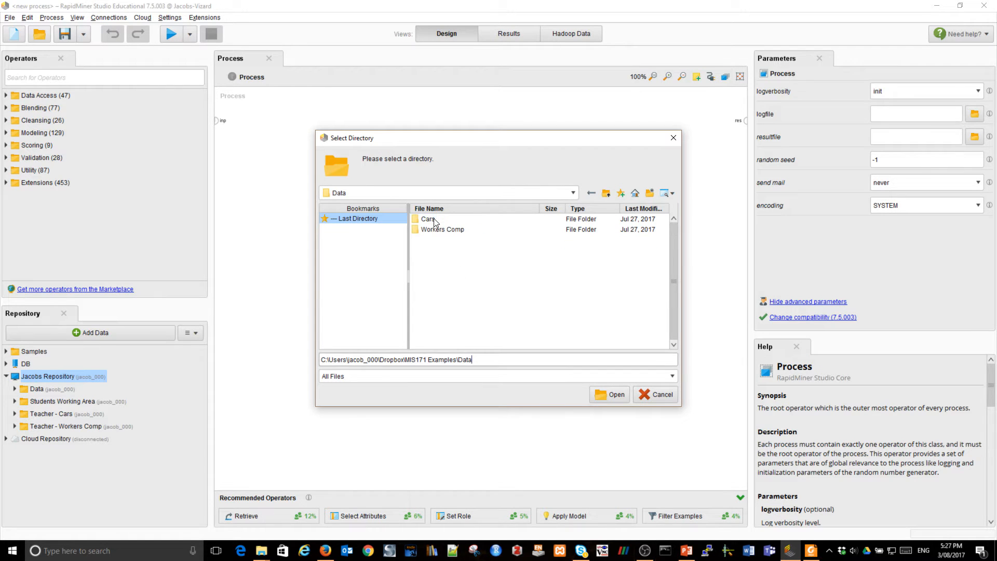
mouse_move(456, 261)
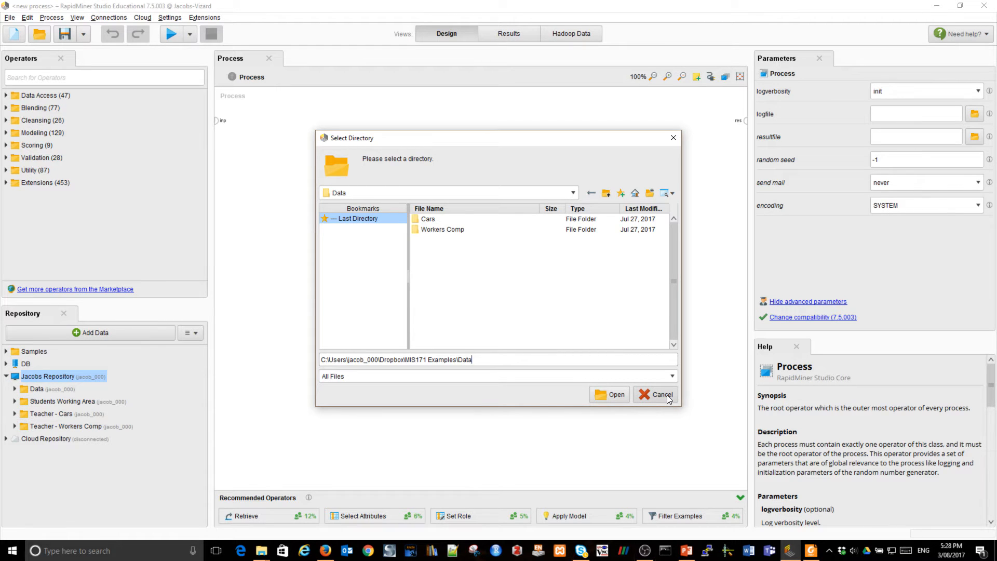
mouse_move(661, 395)
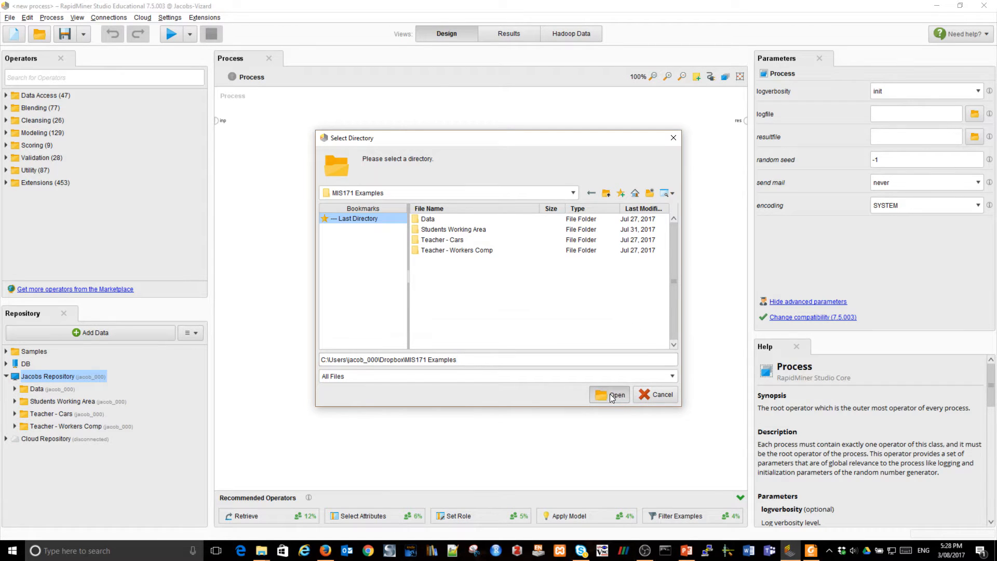
click(614, 394)
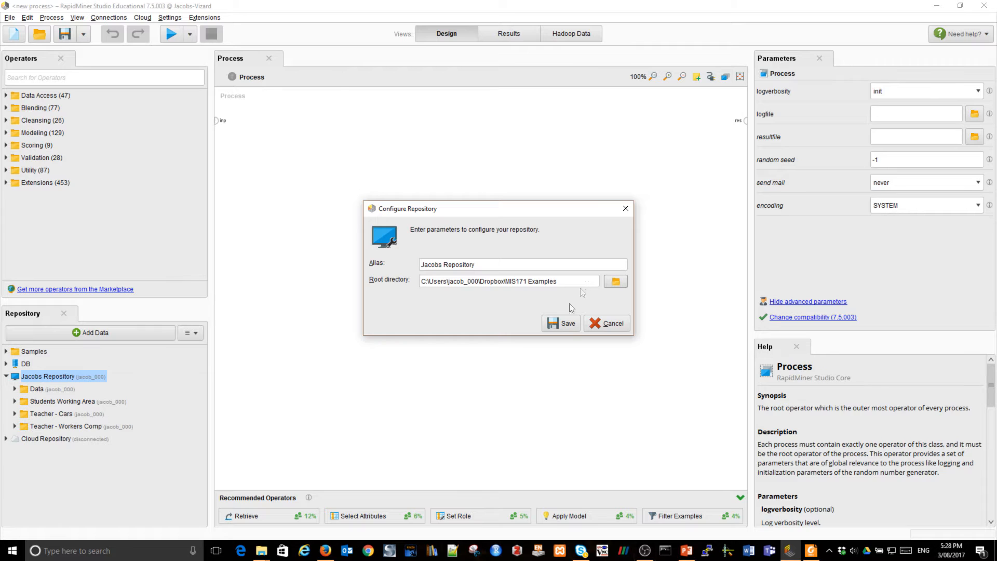
click(562, 323)
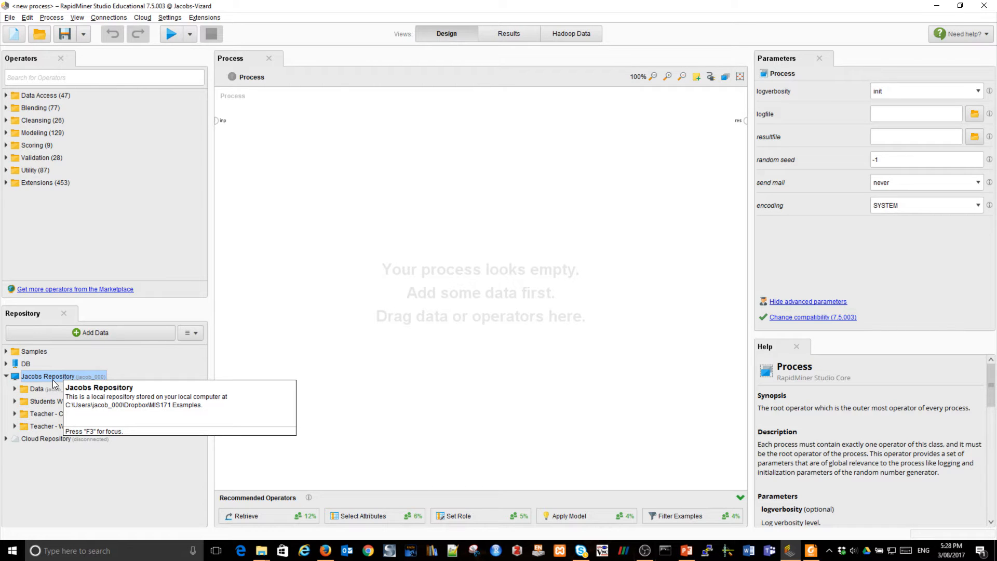
mouse_move(181, 371)
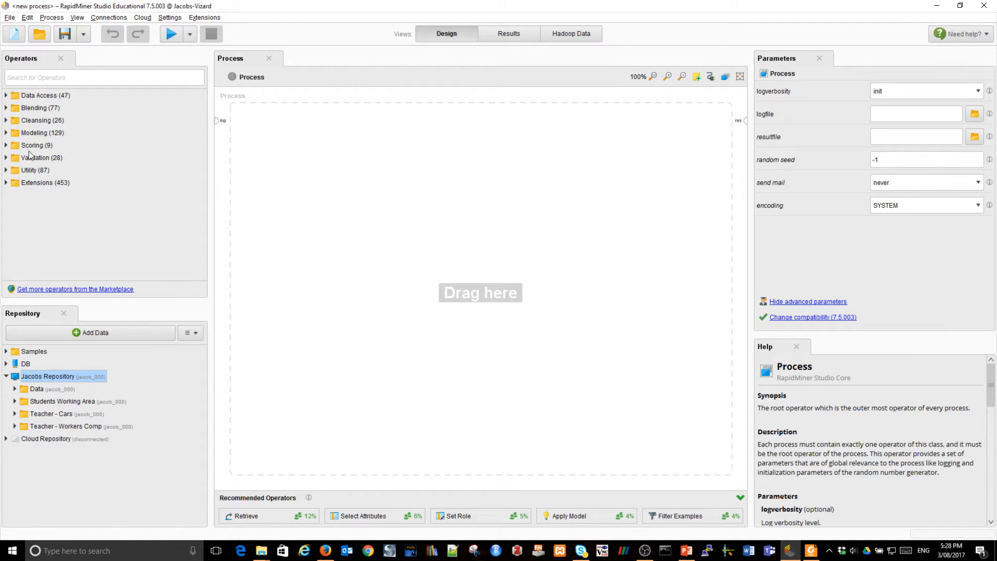
mouse_move(6, 110)
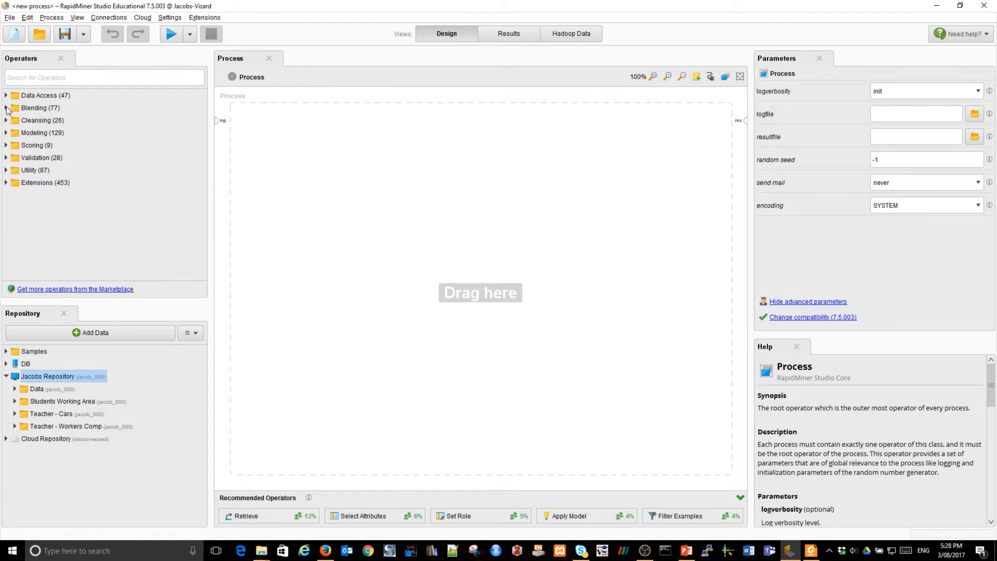
- Expand Data Access > Files > Read in the Operators panel to list Read CSV
click(9, 95)
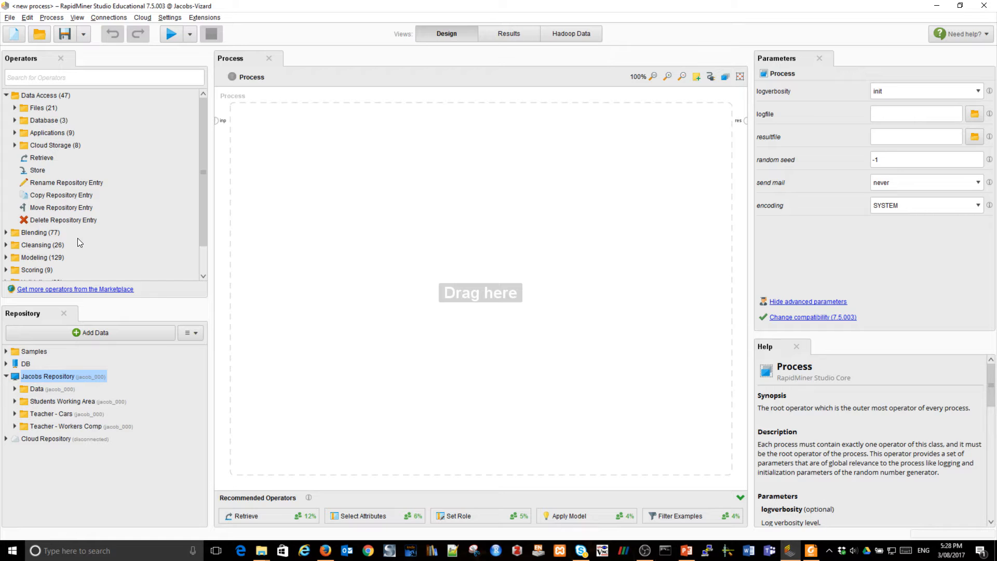
mouse_move(16, 112)
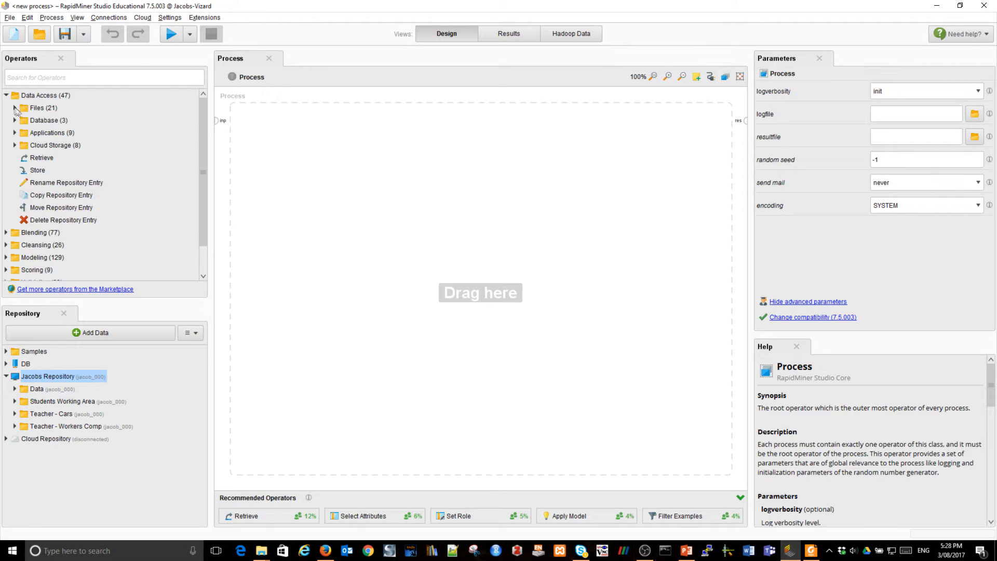
click(15, 108)
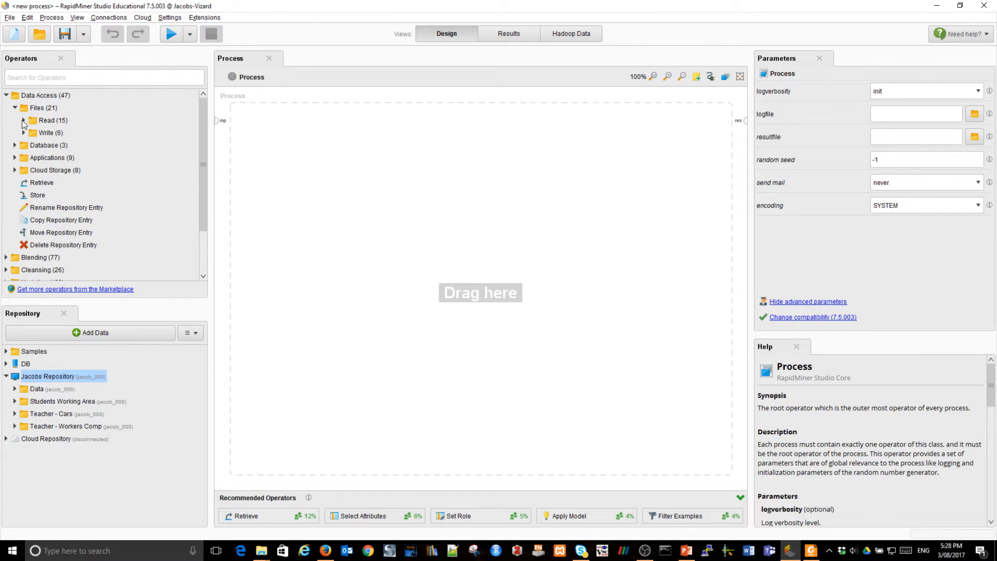
click(23, 120)
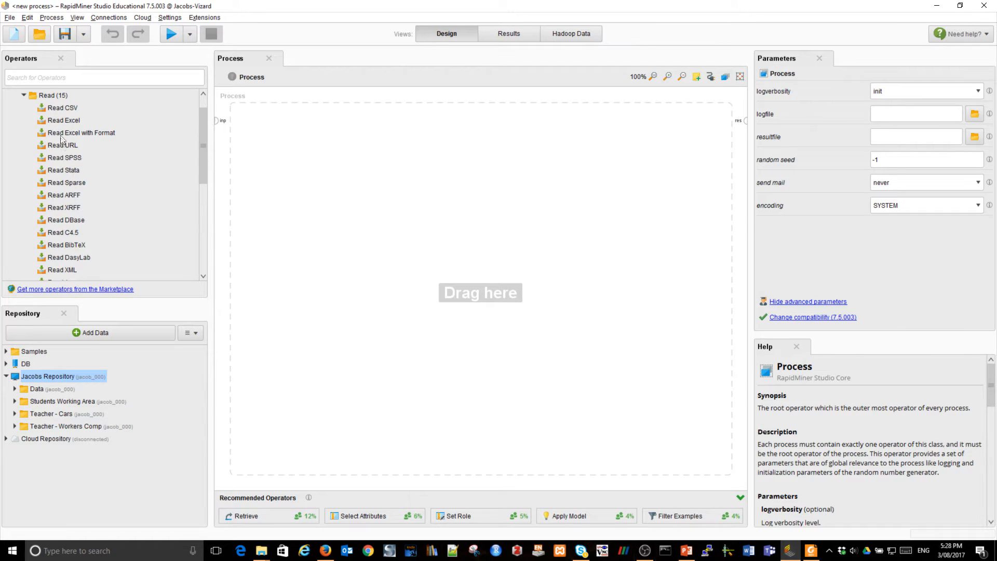
mouse_move(62, 108)
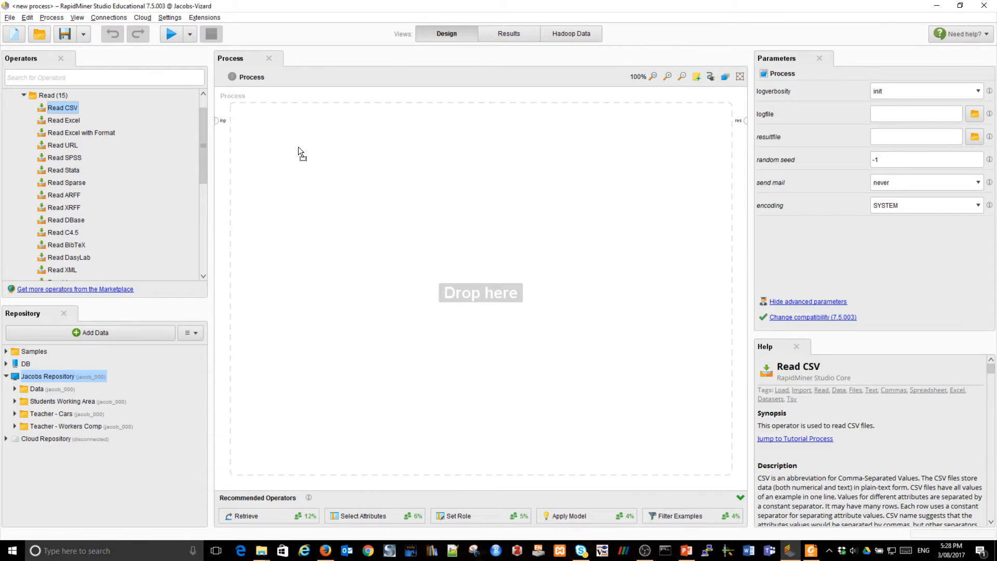
- Place a Read CSV operator on the canvas and wire its out port to res
drag(62, 107, 295, 152)
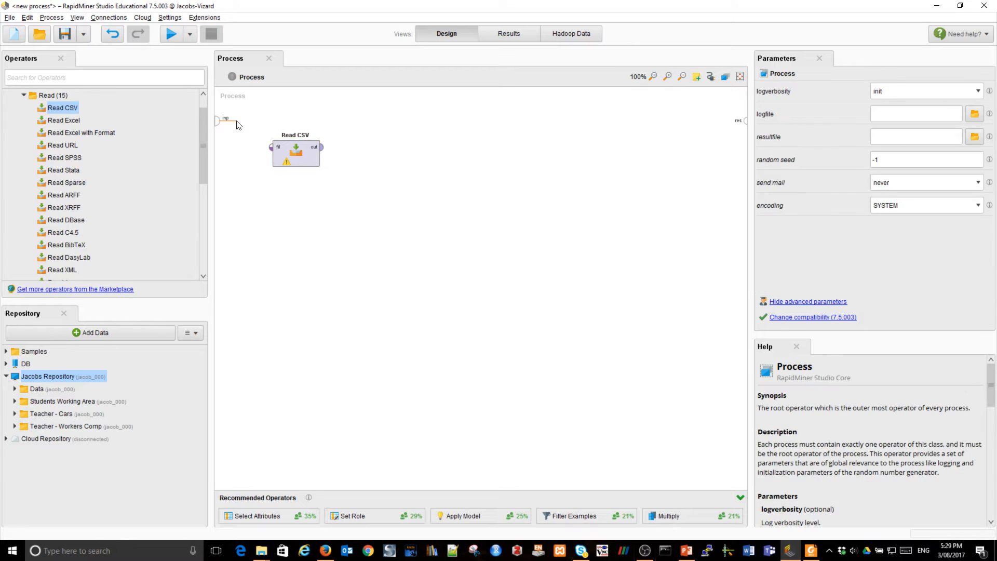
mouse_move(234, 195)
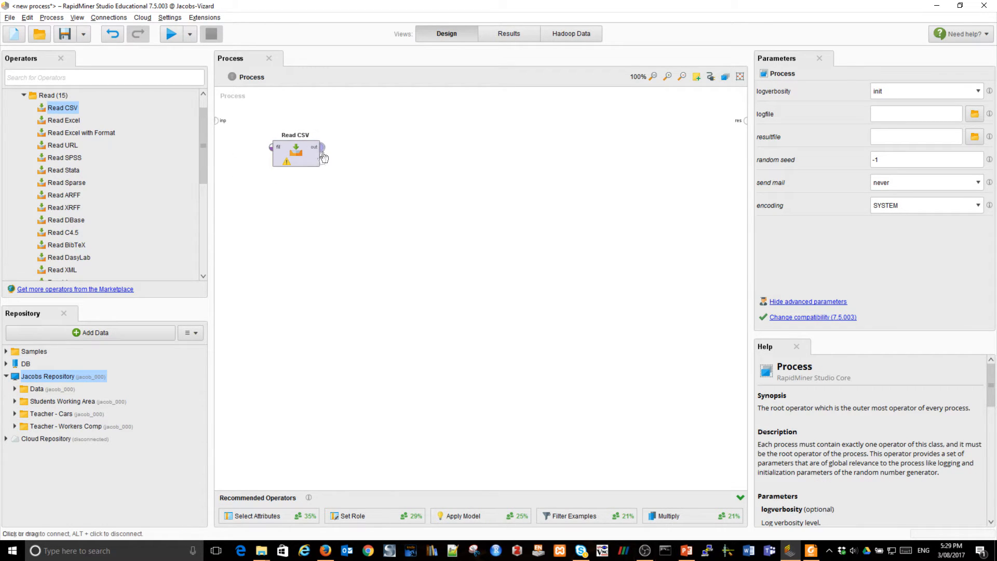
click(321, 147)
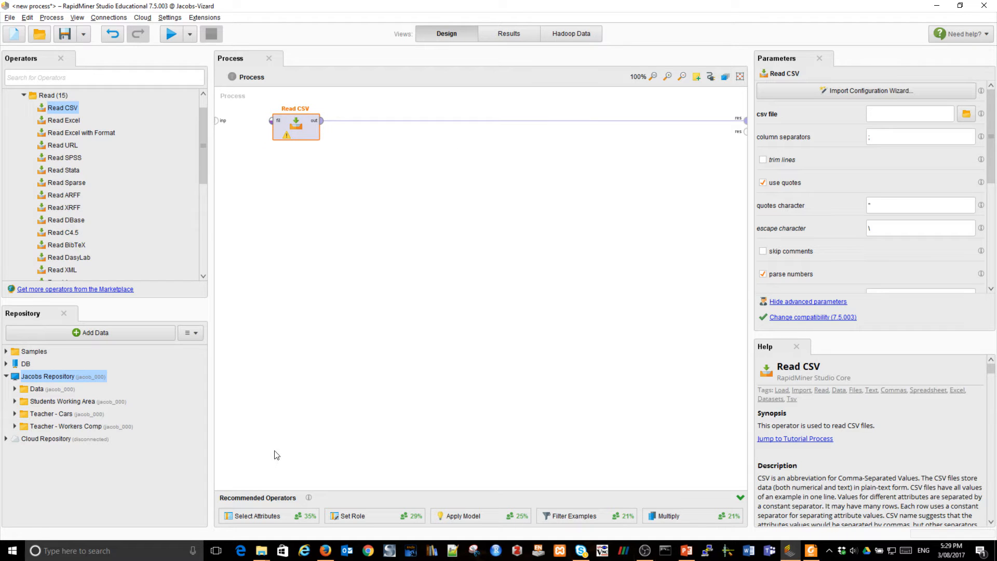
mouse_move(266, 431)
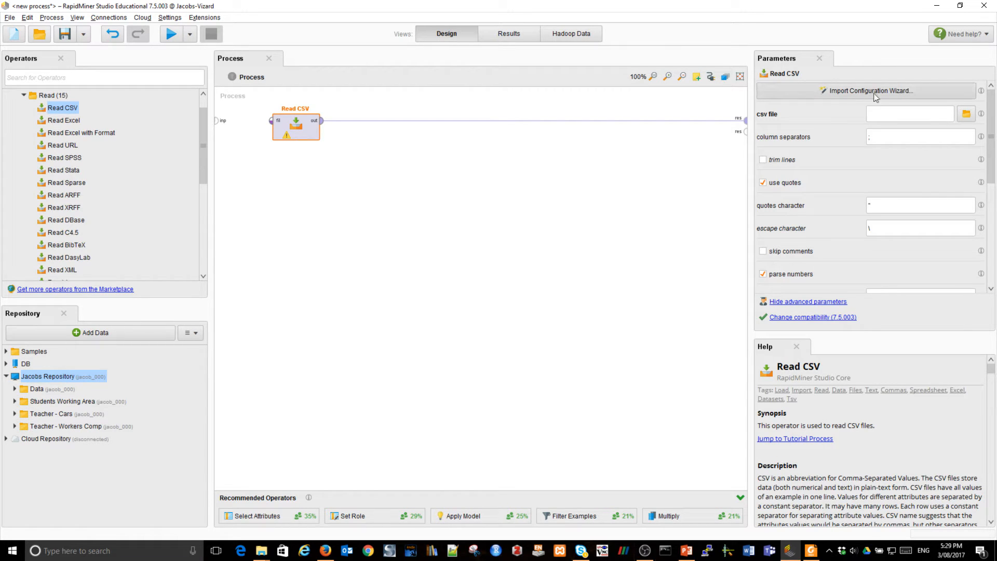
mouse_move(867, 97)
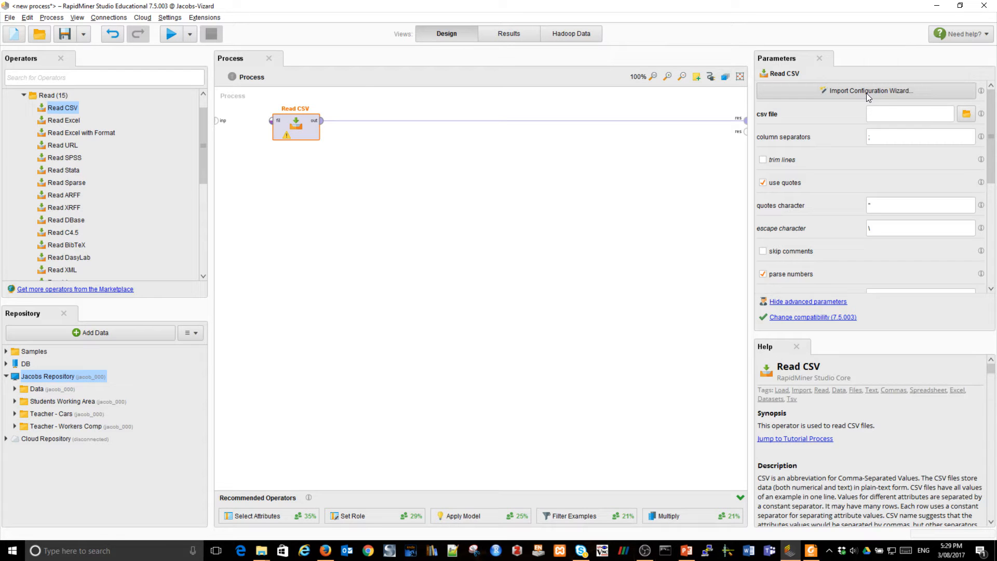
- Launch the Import Configuration Wizard and browse to MIS171 Examples > Data > Workers Comp for workcomp.csv
click(869, 91)
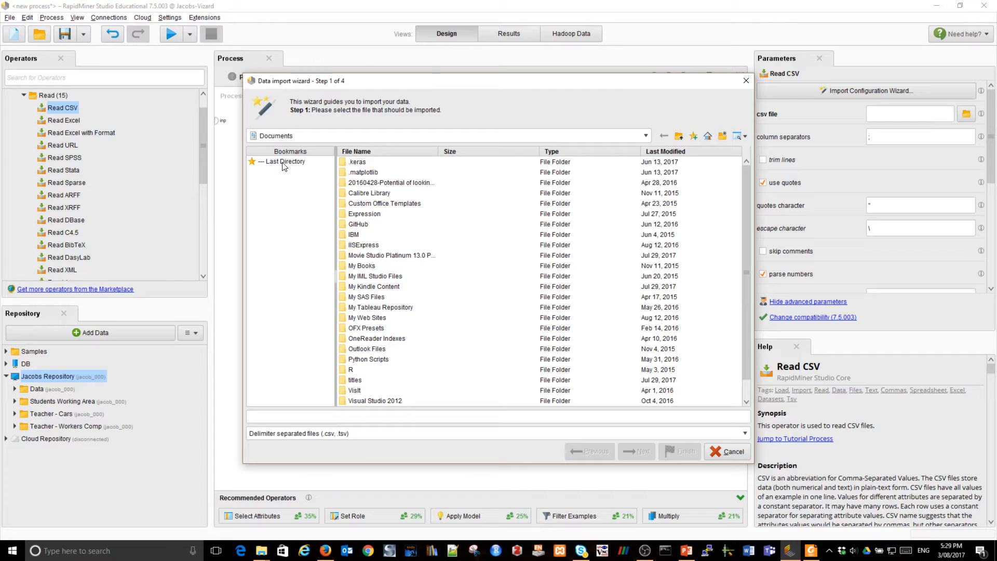
click(287, 161)
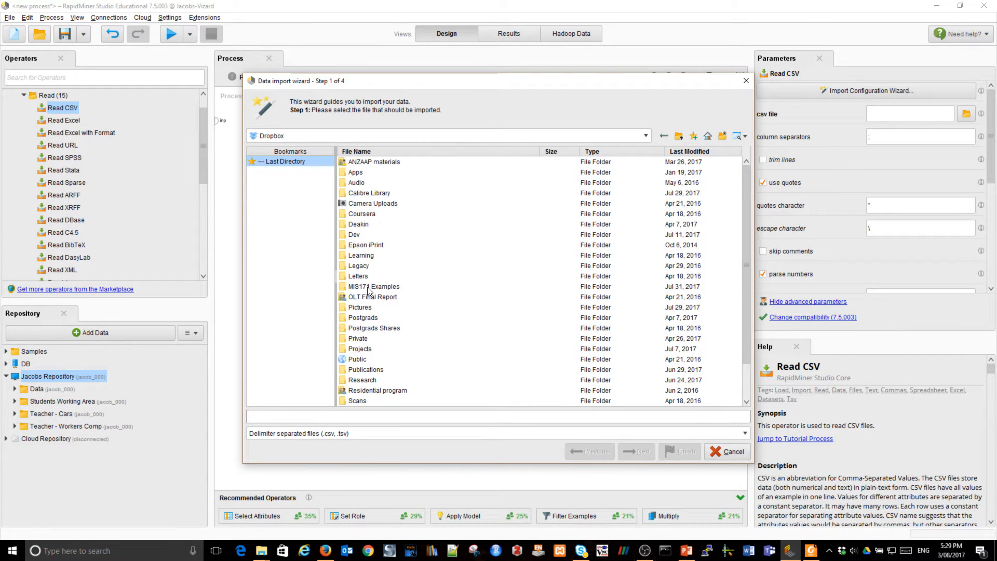
double_click(373, 286)
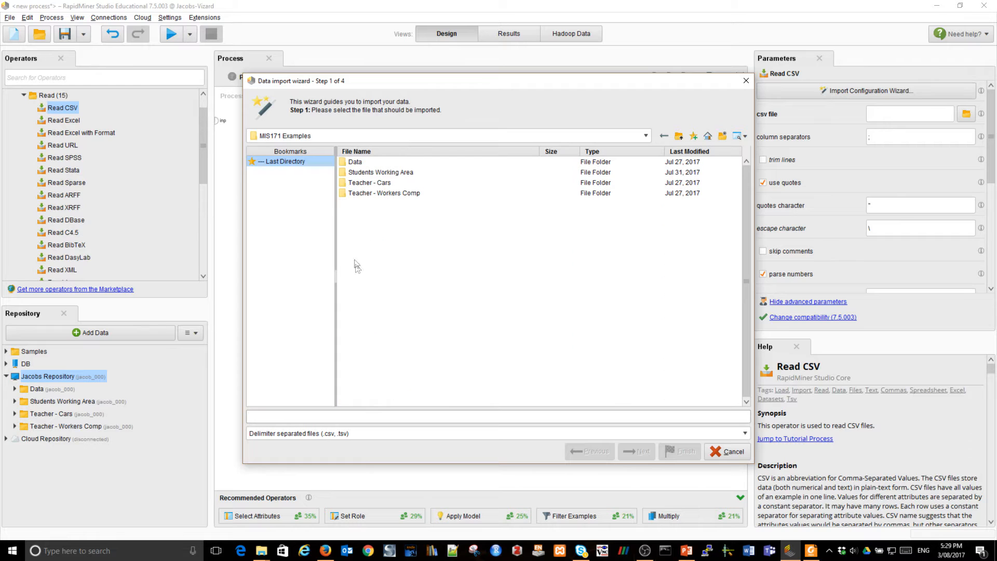
double_click(355, 161)
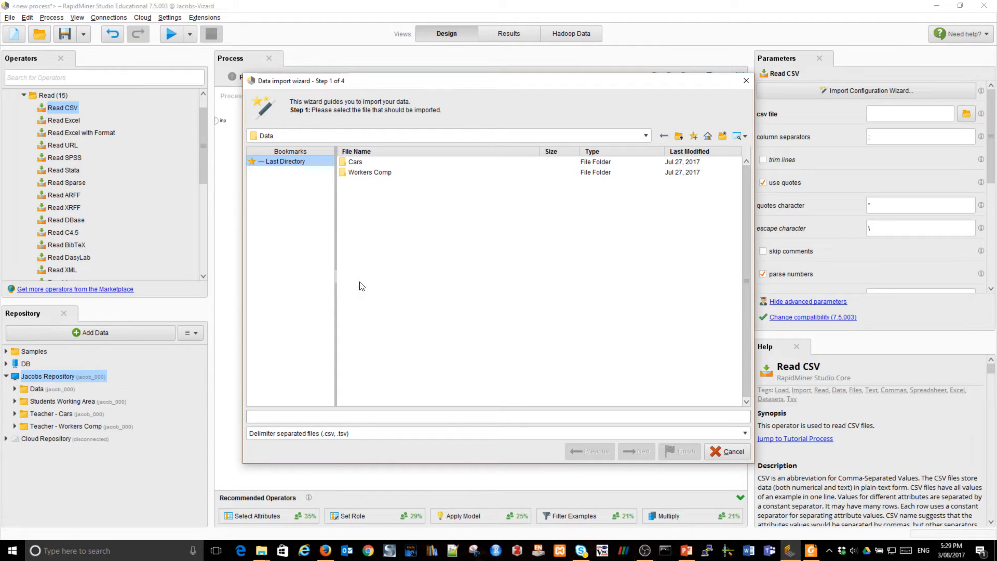
double_click(370, 172)
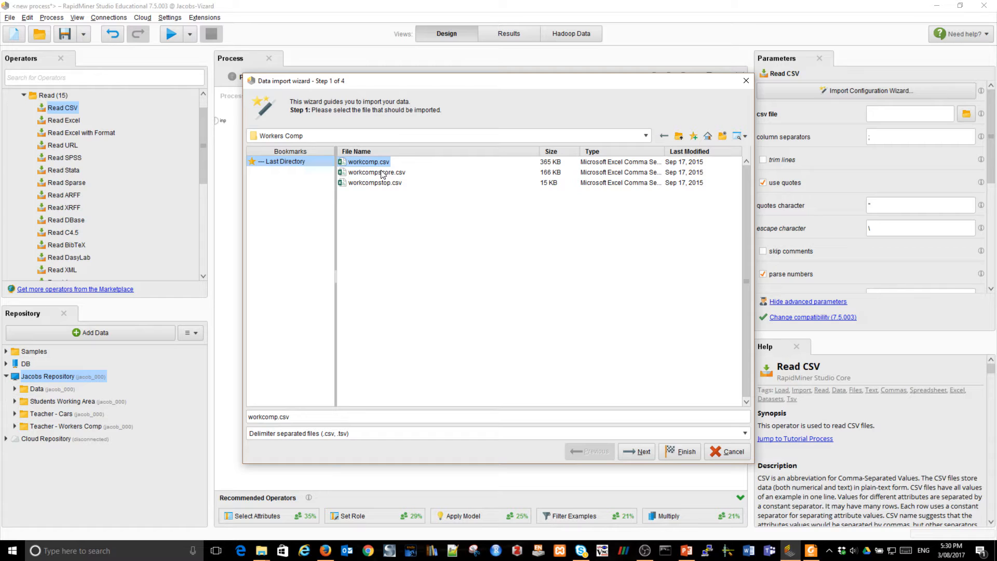
mouse_move(376, 172)
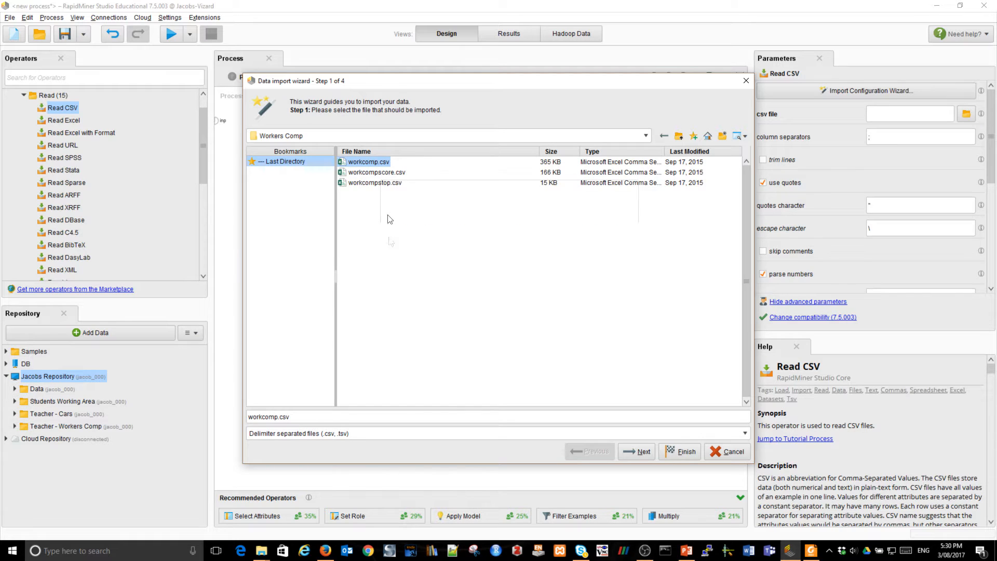
mouse_move(388, 297)
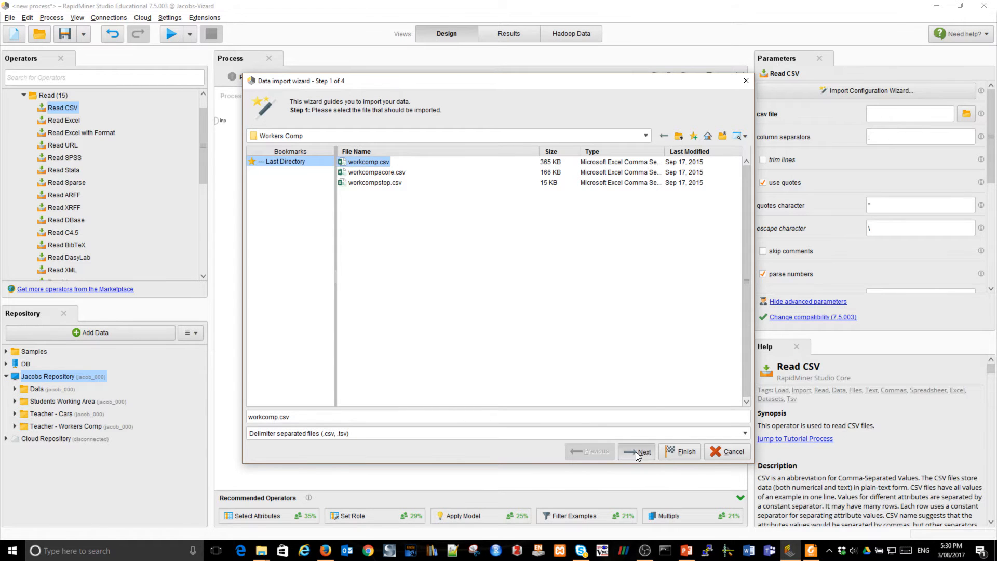
- Advance to Step 2 and separate workcomp.csv's columns on commas
click(637, 451)
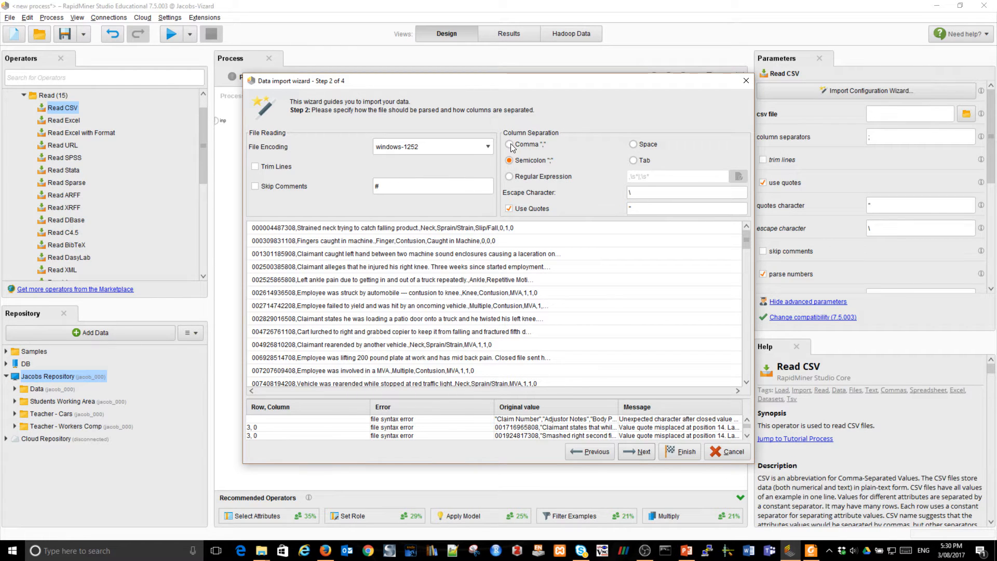
click(510, 145)
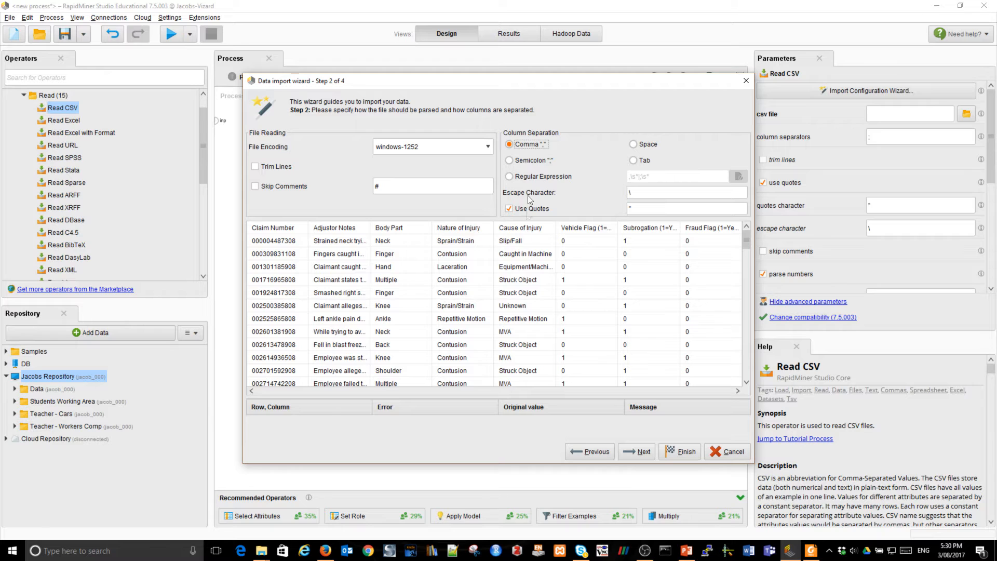
mouse_move(548, 237)
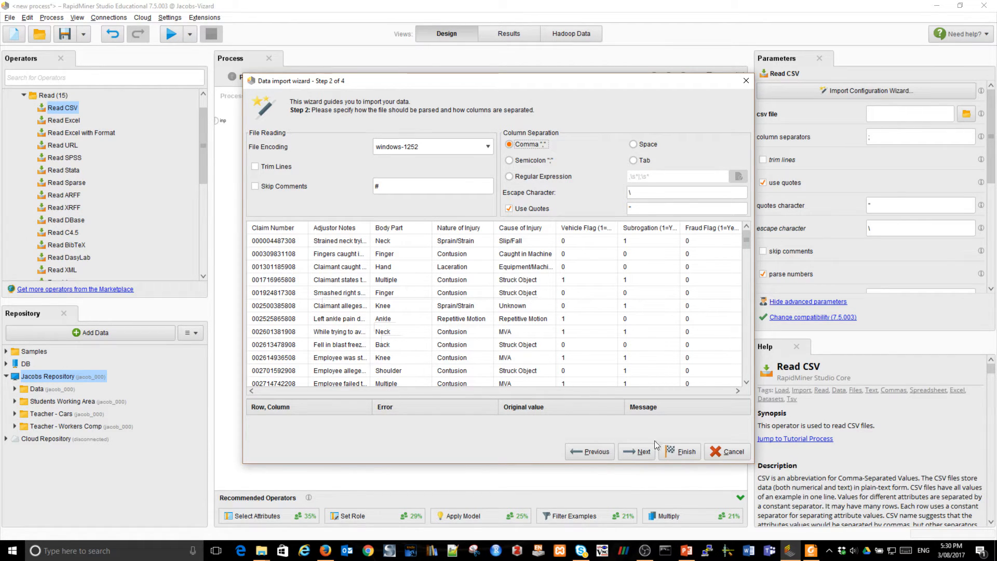
mouse_move(685, 451)
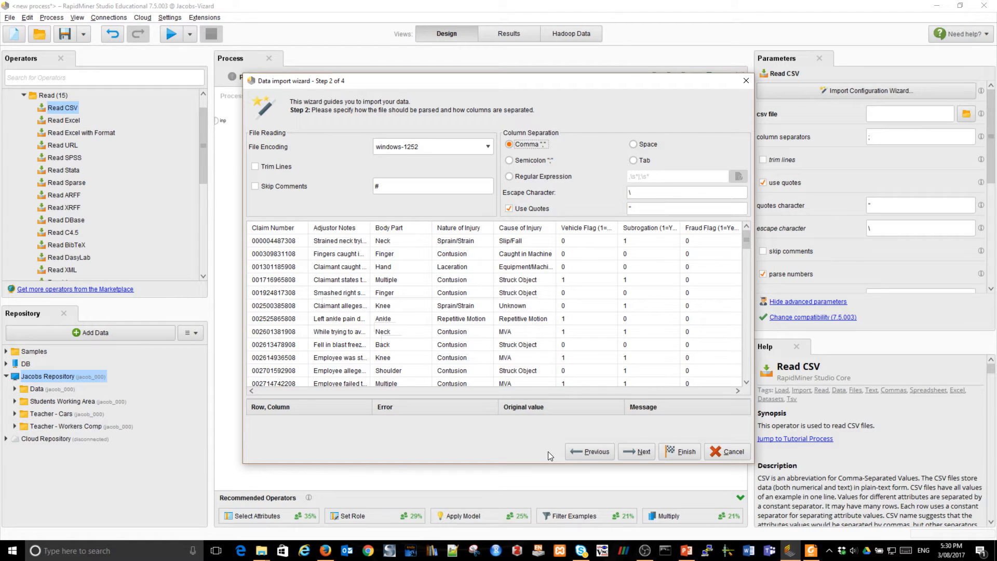
mouse_move(642, 451)
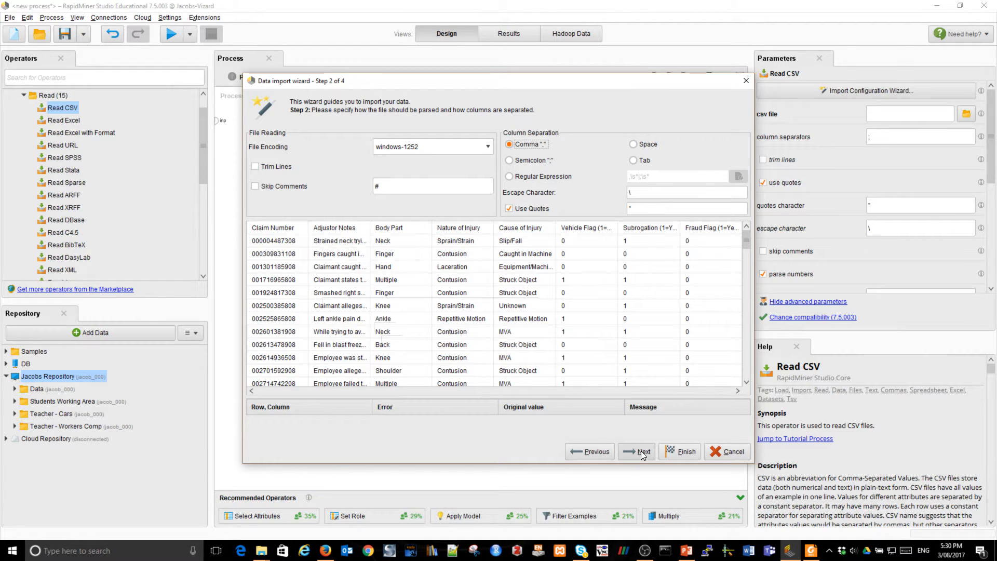
- Advance to Step 3 and annotate the first row as Name
click(641, 451)
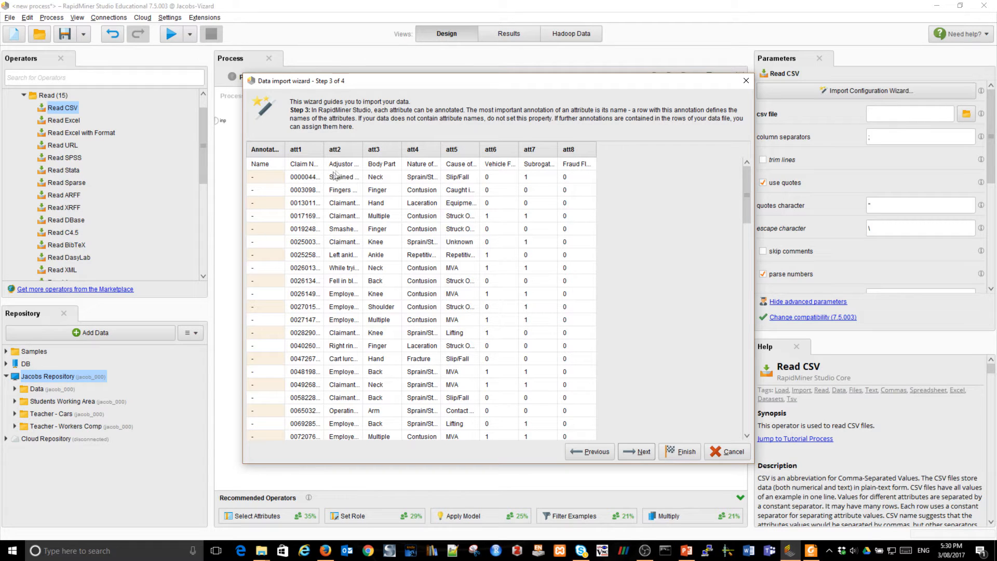
mouse_move(267, 177)
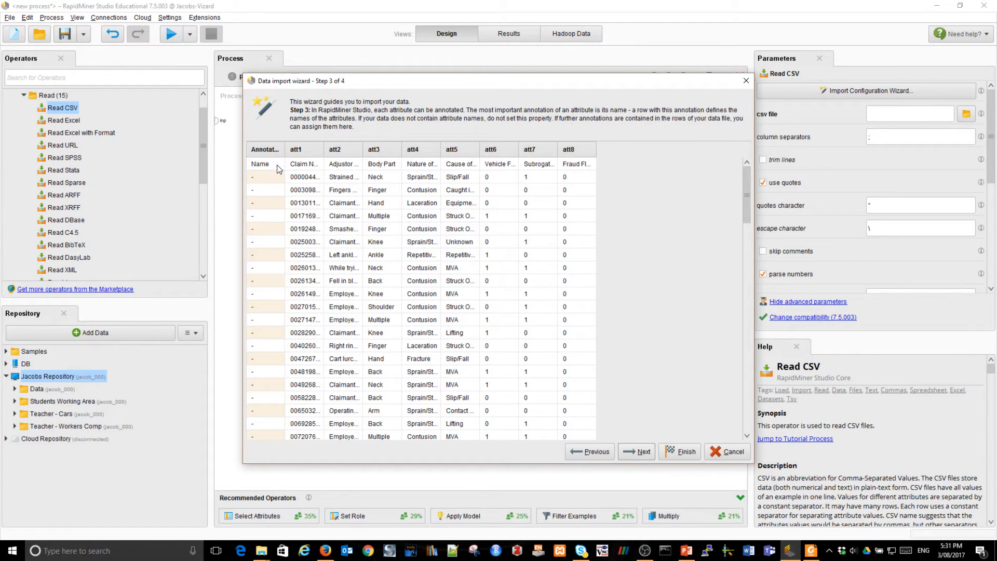
click(265, 164)
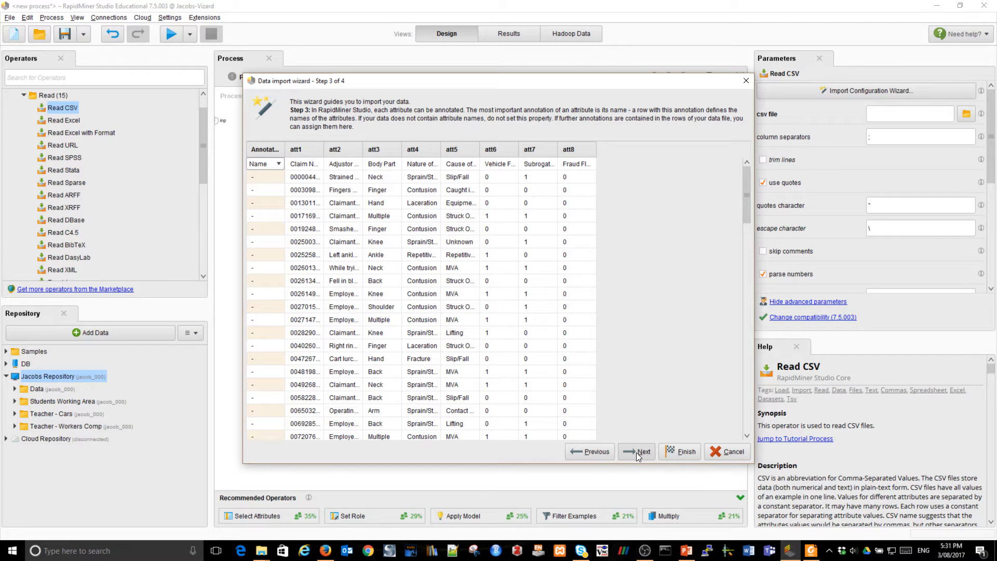
- On the data types step, make Claim Number an integer with the id role
click(642, 451)
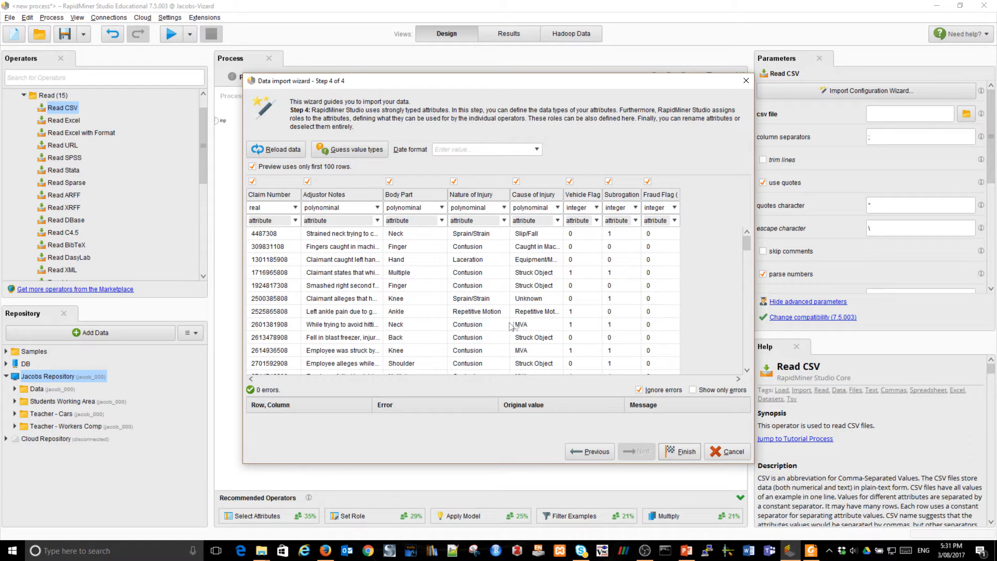
mouse_move(267, 362)
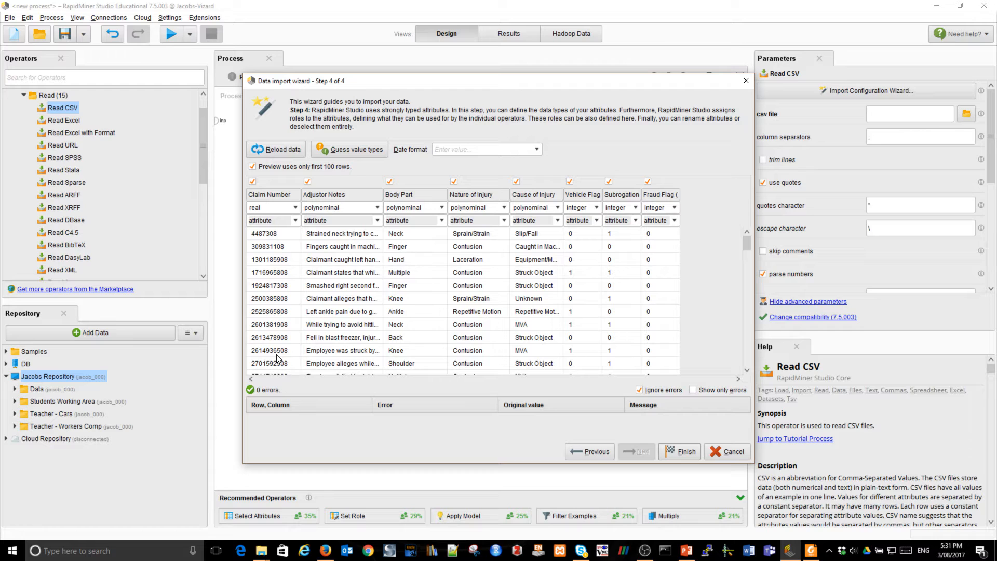
mouse_move(286, 230)
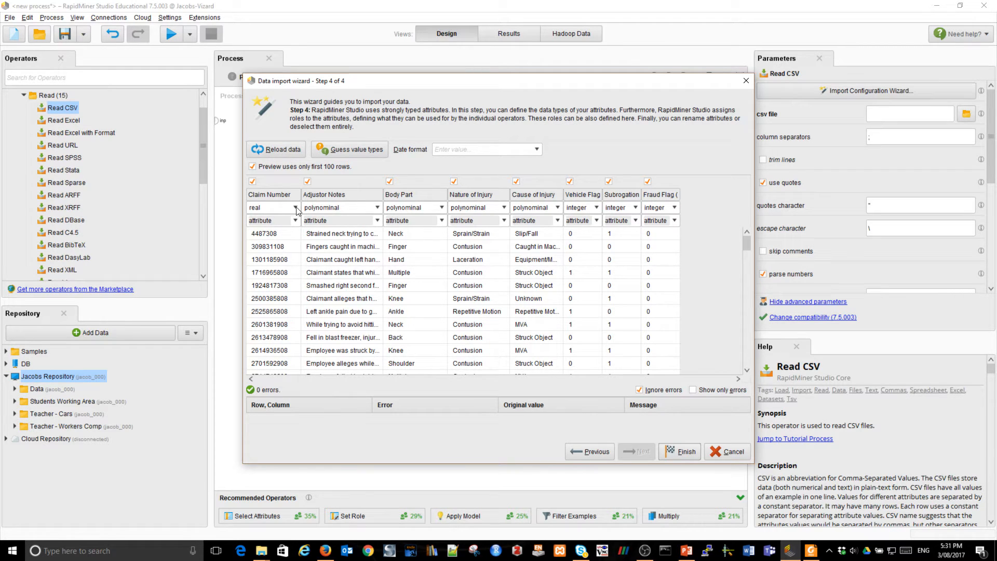
click(294, 207)
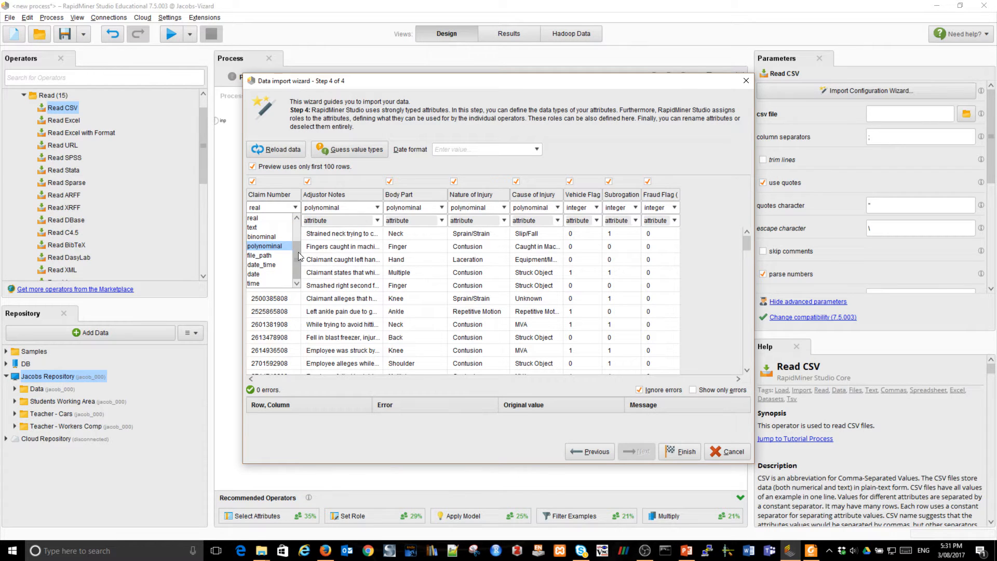
click(264, 246)
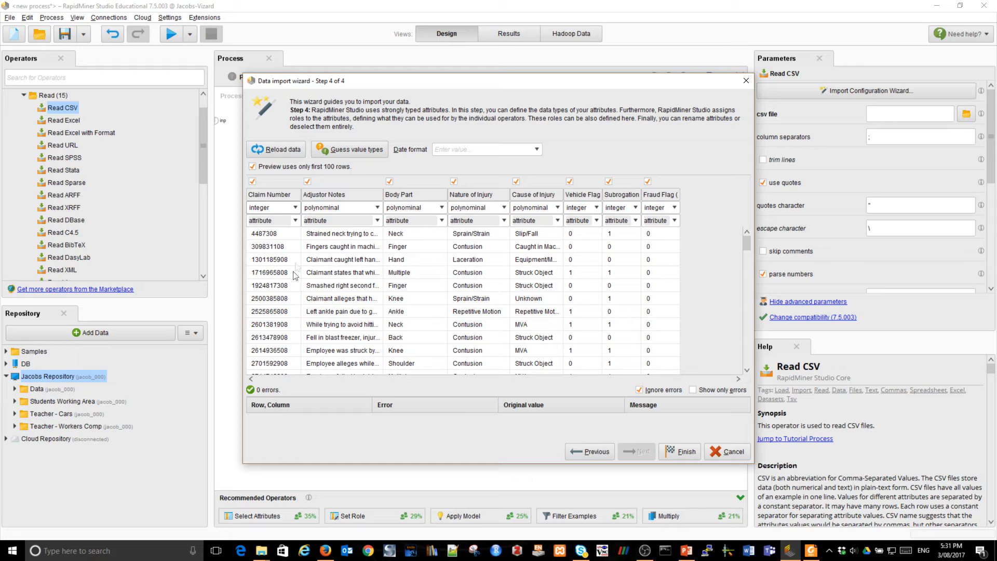
click(295, 221)
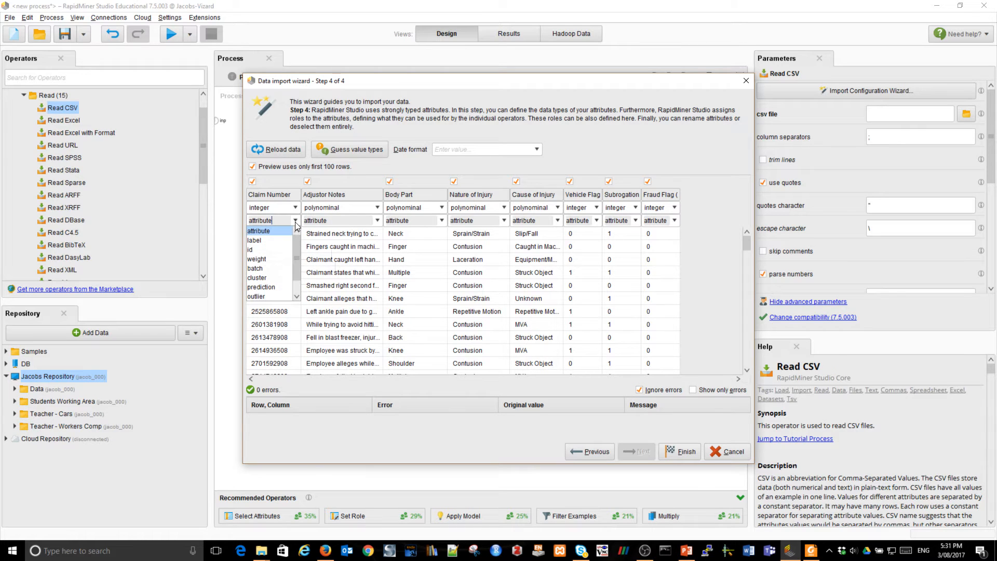
click(250, 249)
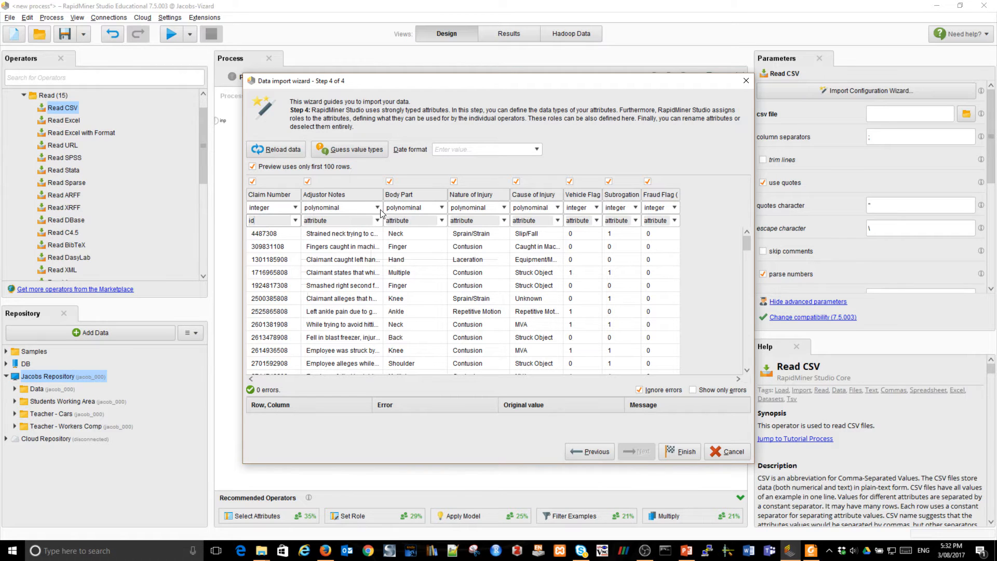
- Type Adjustor Notes as text; type Vehicle Flag, Subrogation and Fraud Flag as binominal
click(377, 207)
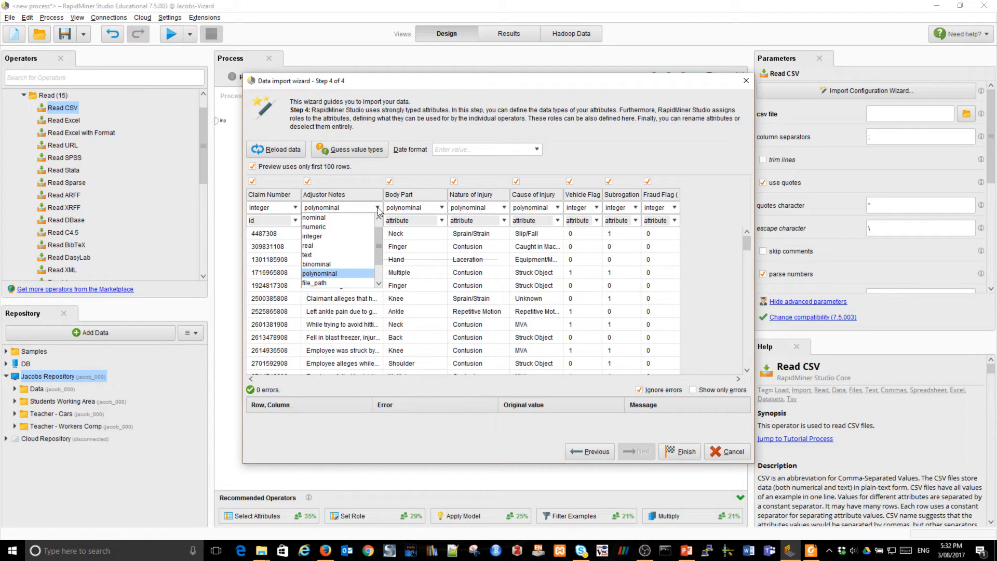
click(307, 255)
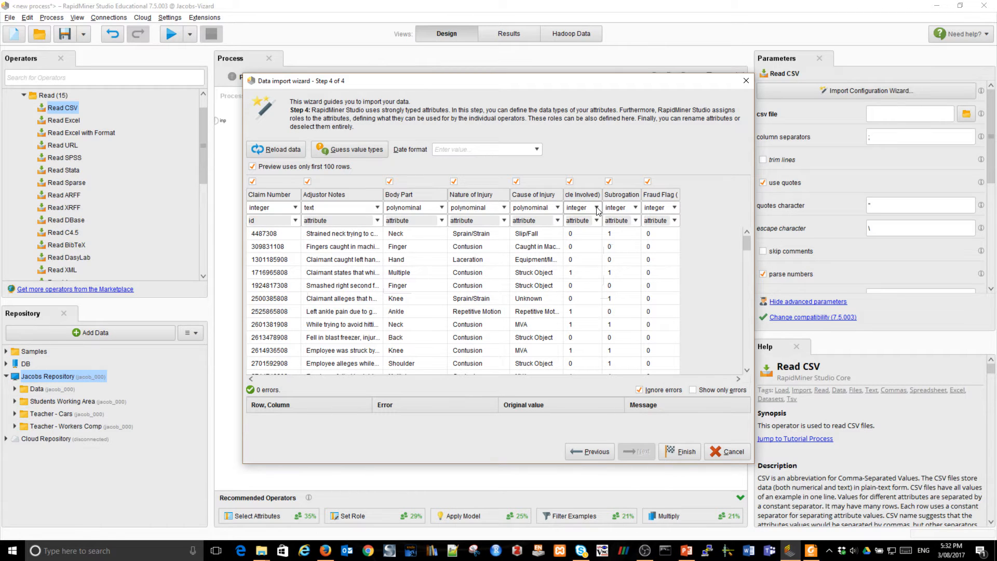
click(597, 207)
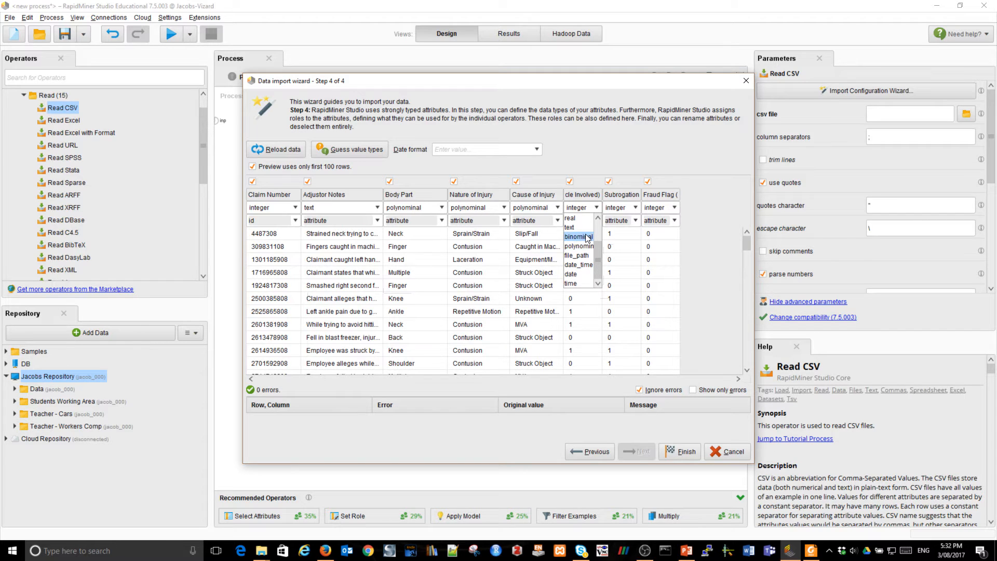
click(578, 237)
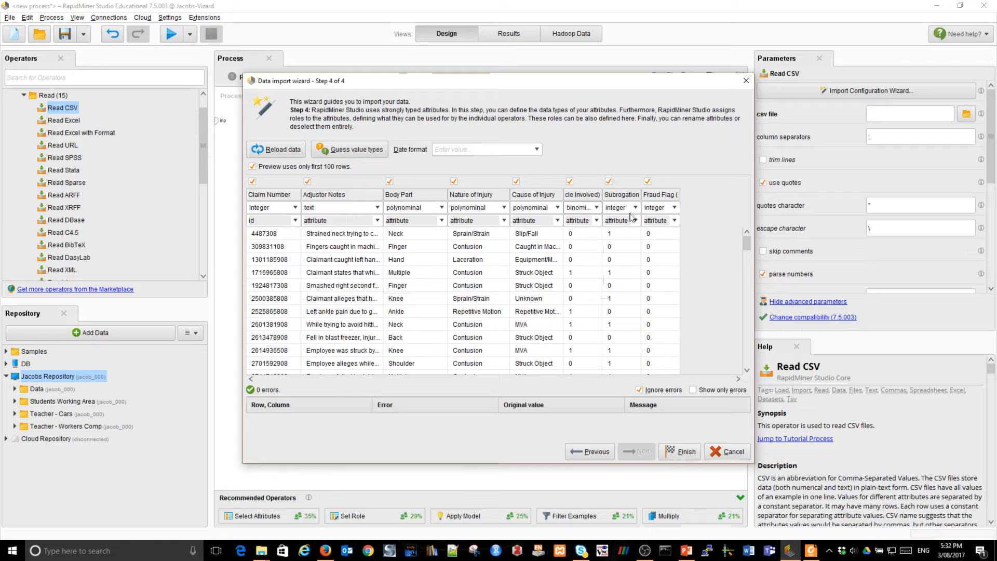
click(634, 207)
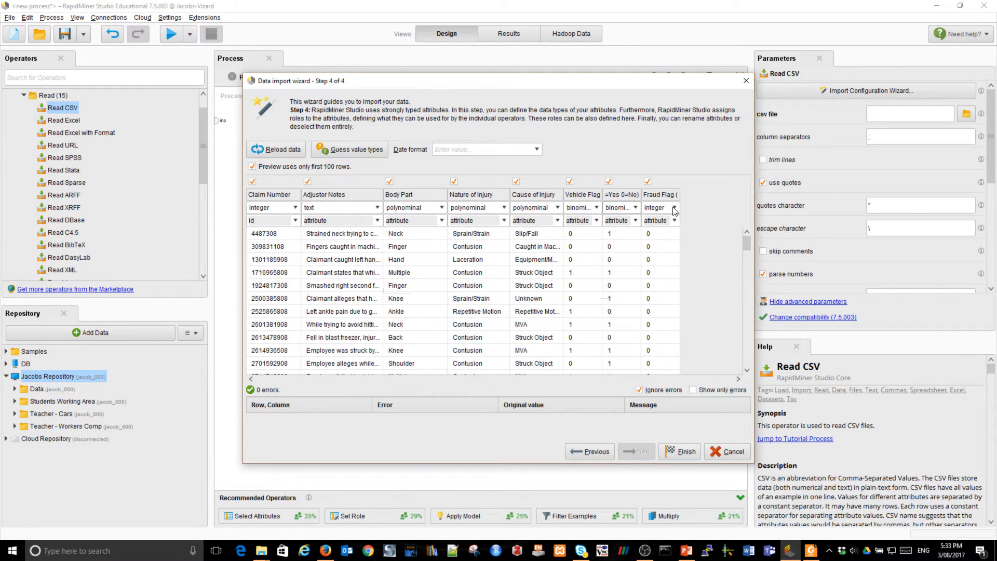
click(673, 207)
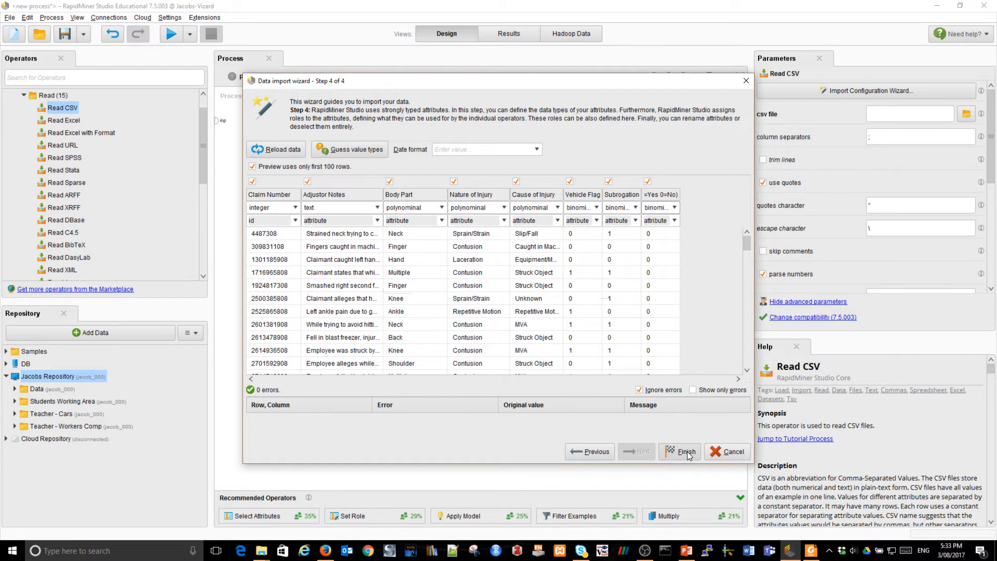
- Finish the import wizard and run the process to load the 3,037-claim ExampleSet
click(679, 450)
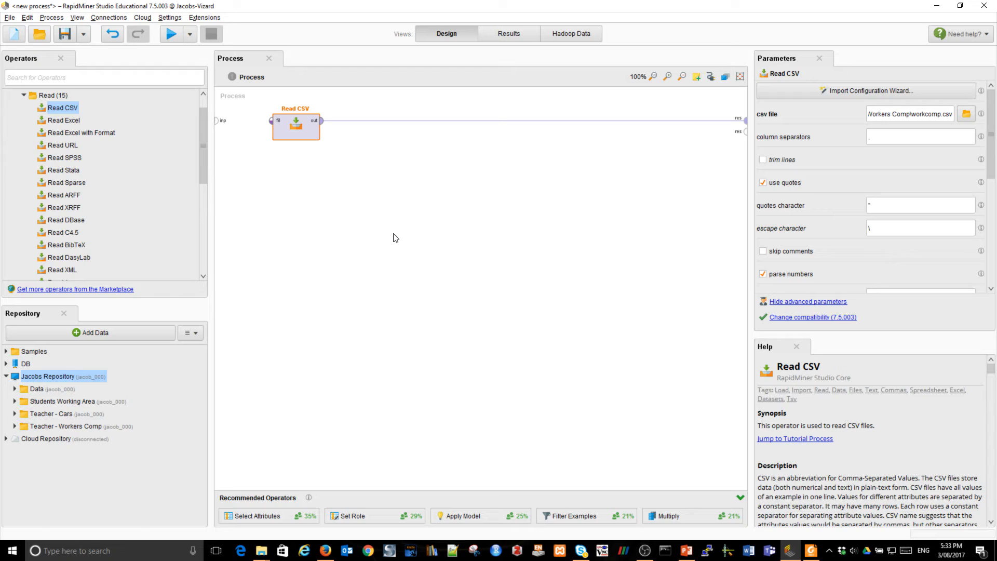
mouse_move(321, 135)
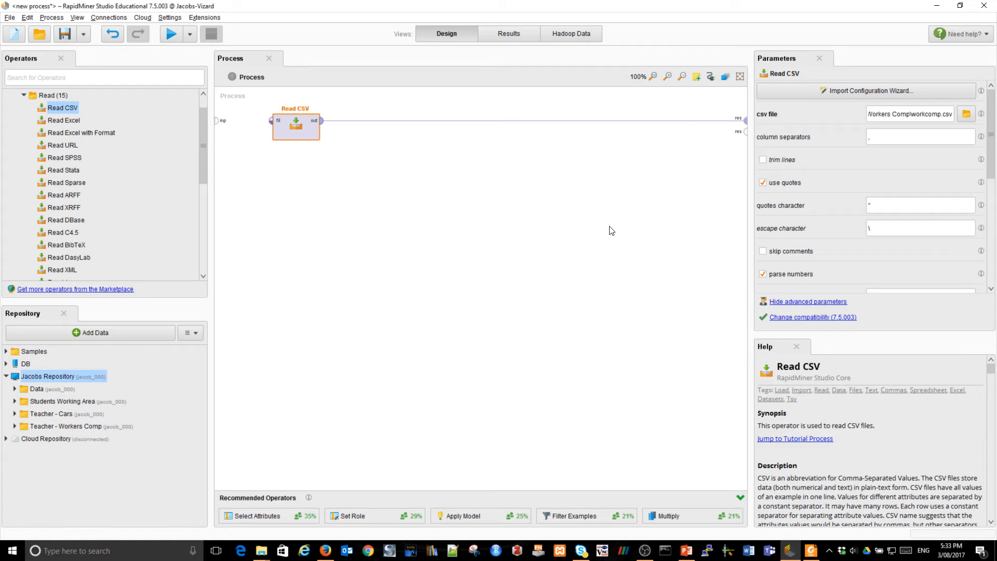
mouse_move(484, 228)
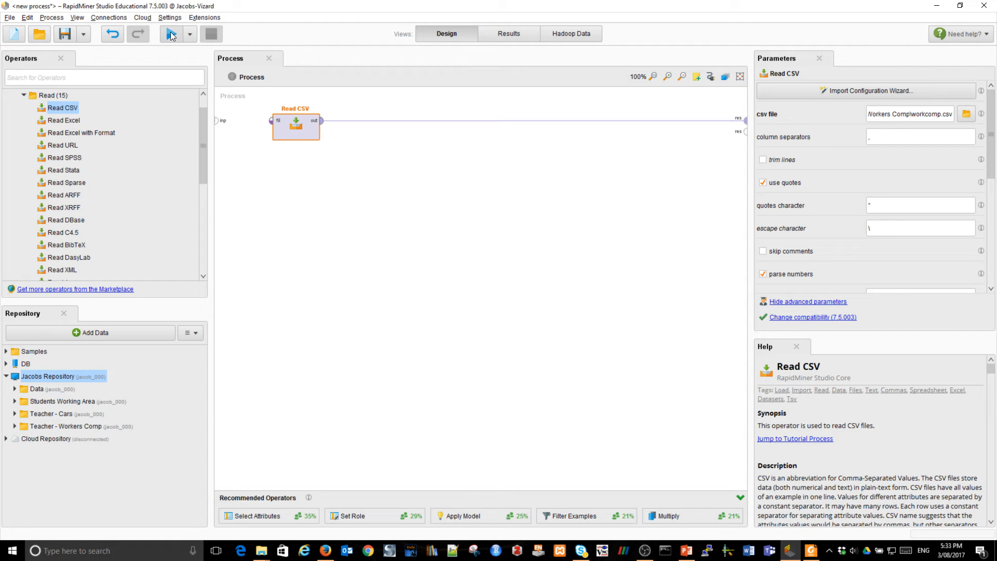
click(167, 34)
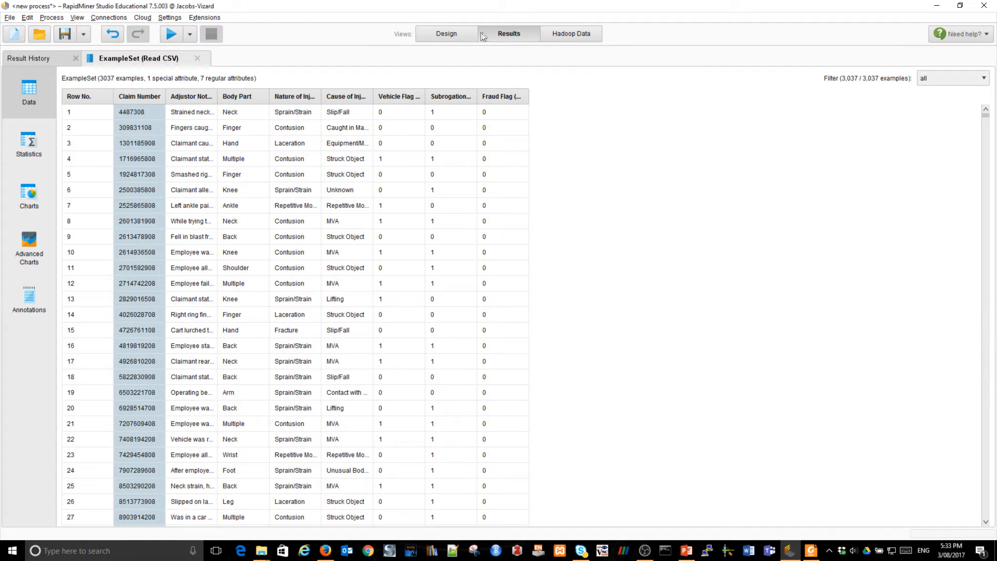
- Switch to Design view and back to the workcomp ExampleSet results
click(445, 33)
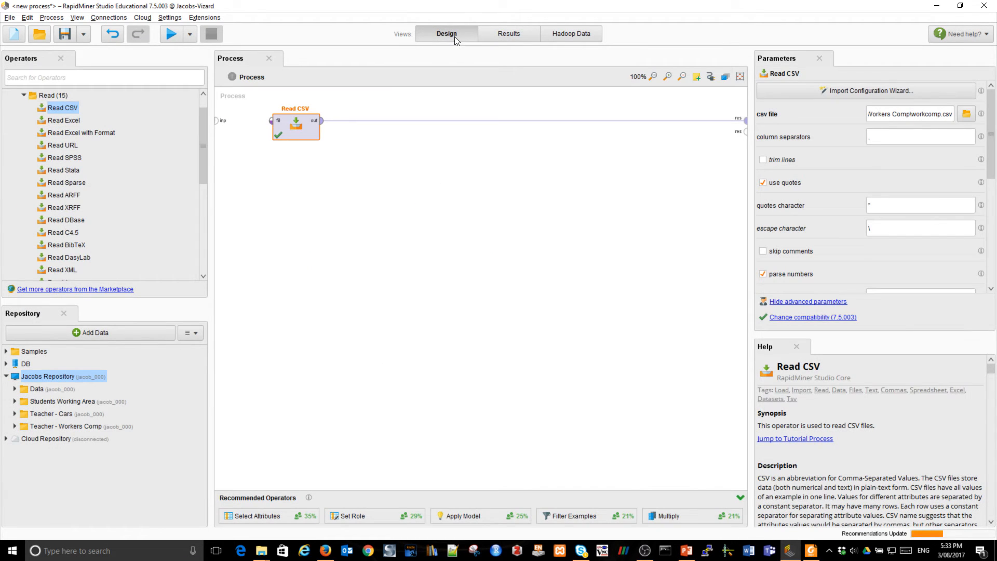
click(508, 33)
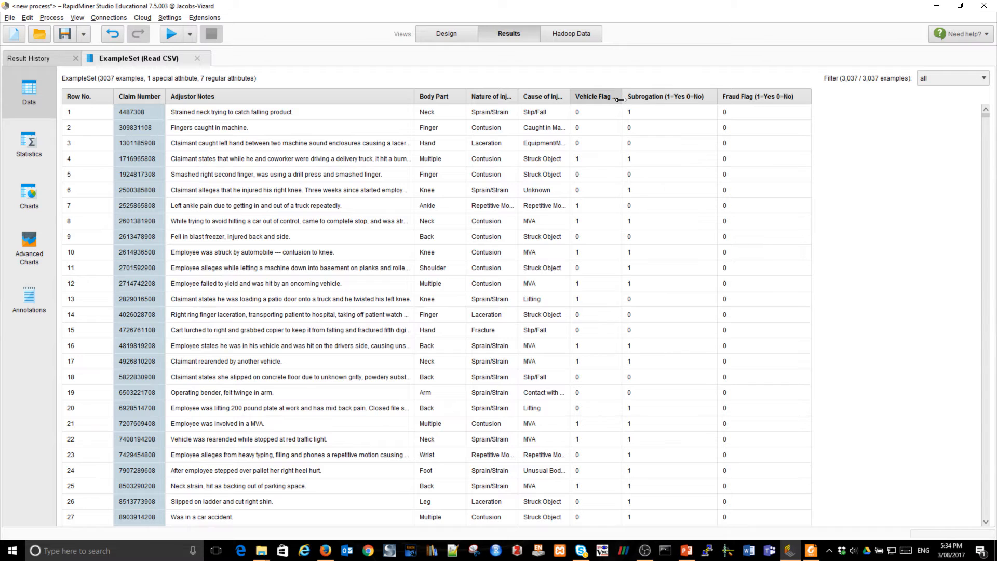
- Widen the Vehicle Flag column and sort the claims by Vehicle Flag
drag(618, 96, 696, 96)
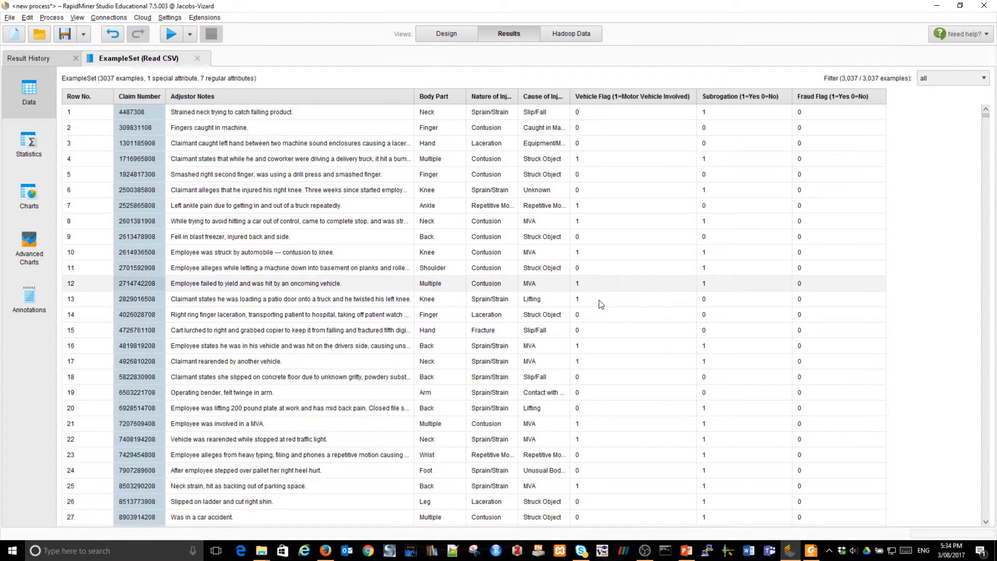
mouse_move(576, 339)
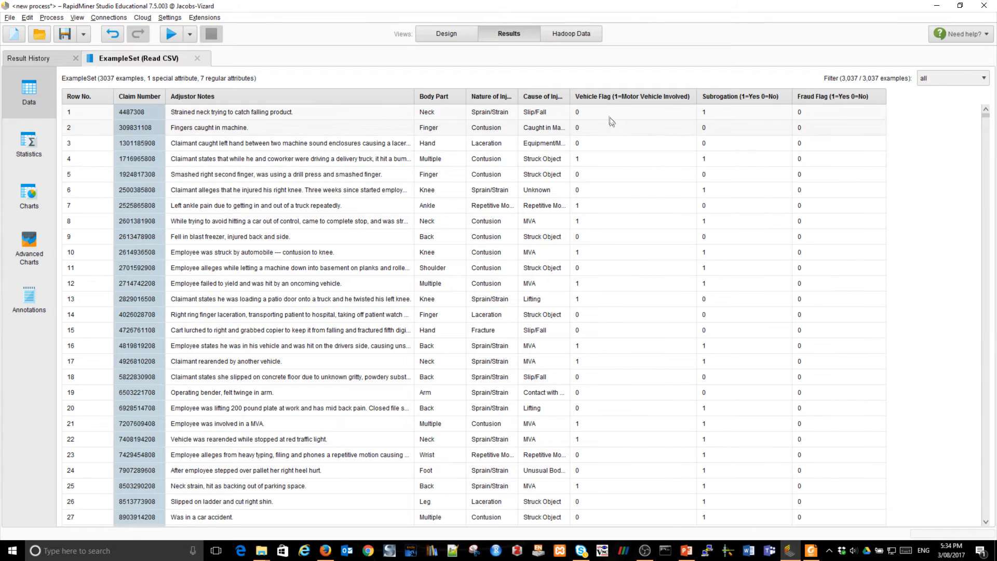
mouse_move(615, 110)
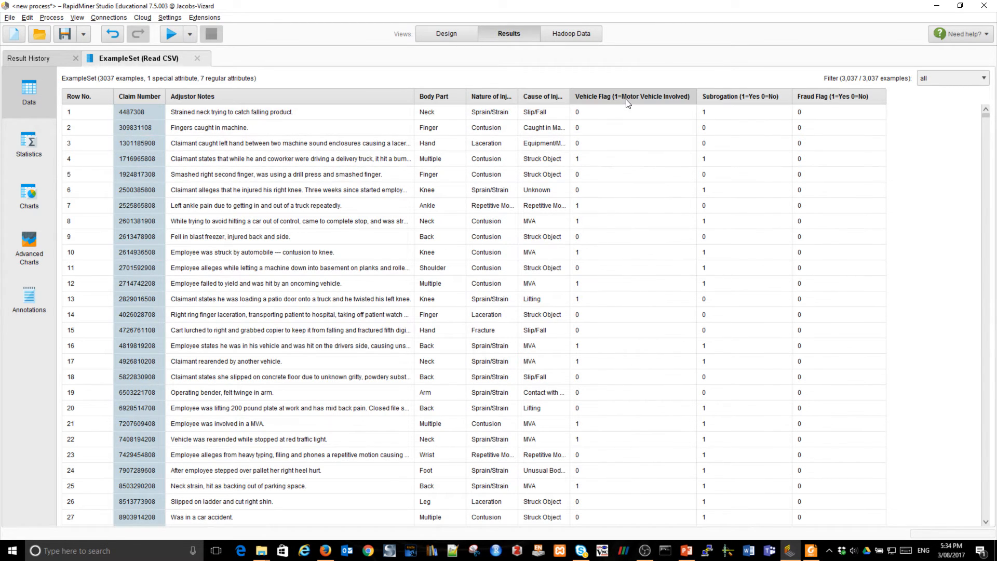
click(632, 96)
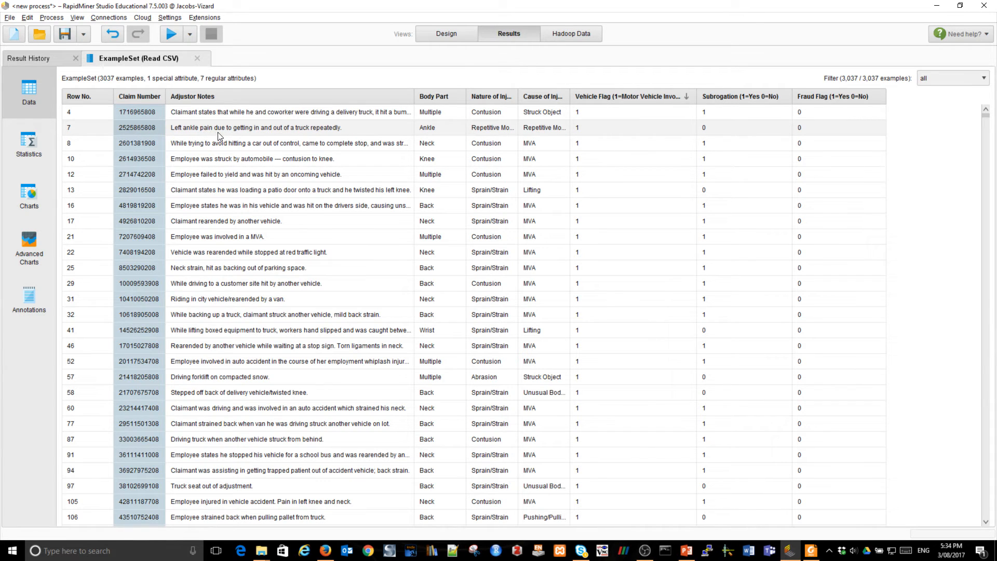
mouse_move(606, 130)
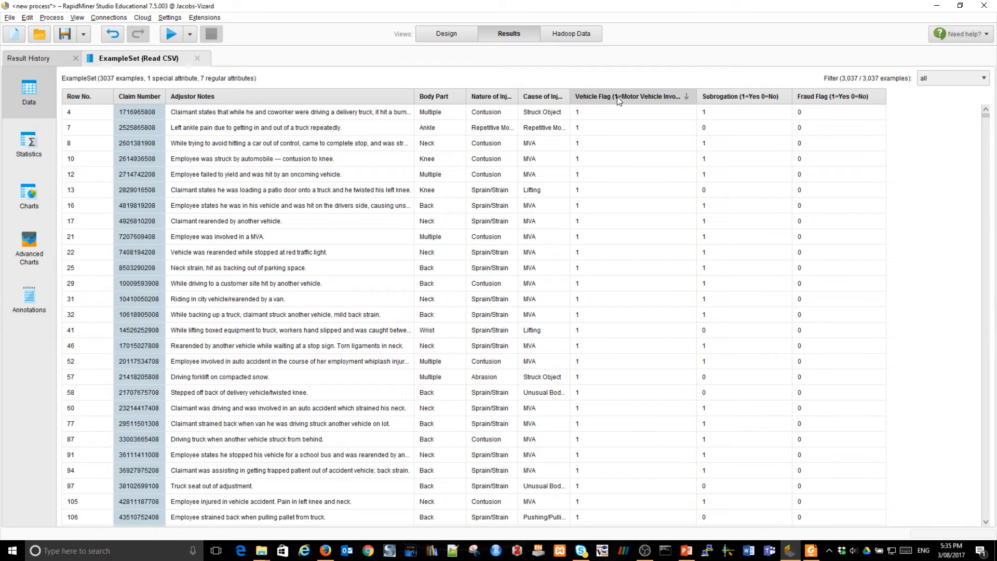
mouse_move(617, 96)
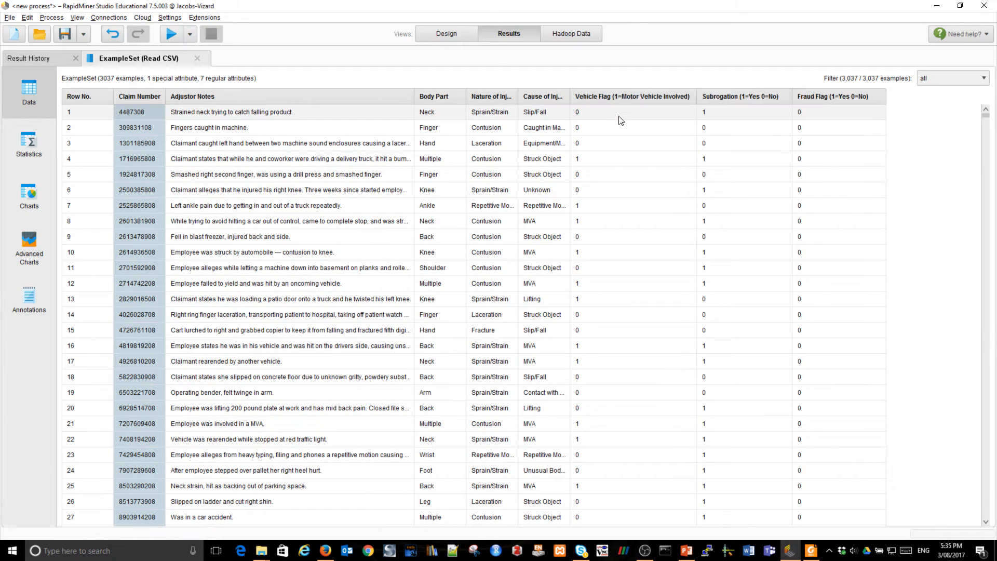
mouse_move(185, 121)
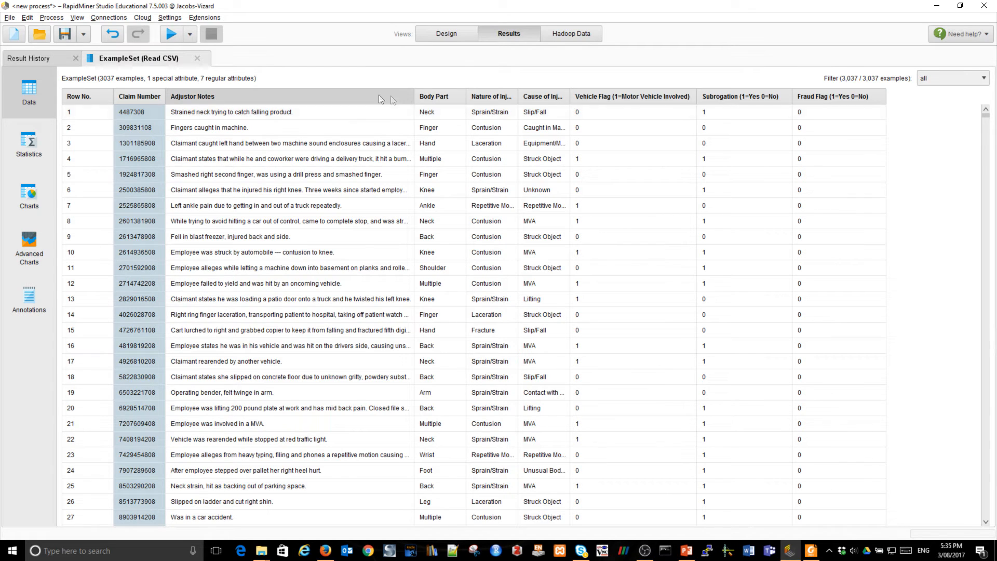
mouse_move(745, 96)
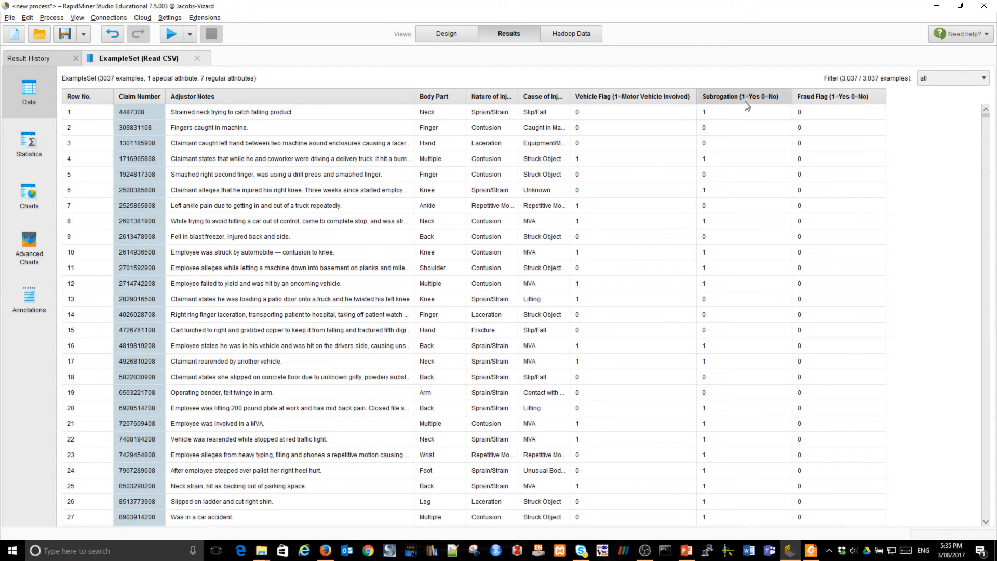
- Sort the claims ExampleSet descending by the Subrogation column
click(740, 96)
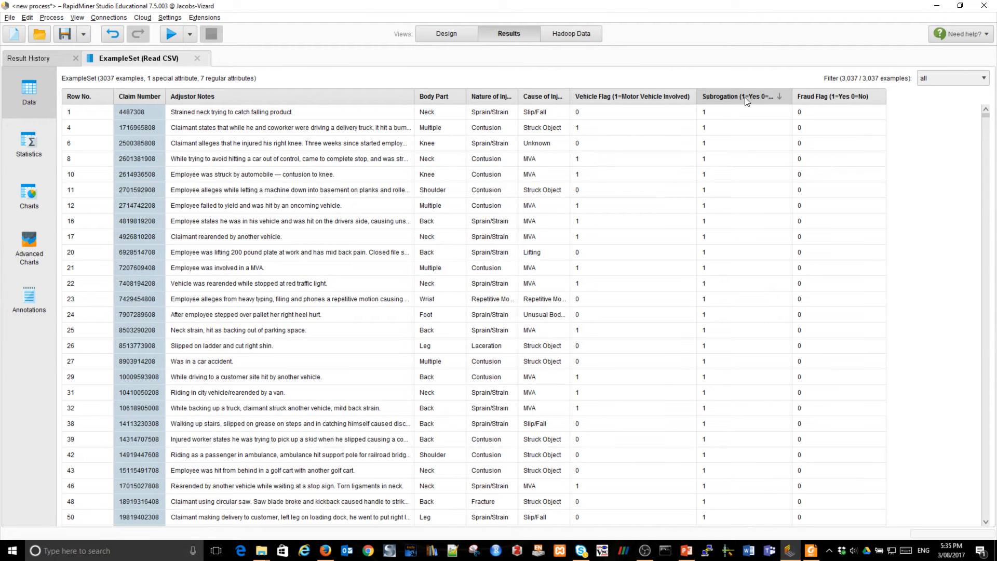
mouse_move(770, 102)
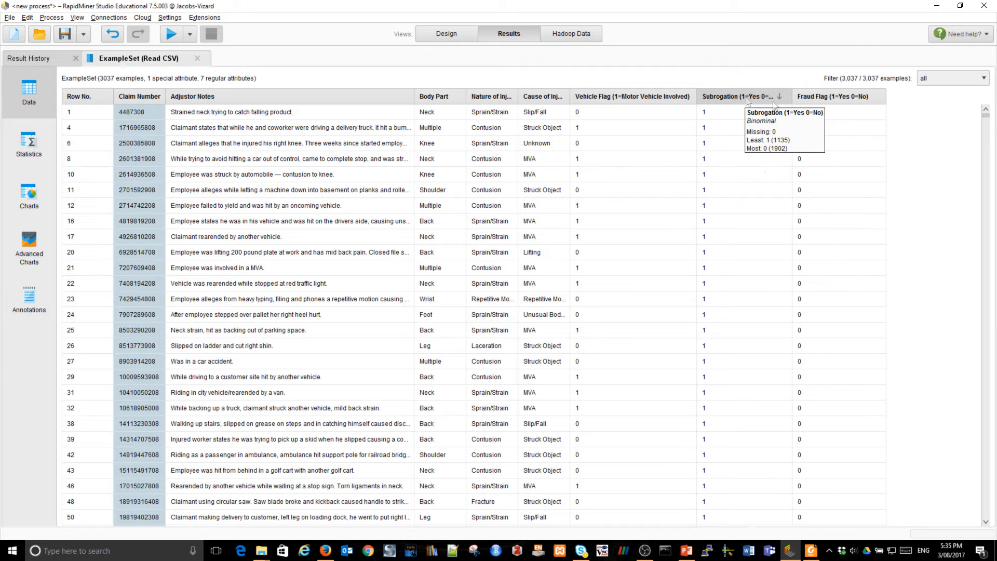
mouse_move(761, 220)
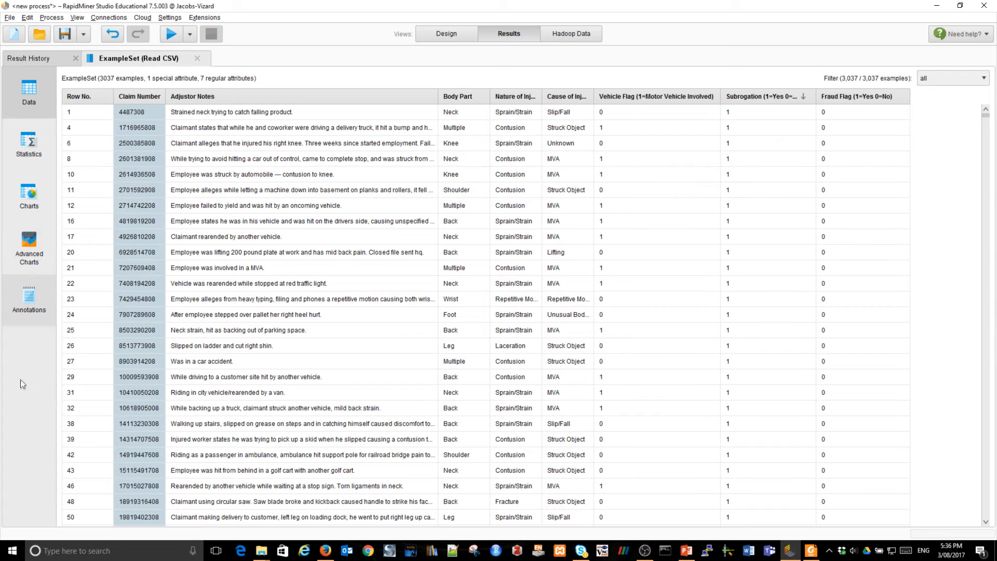
mouse_move(29, 143)
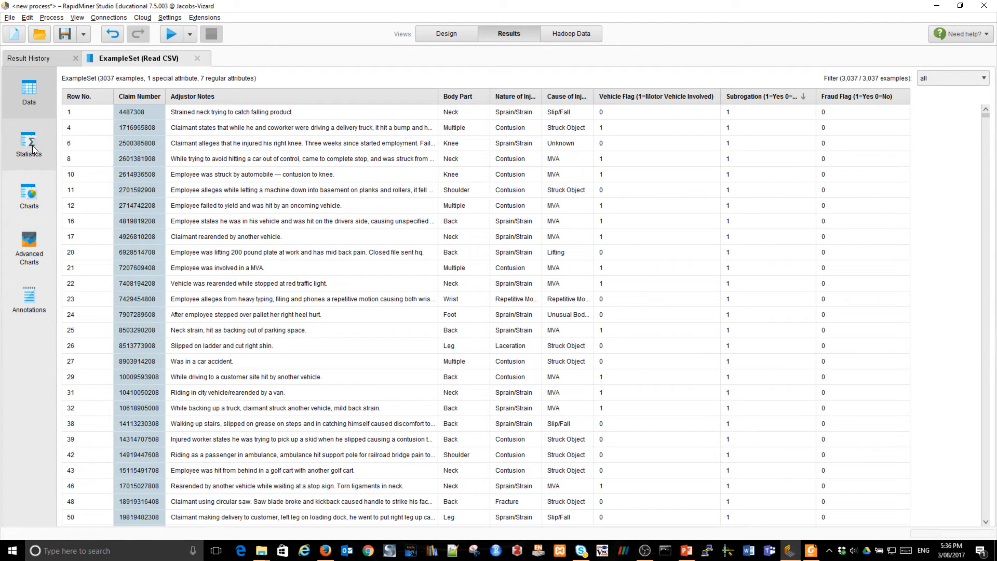
mouse_move(30, 141)
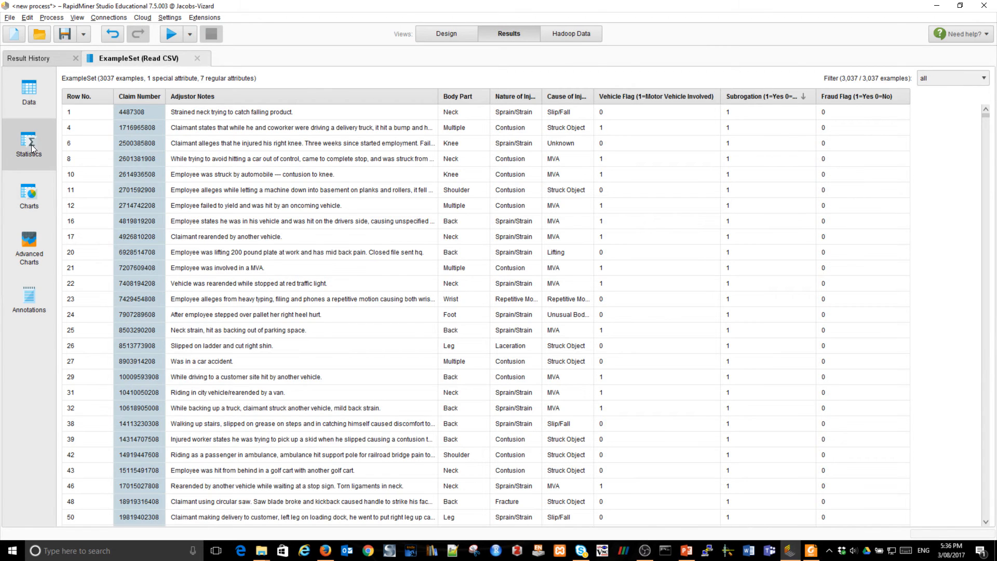
- In Statistics, expand Cause of Injury and Subrogation and view Nature of Injury value counts
click(28, 143)
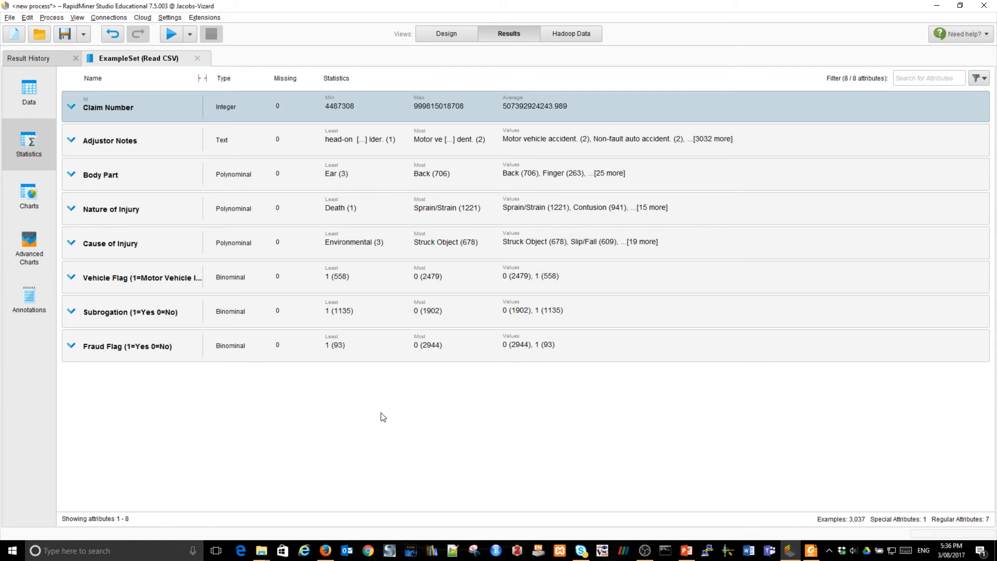
mouse_move(140, 178)
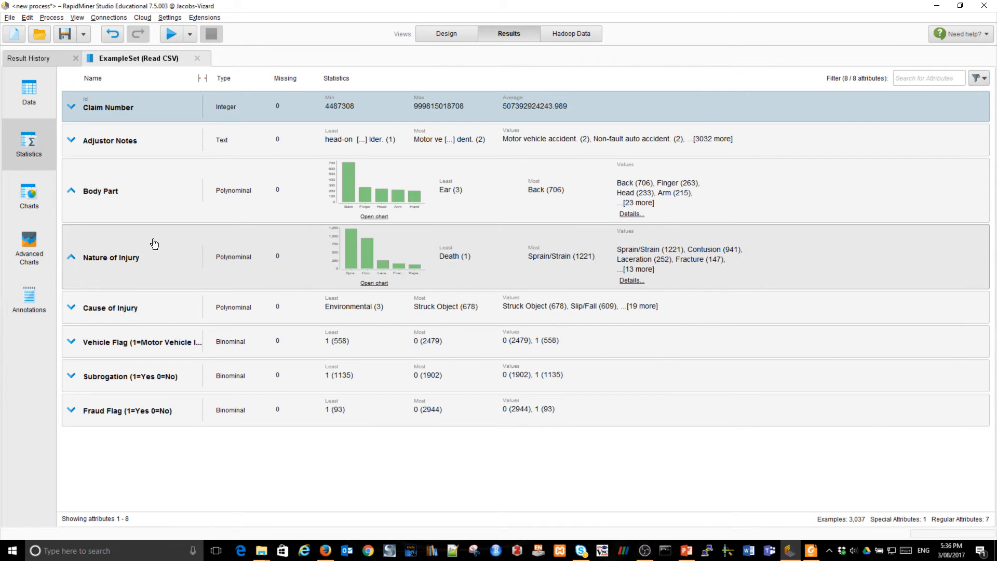
click(71, 306)
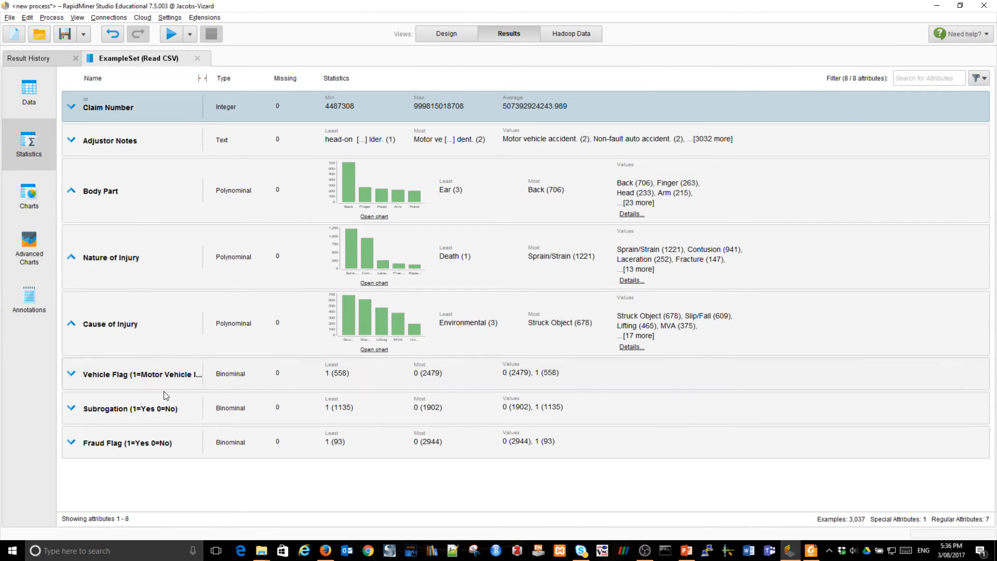
click(71, 408)
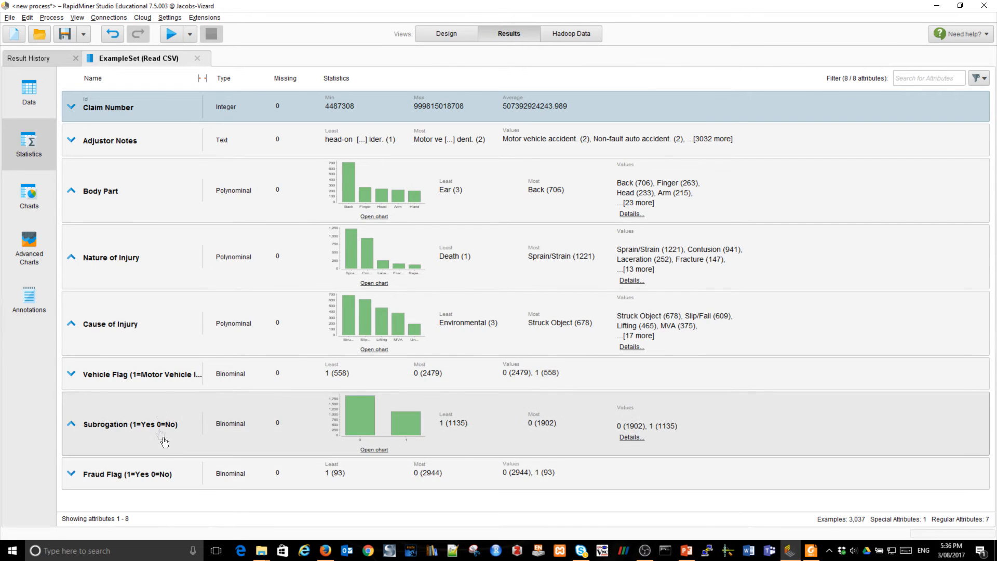
mouse_move(384, 176)
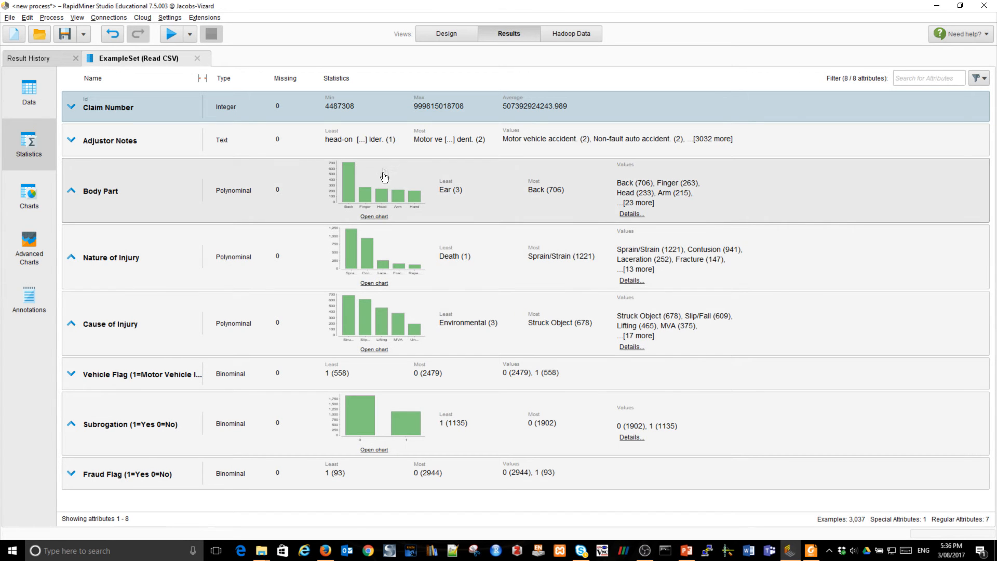
mouse_move(520, 360)
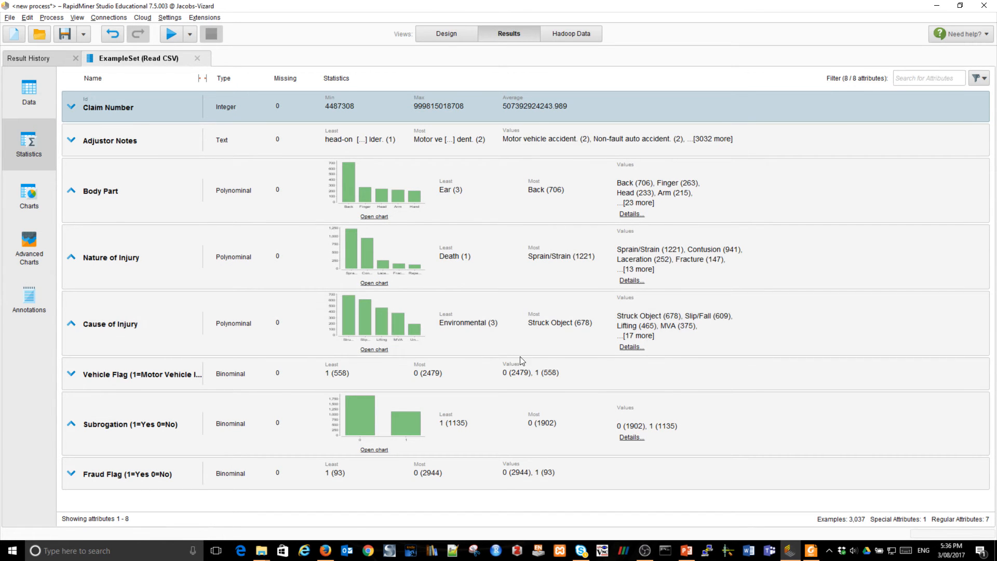
mouse_move(633, 284)
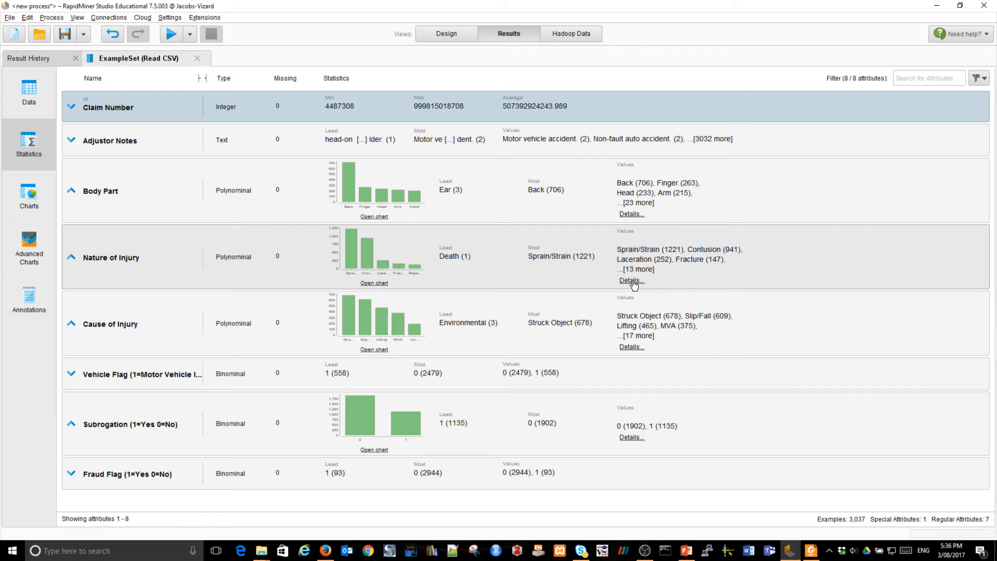
mouse_move(631, 280)
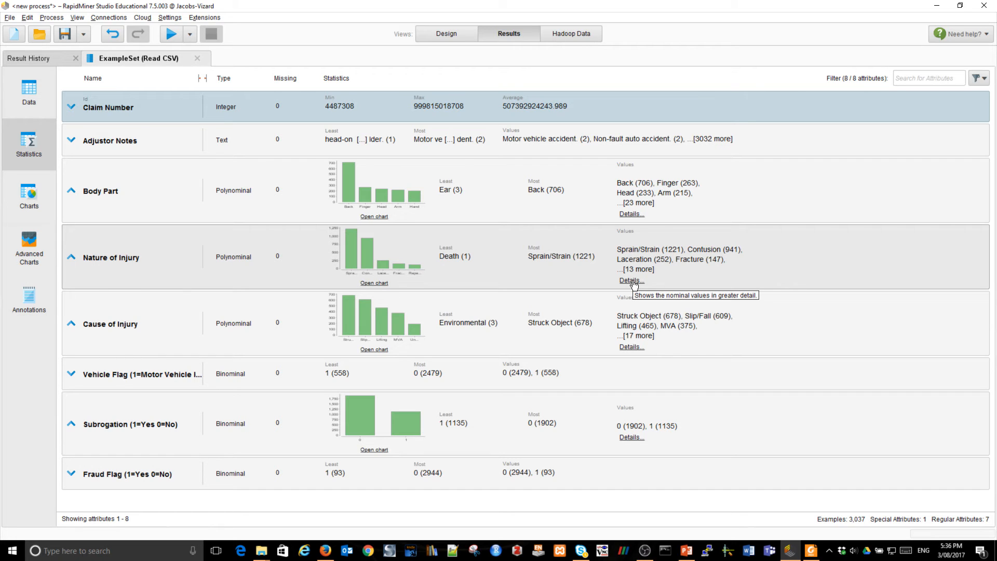
click(631, 280)
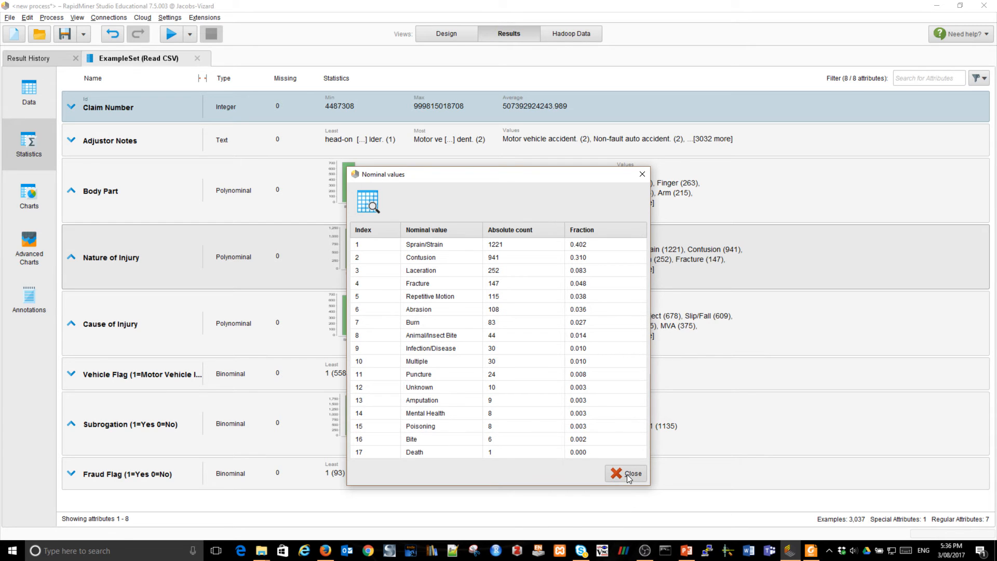
- Close the Nominal values dialog for Nature of Injury
click(626, 473)
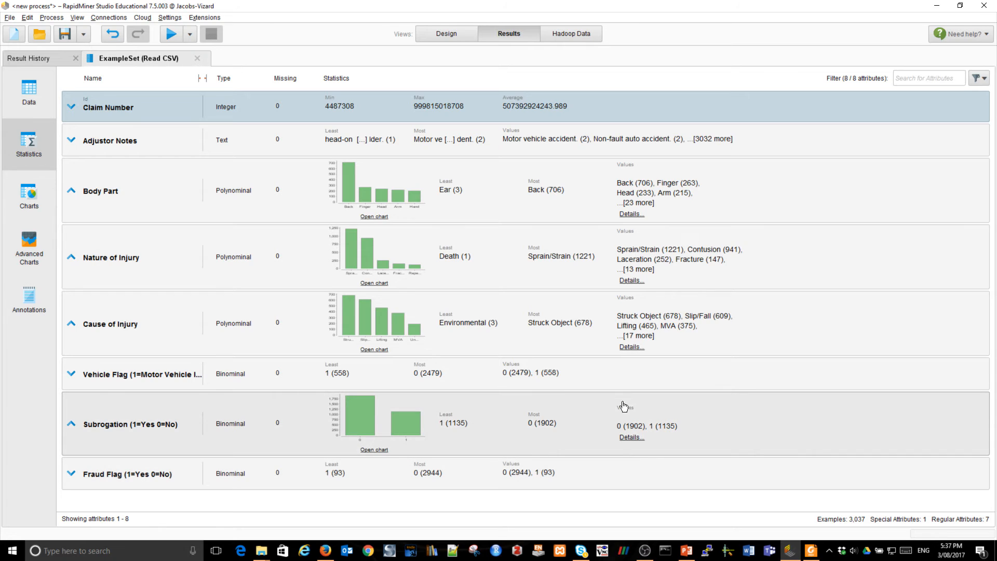
mouse_move(507, 429)
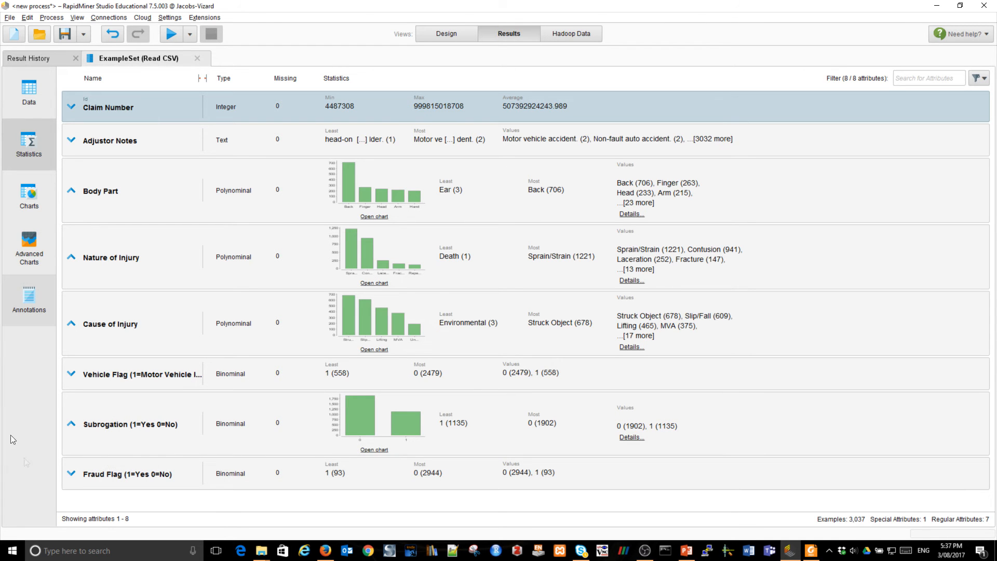
mouse_move(29, 194)
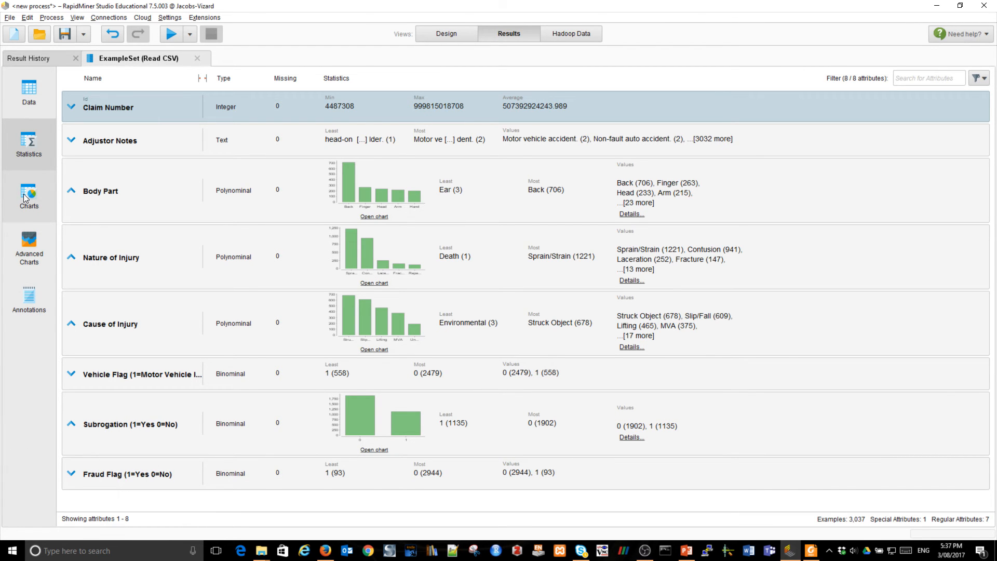
- Switch the claims results to the Charts view, showing the default scatter chart
click(29, 196)
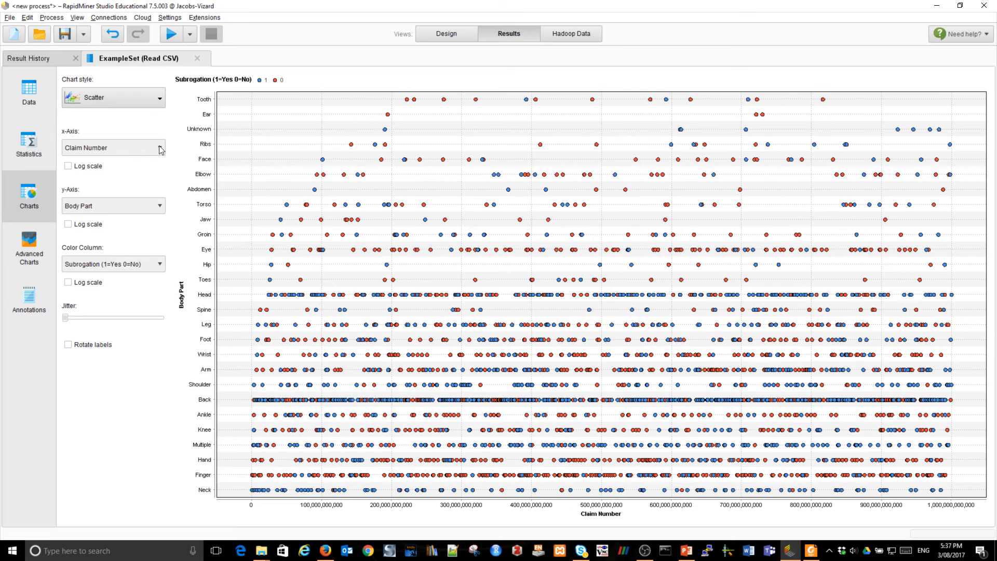
mouse_move(140, 117)
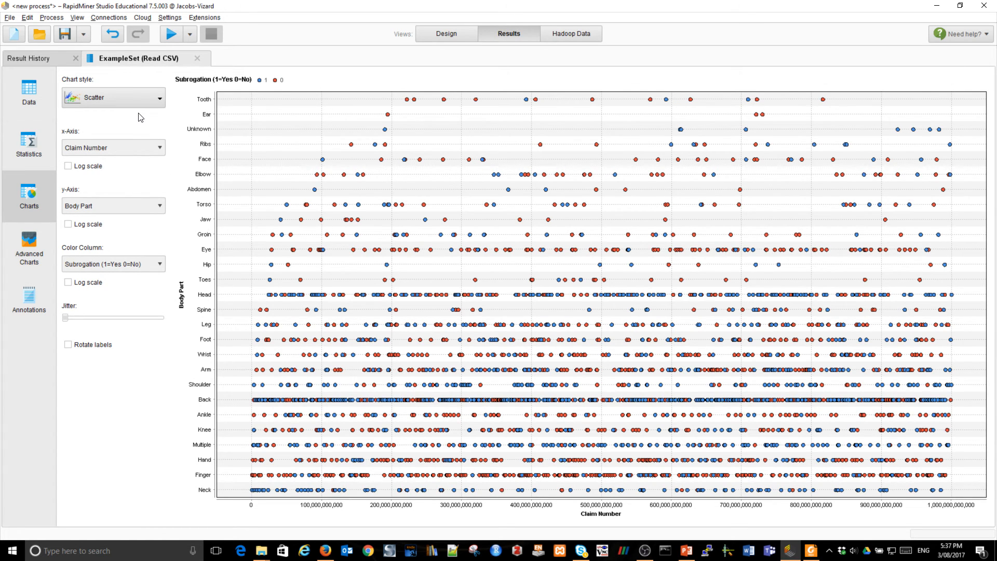
mouse_move(571, 535)
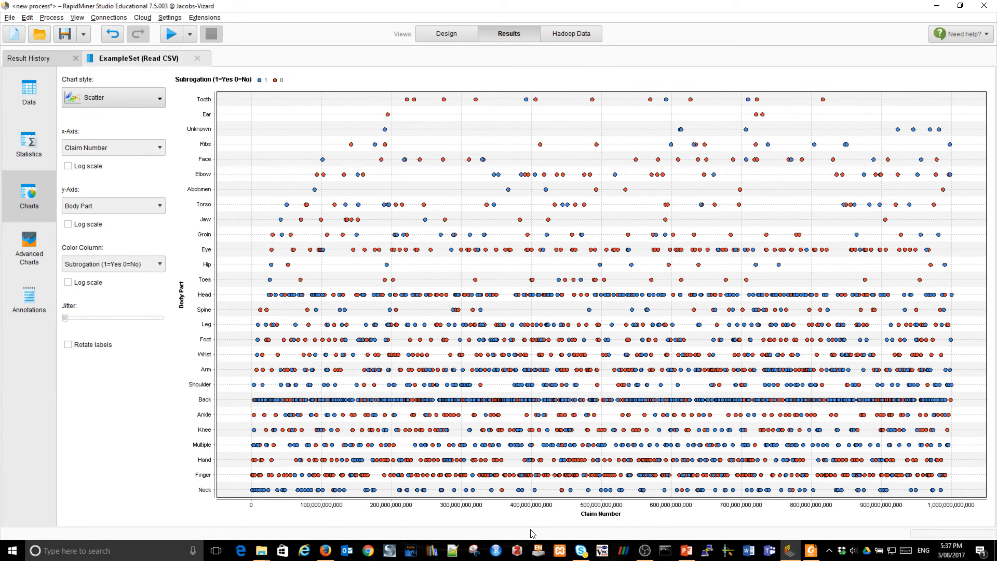
mouse_move(107, 312)
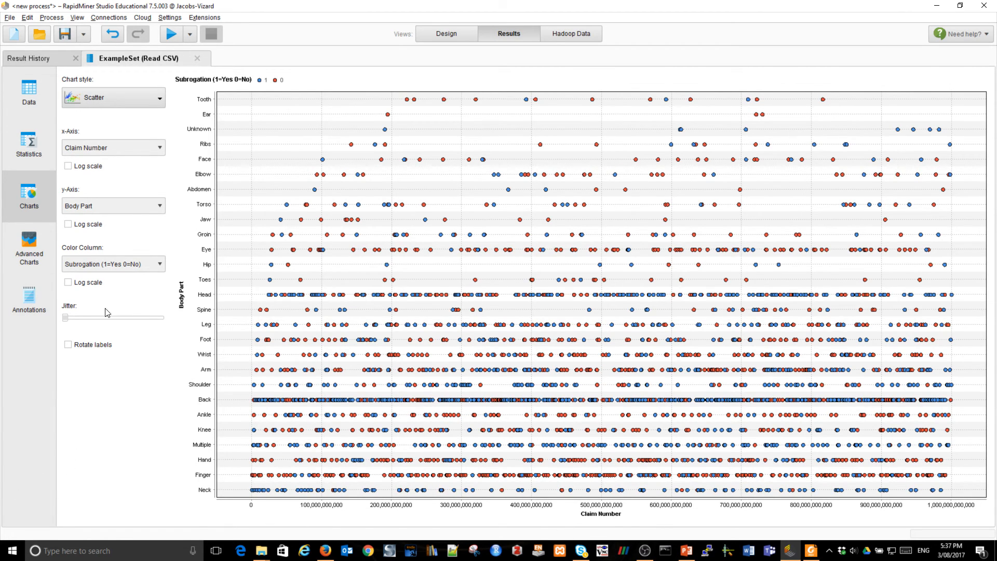
mouse_move(105, 311)
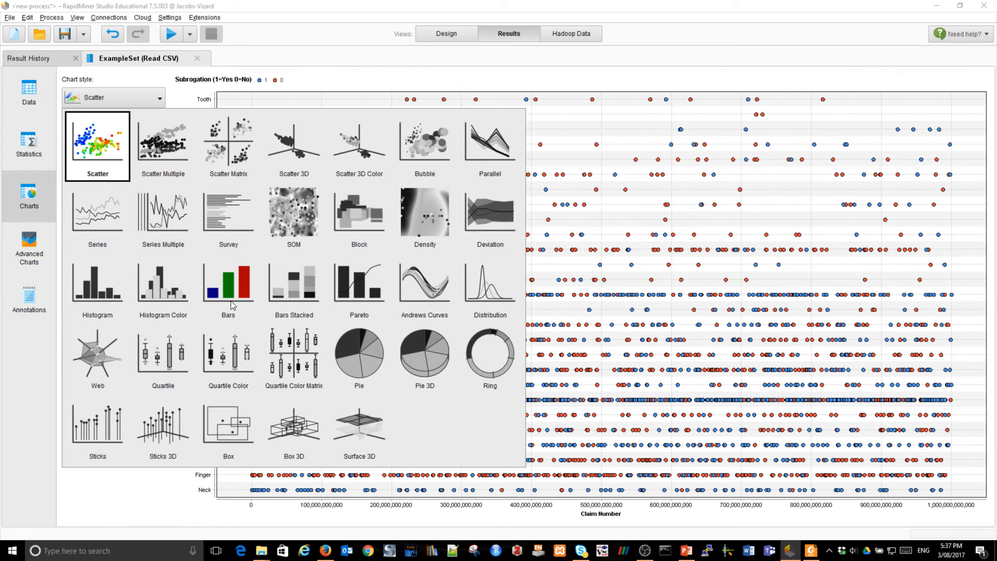
- Make a Bars chart grouped by Cause of Injury, counting Subrogation values
click(227, 285)
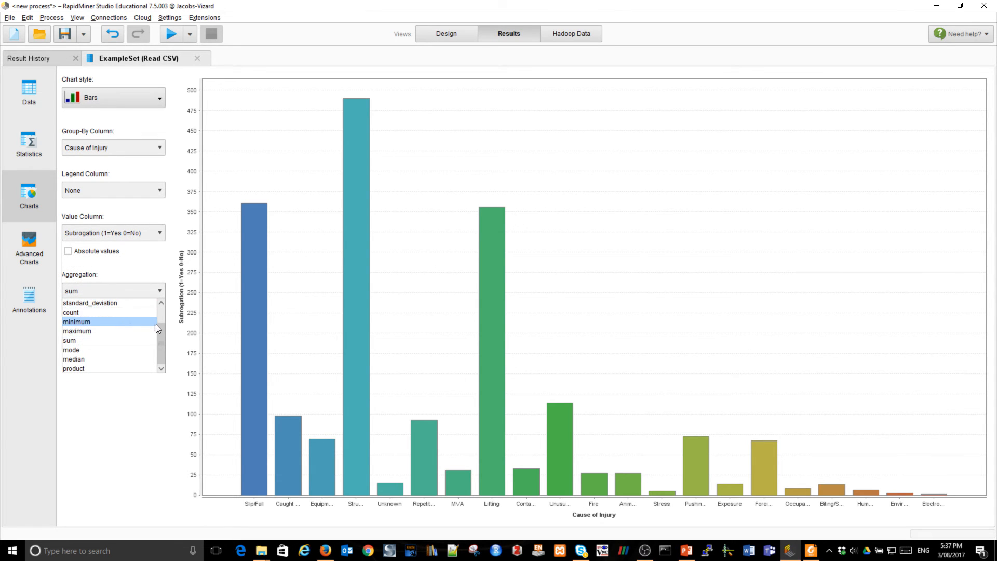
click(72, 290)
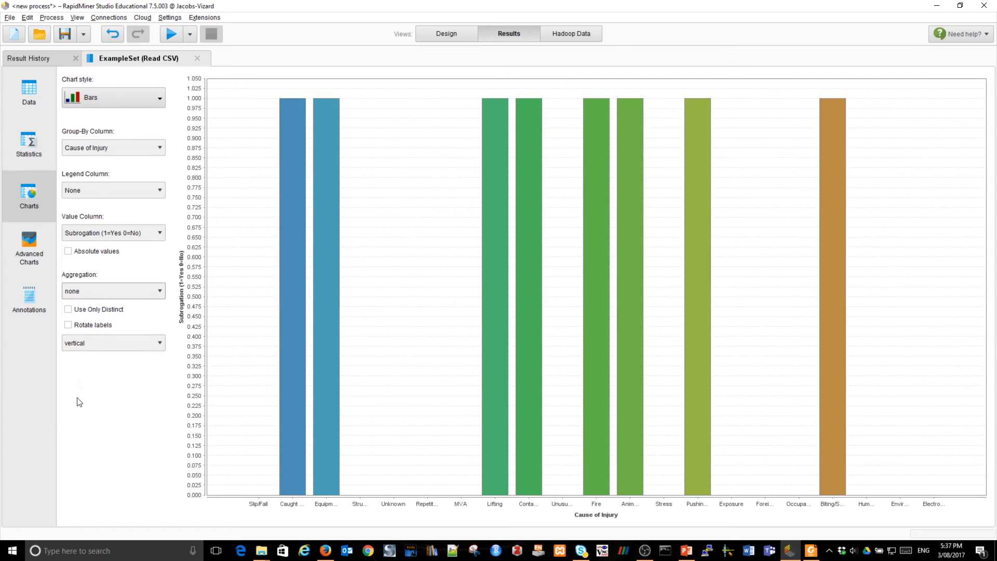
mouse_move(81, 465)
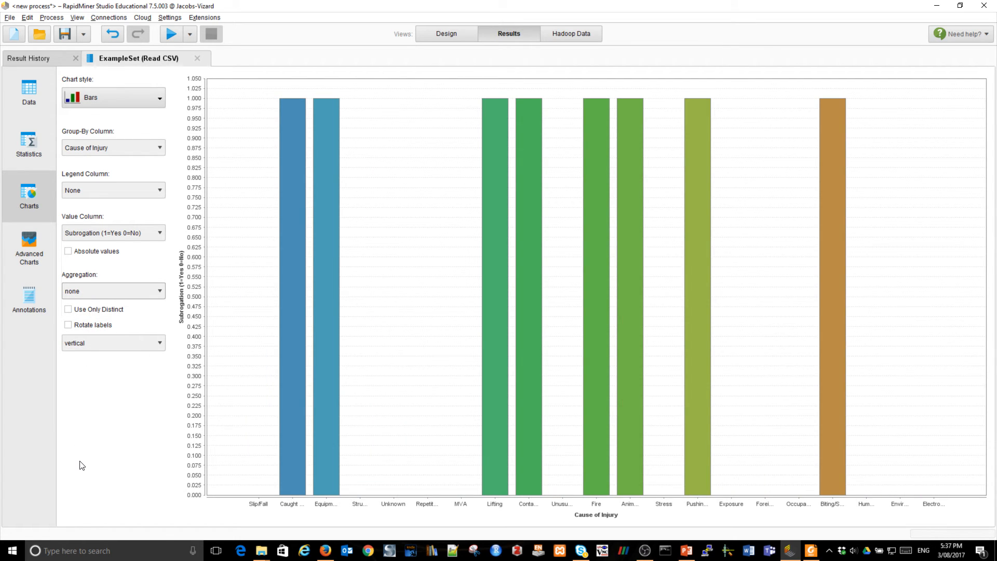
mouse_move(153, 294)
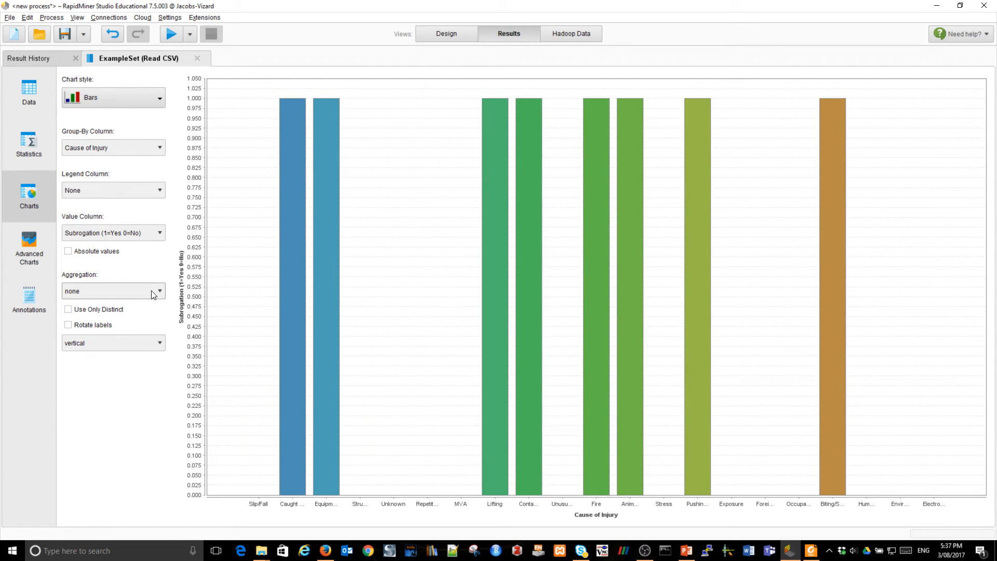
click(114, 291)
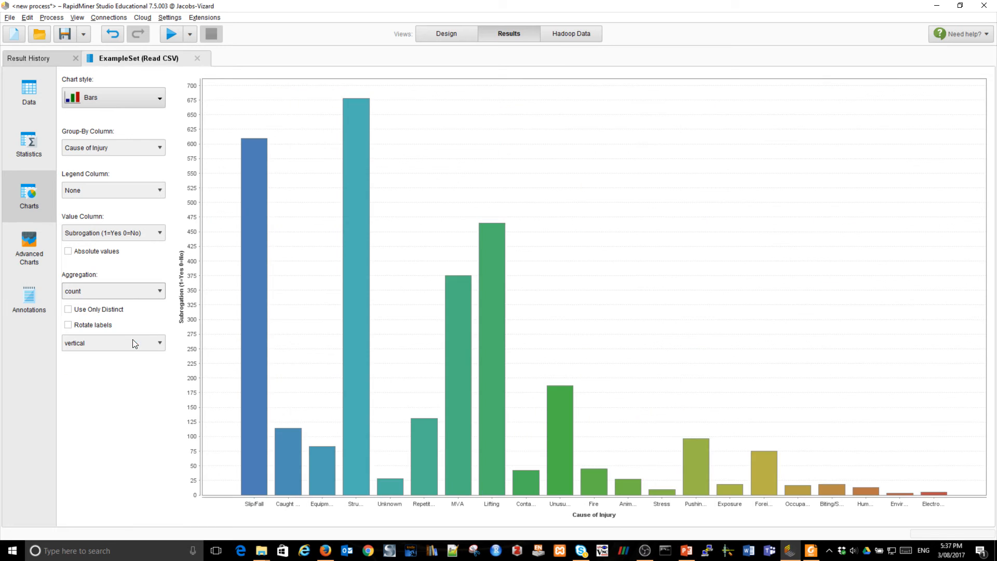
mouse_move(107, 509)
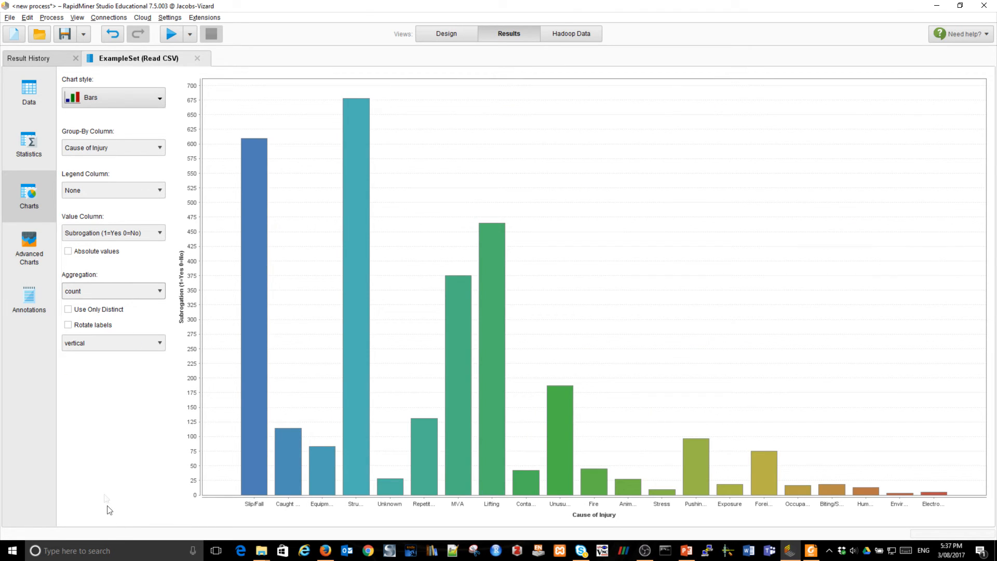
mouse_move(64, 199)
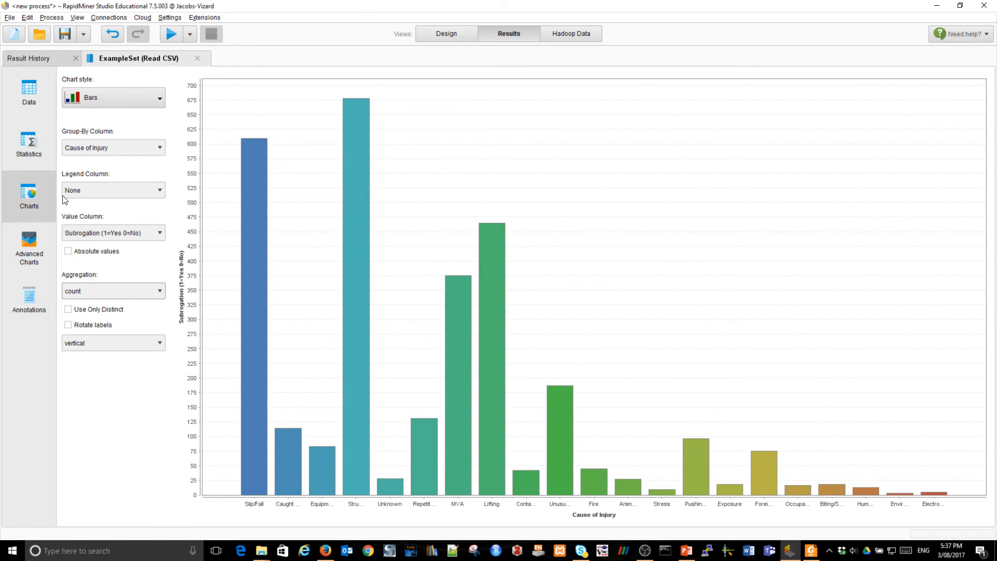
mouse_move(363, 447)
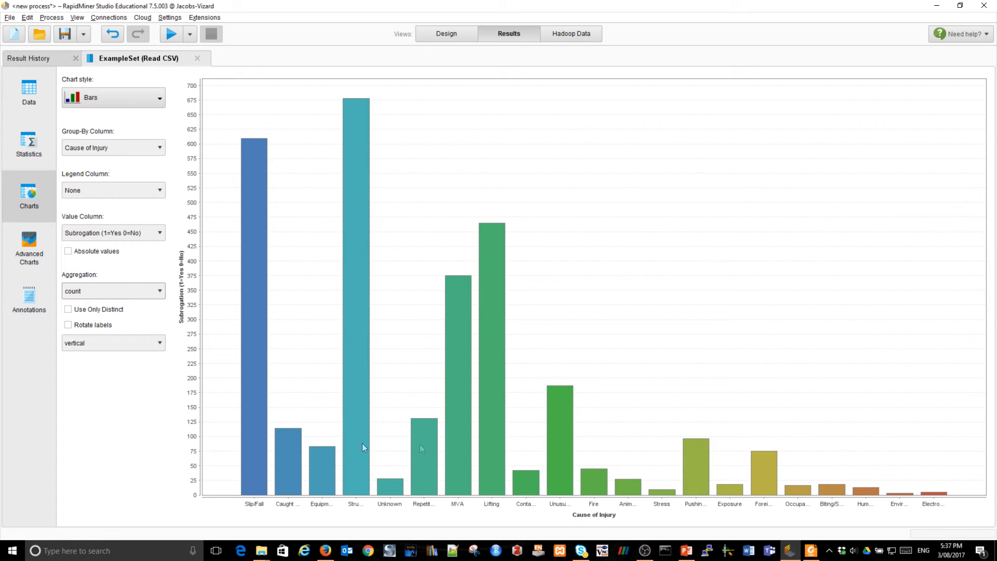
mouse_move(171, 291)
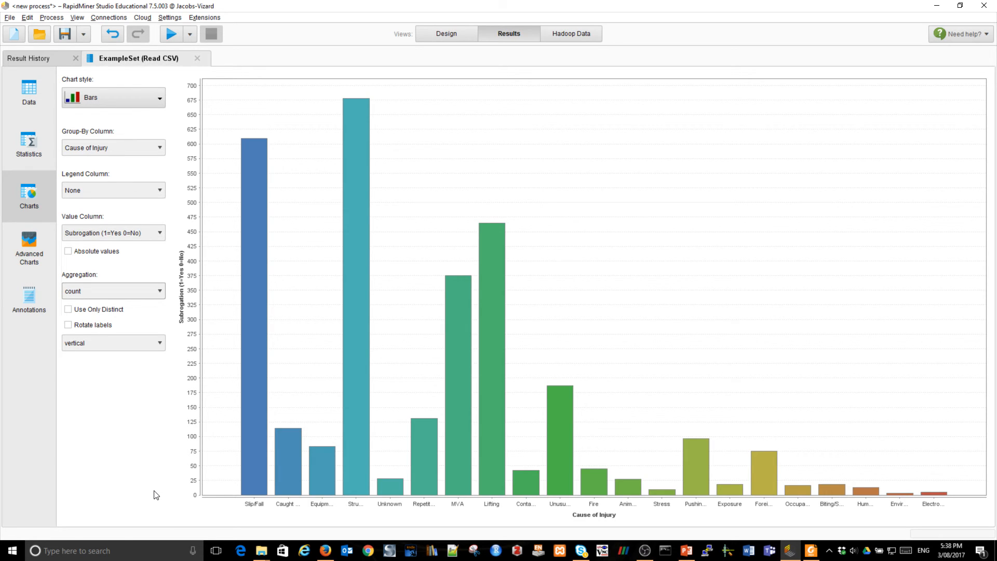
mouse_move(668, 507)
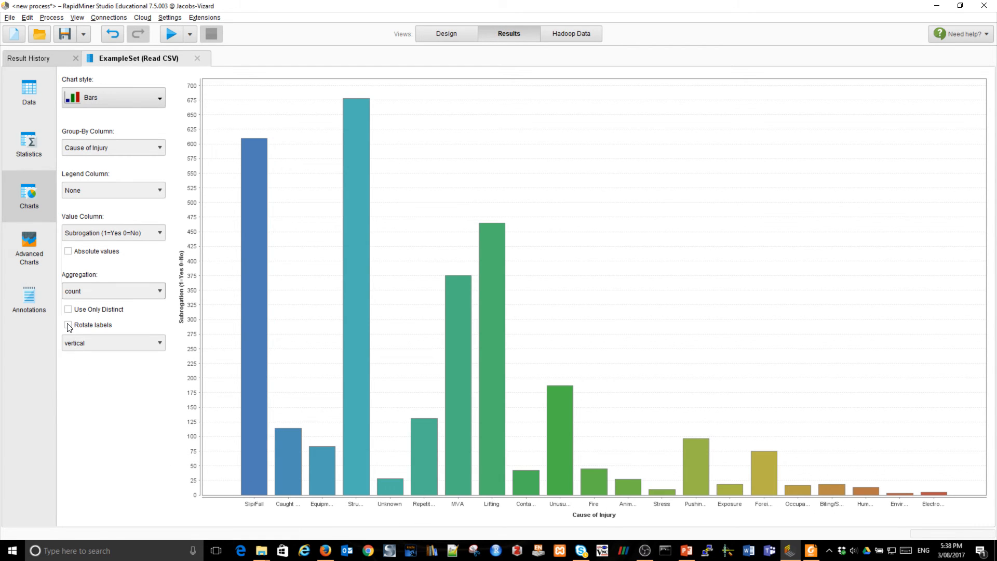
- Rotate the Cause of Injury axis labels so full category names are readable
click(68, 325)
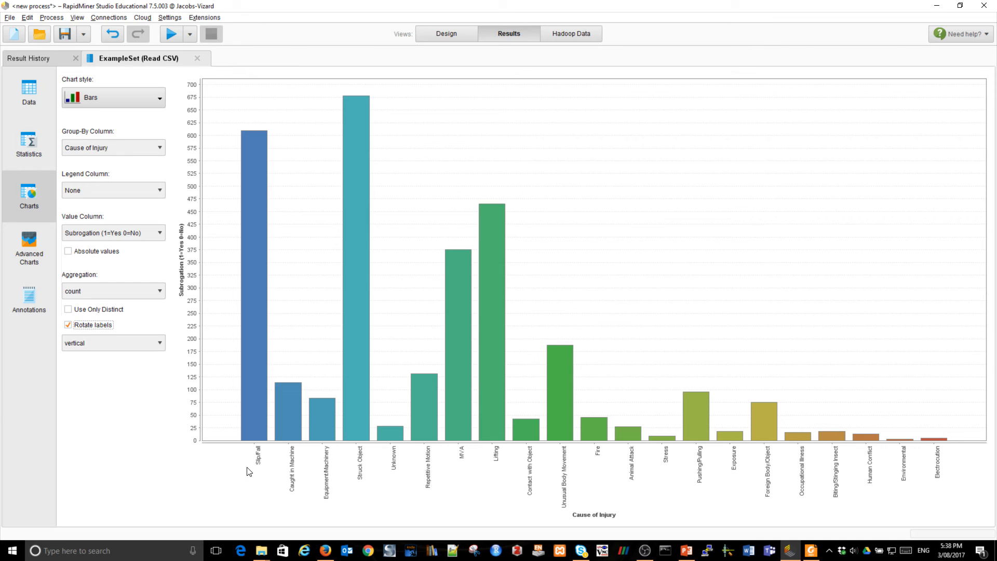
mouse_move(518, 495)
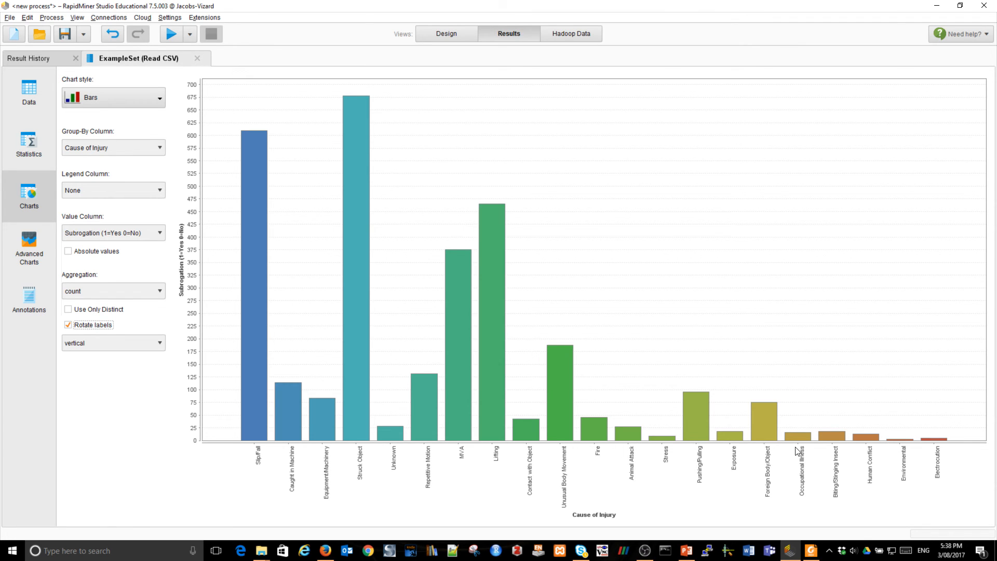
mouse_move(3, 371)
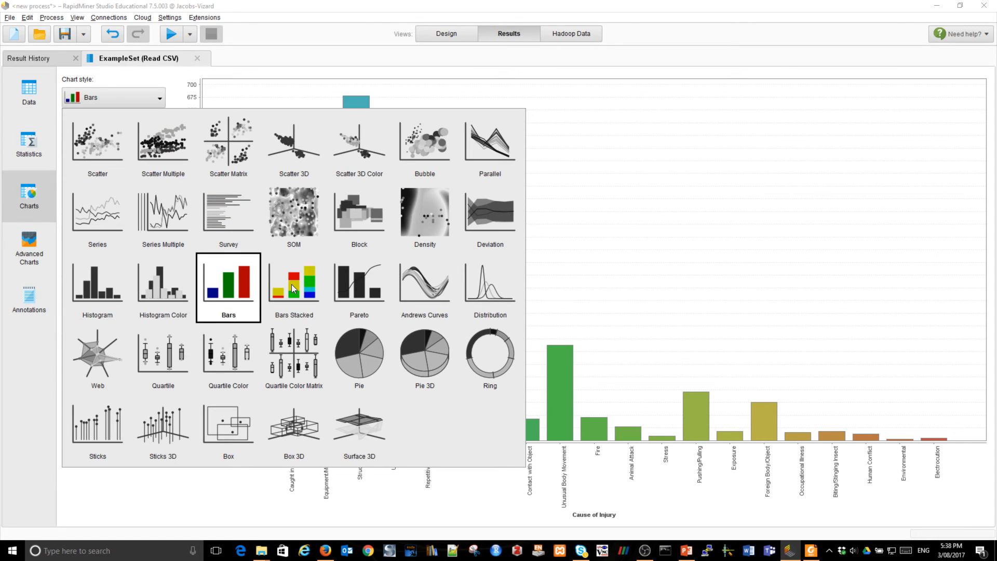
- Change the chart style to Bars Stacked, stacking Nature of Injury within each Cause of Injury
click(293, 283)
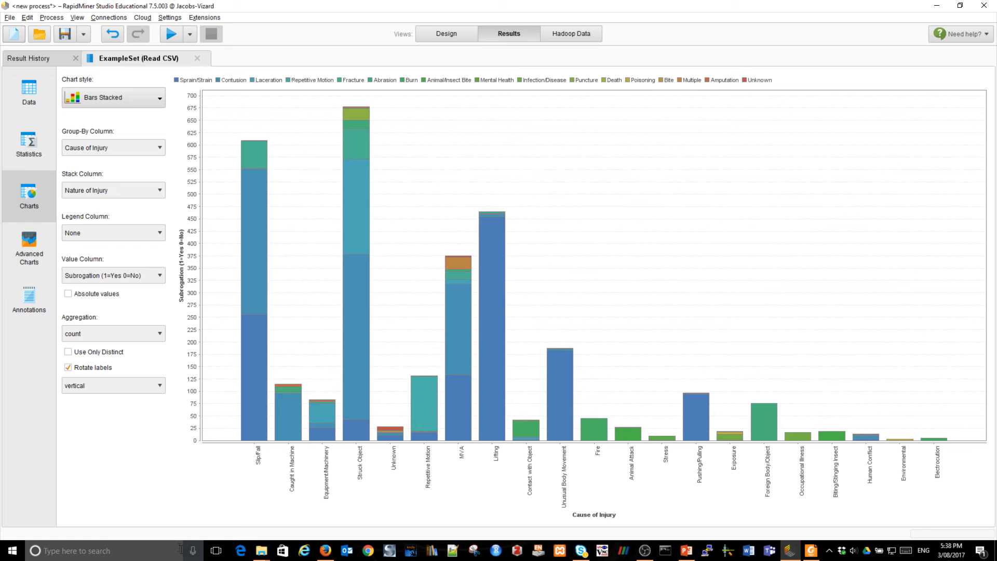
mouse_move(171, 541)
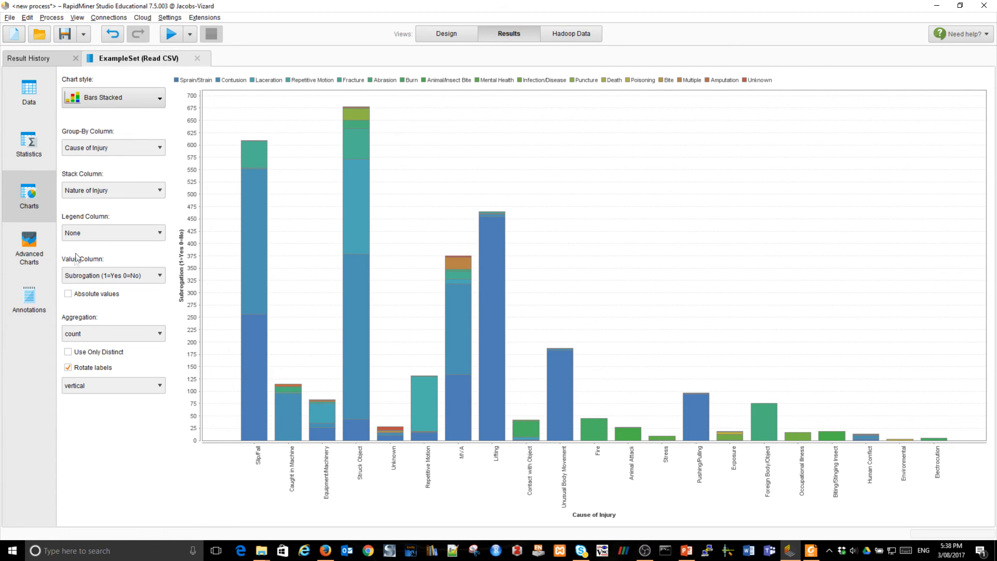
mouse_move(267, 383)
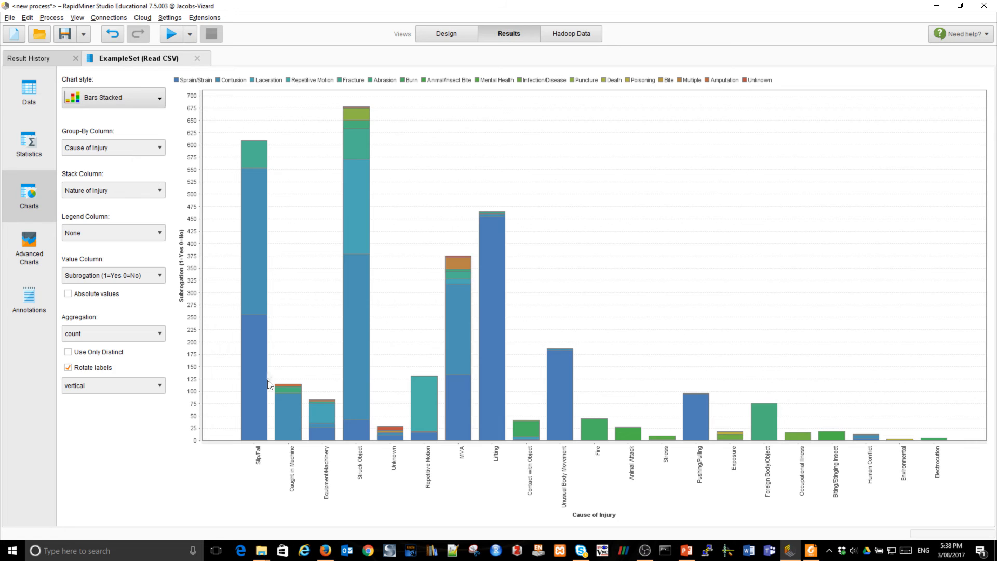
mouse_move(655, 460)
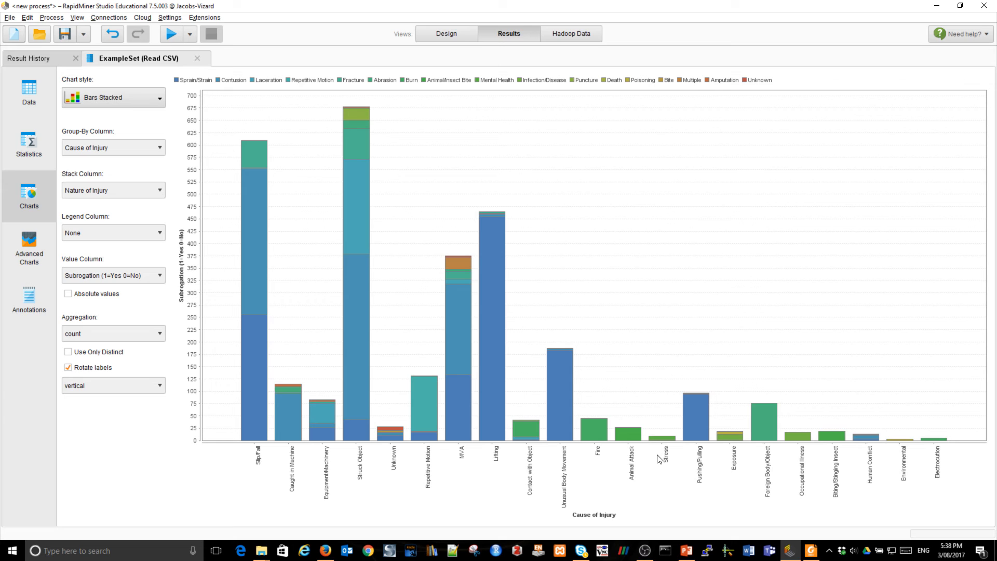
mouse_move(269, 94)
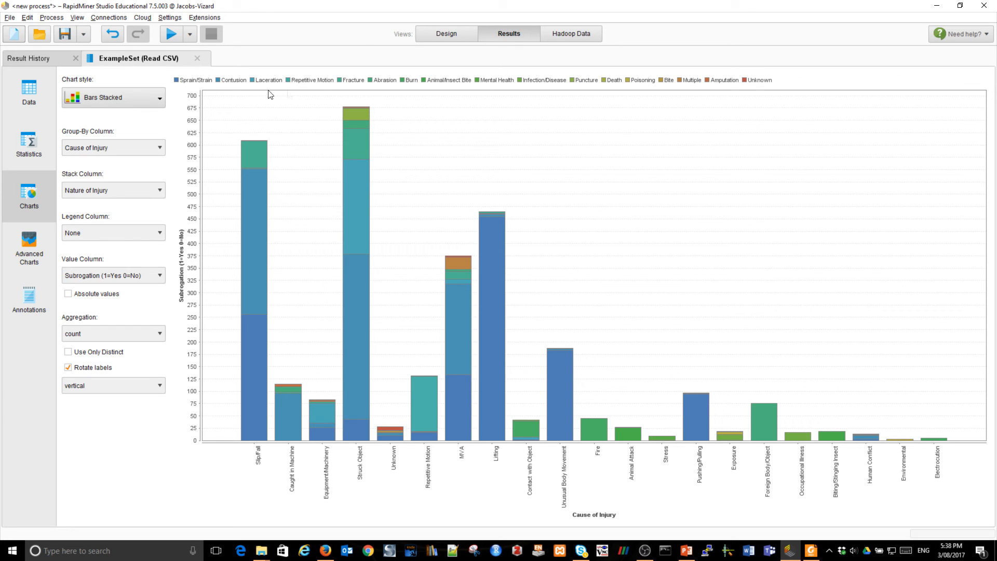
mouse_move(874, 76)
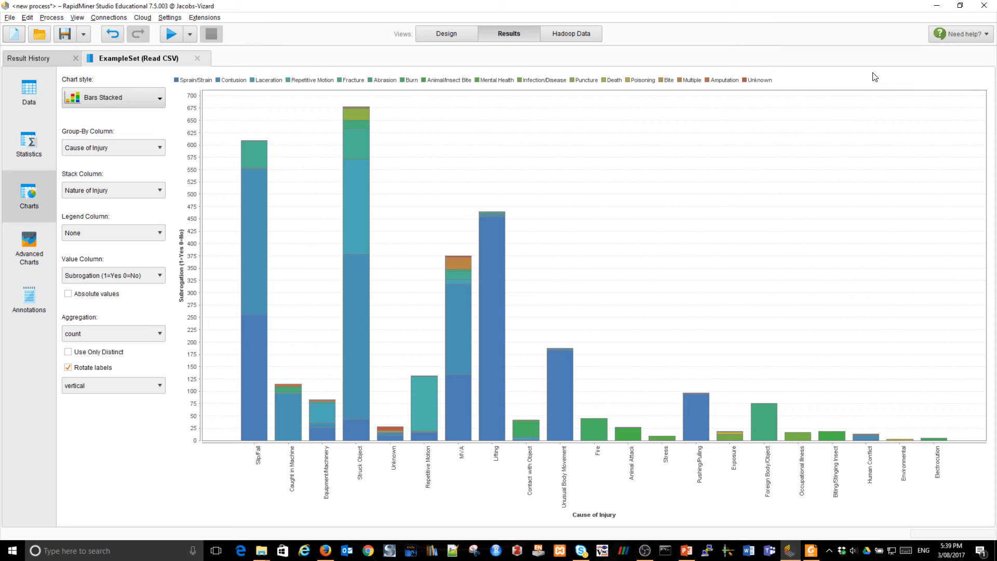
mouse_move(429, 202)
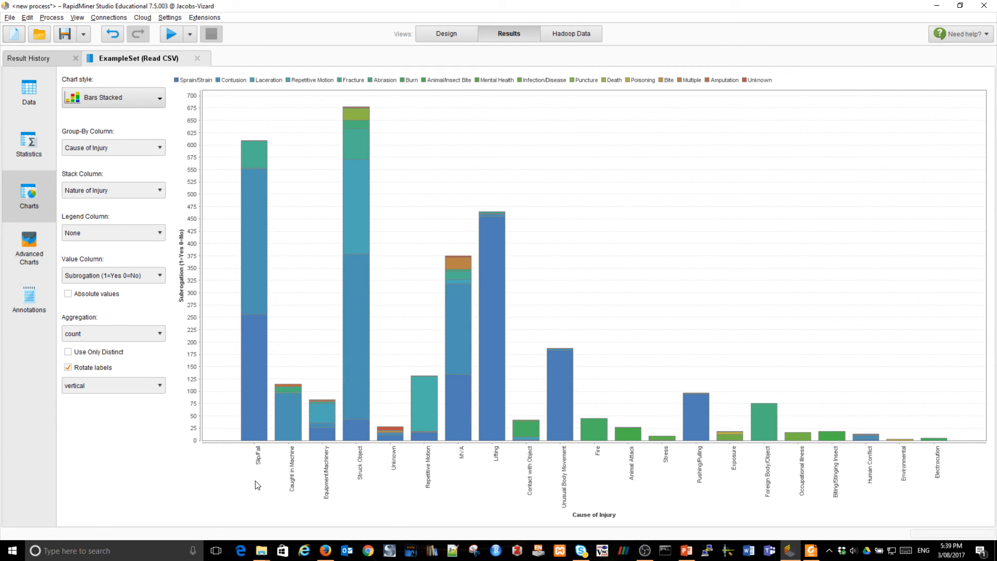
mouse_move(88, 468)
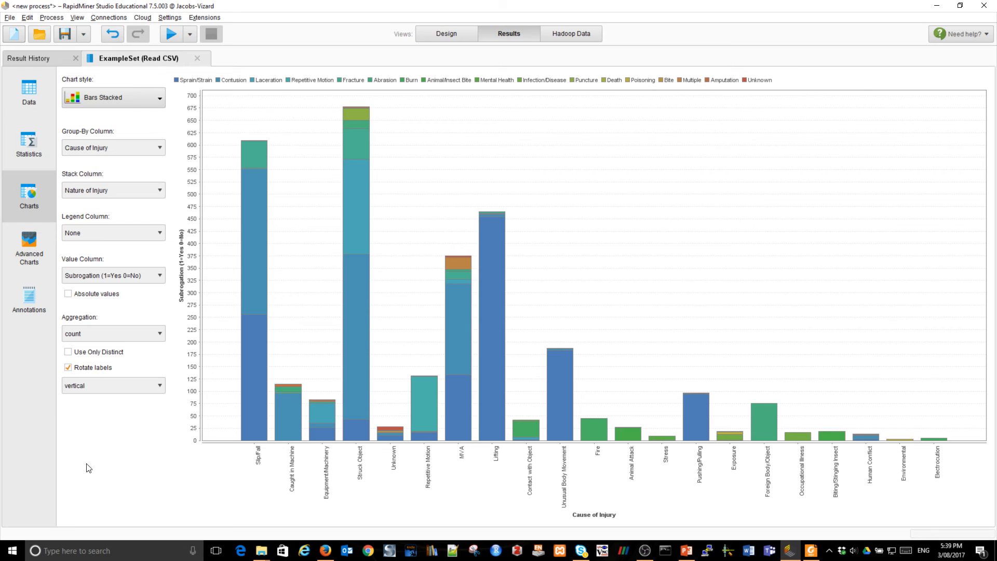
mouse_move(309, 423)
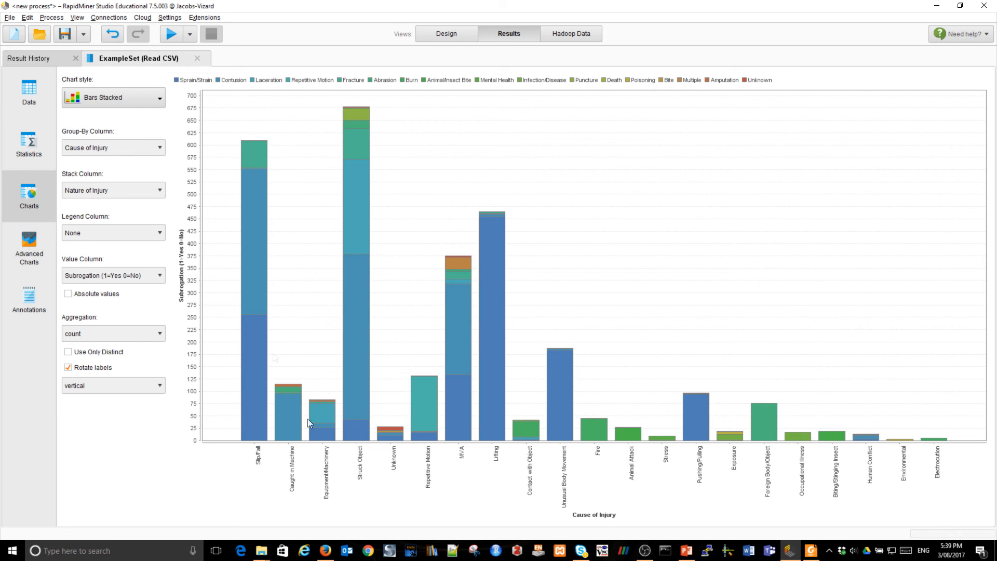
mouse_move(276, 197)
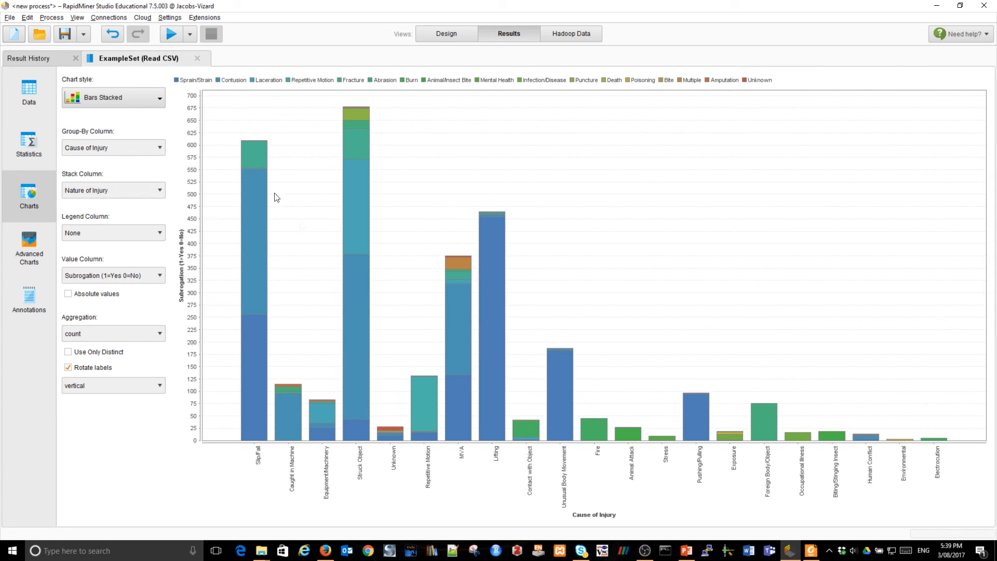
mouse_move(98, 199)
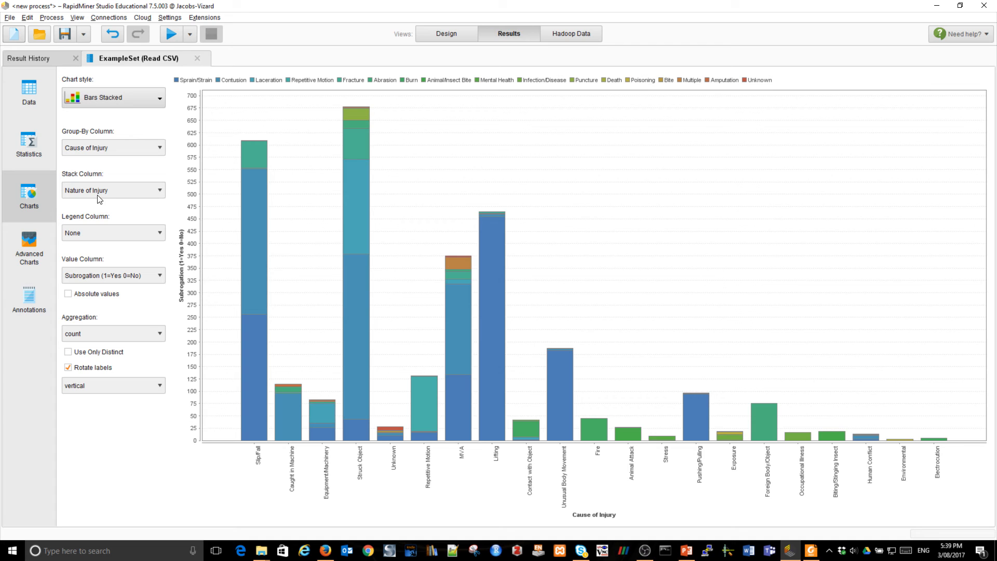
mouse_move(663, 84)
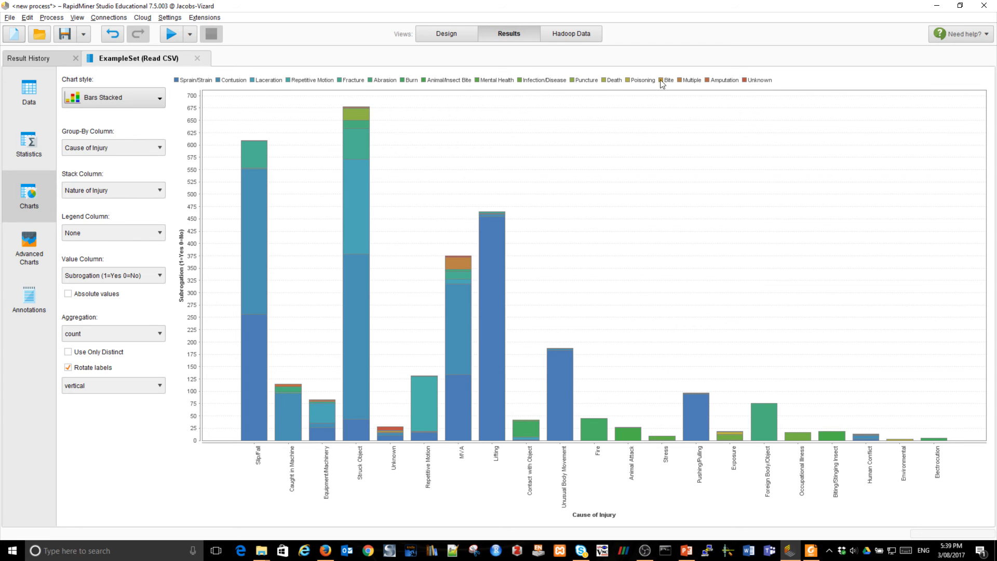
mouse_move(198, 84)
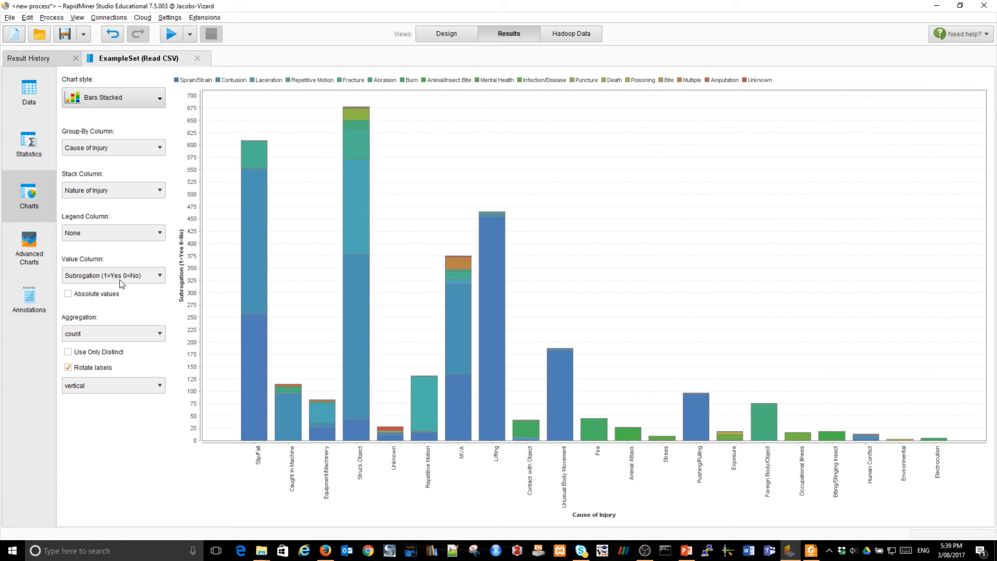
mouse_move(113, 275)
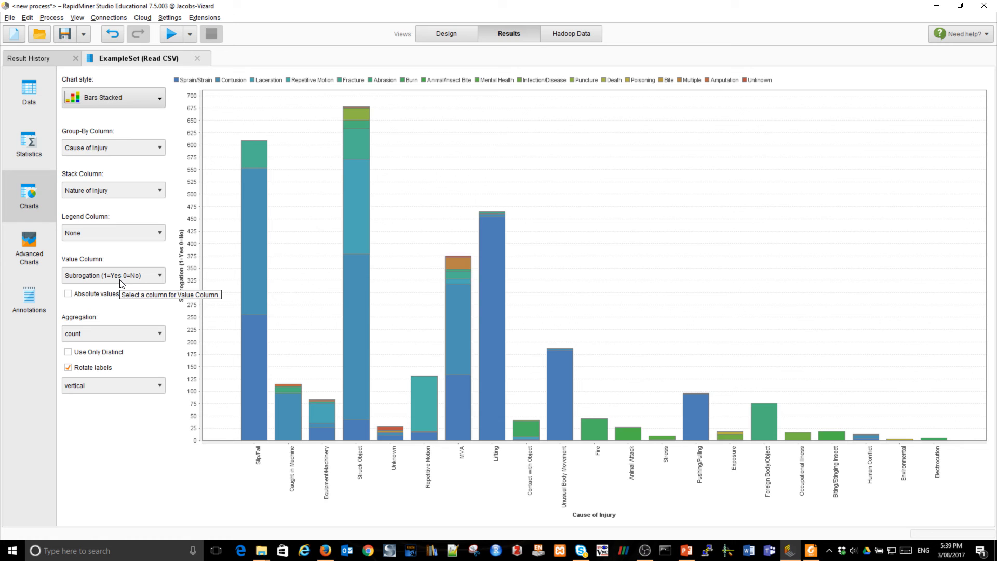
mouse_move(160, 337)
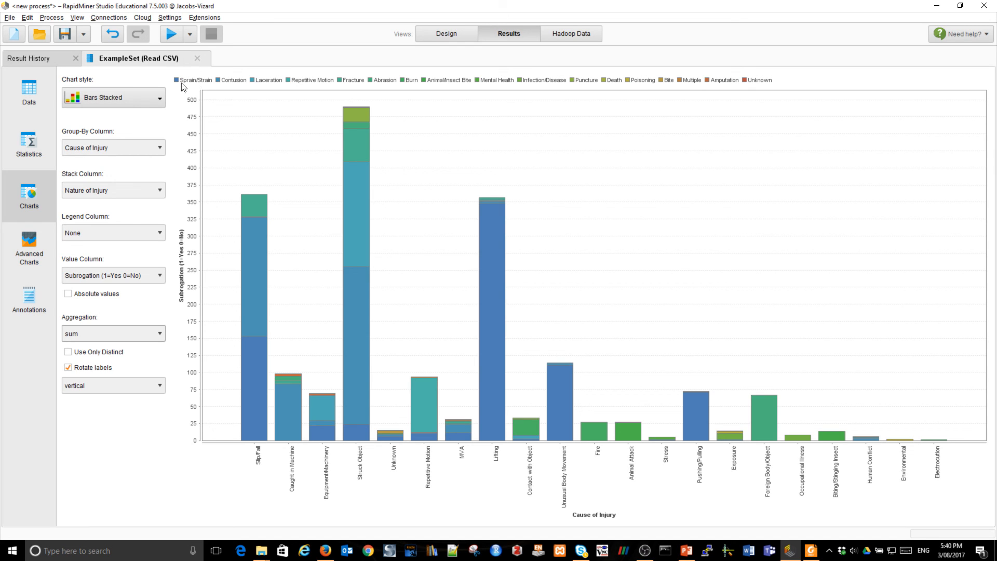
mouse_move(490, 531)
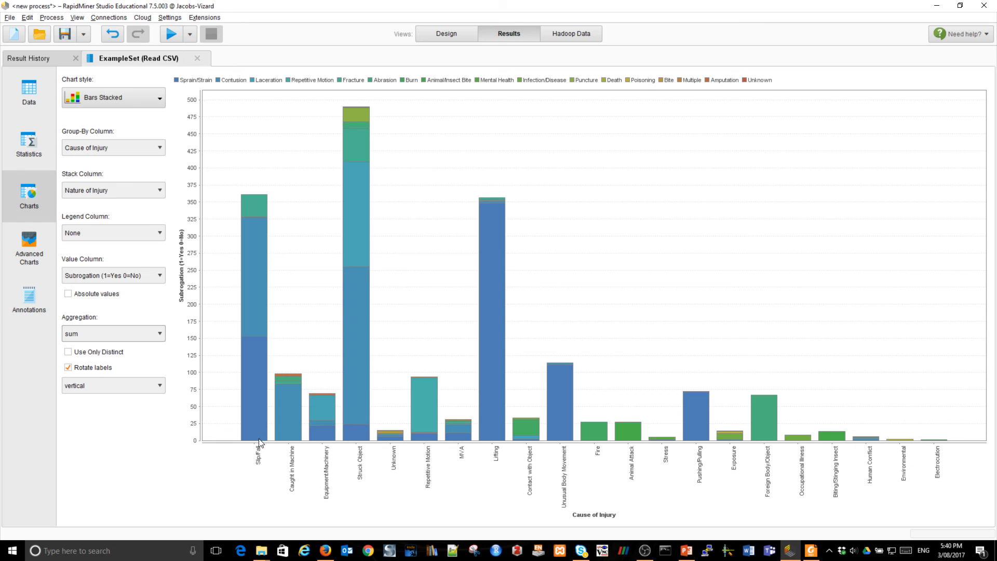
mouse_move(195, 111)
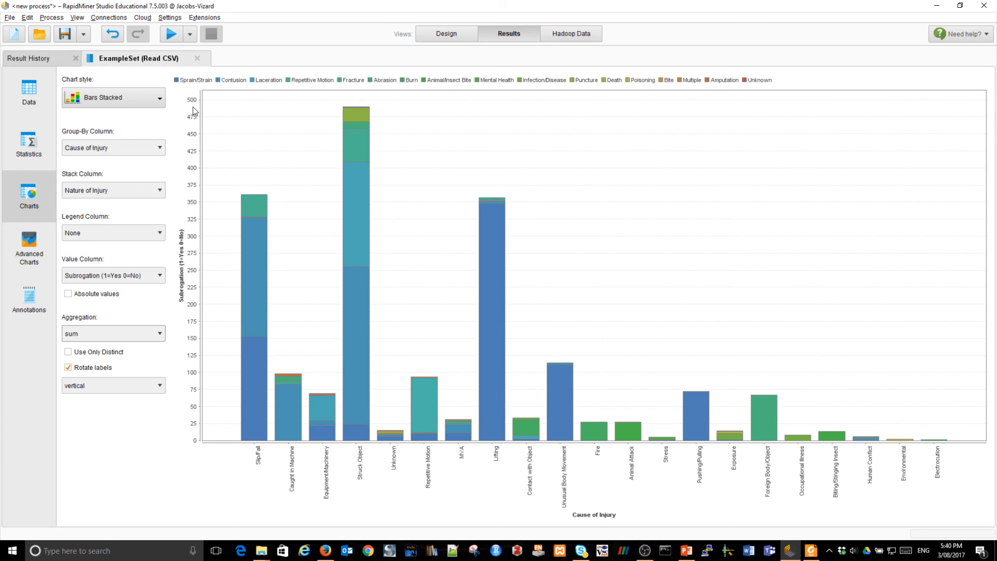
mouse_move(230, 92)
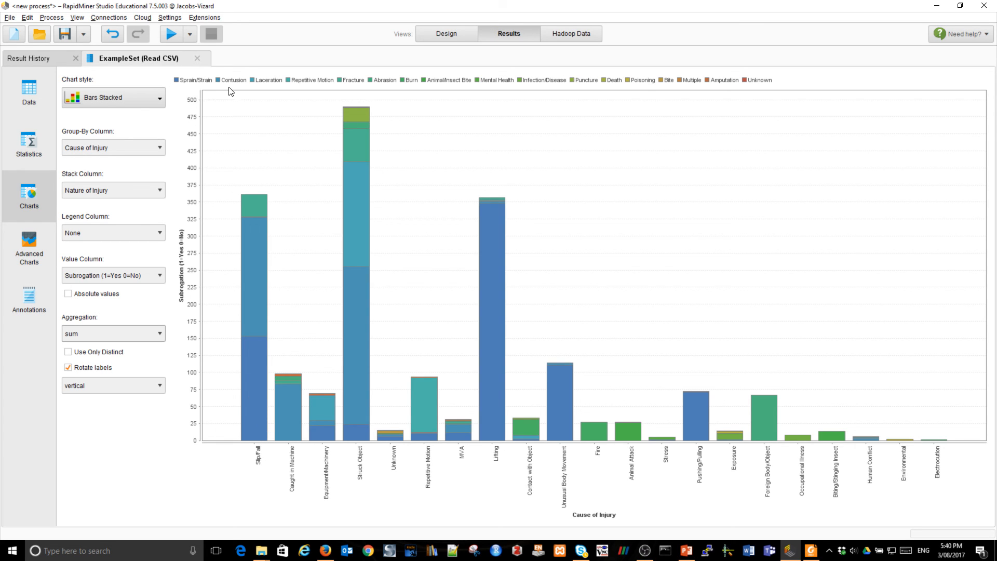
mouse_move(260, 207)
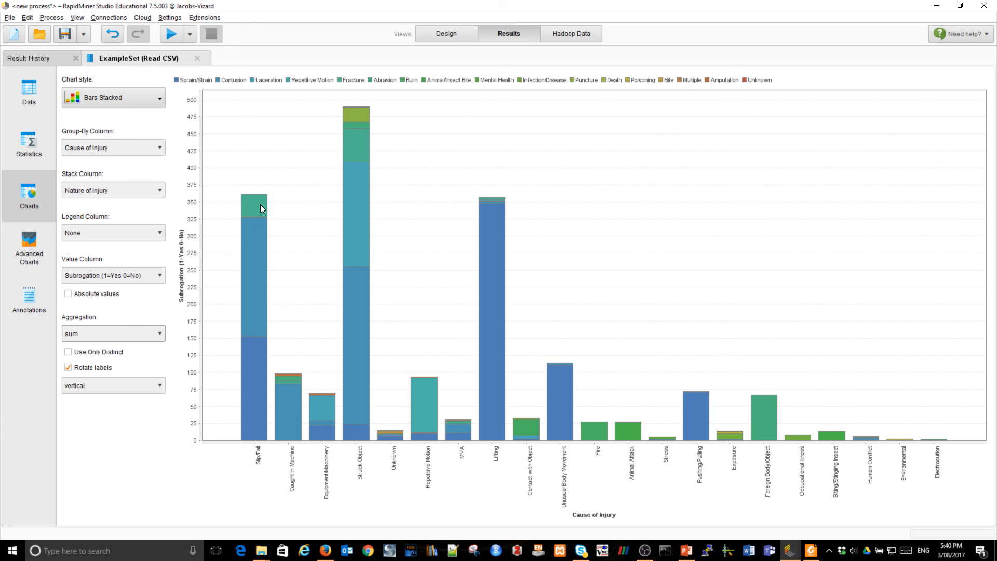
mouse_move(374, 82)
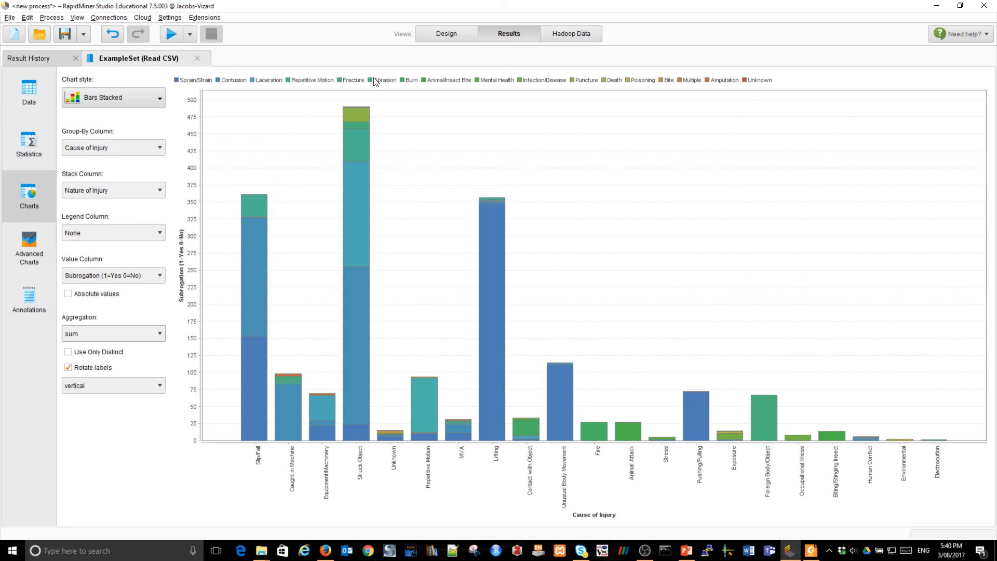
mouse_move(338, 98)
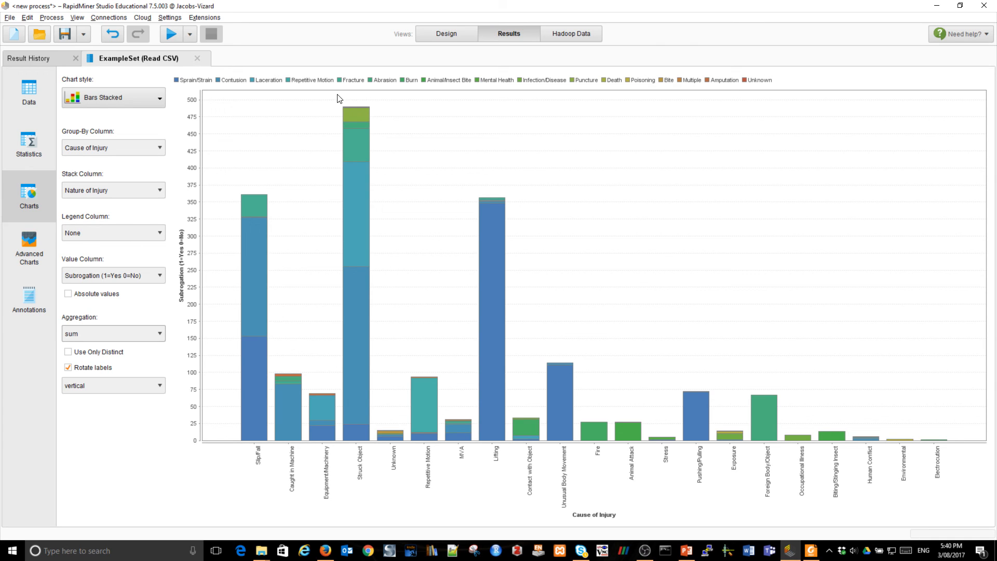
mouse_move(390, 177)
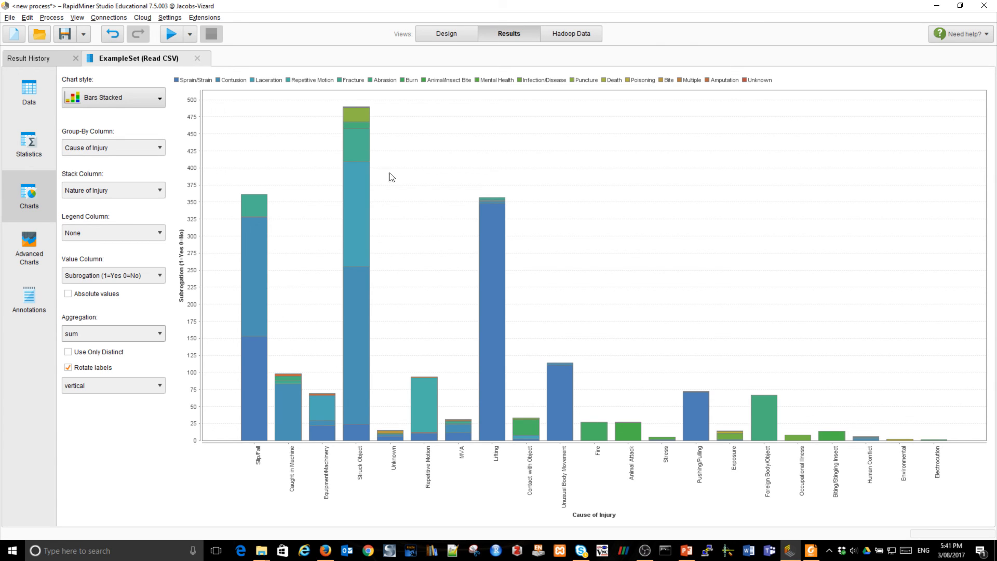
mouse_move(446, 34)
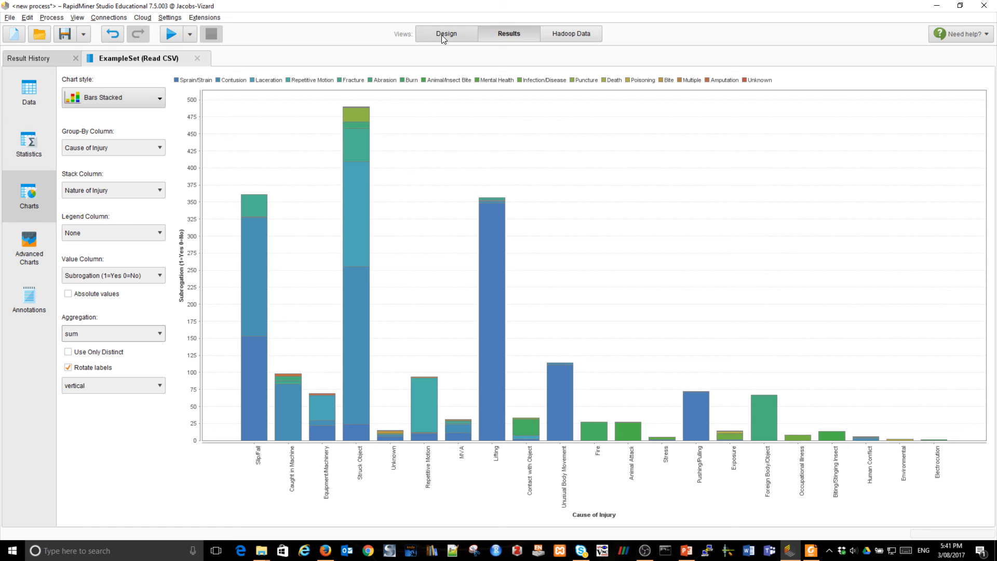
- Return to the Design view showing the Read CSV operator's file parameters
click(446, 33)
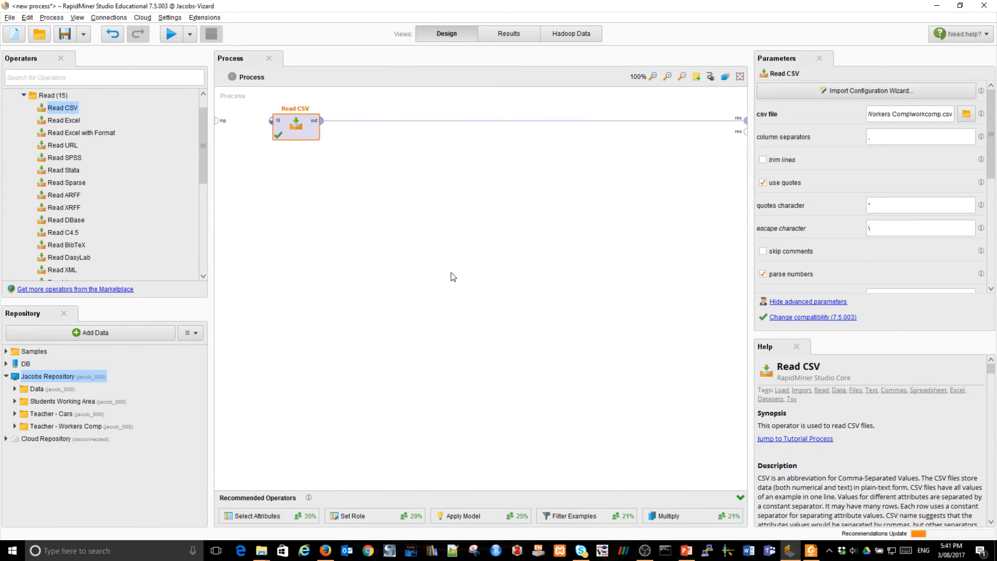